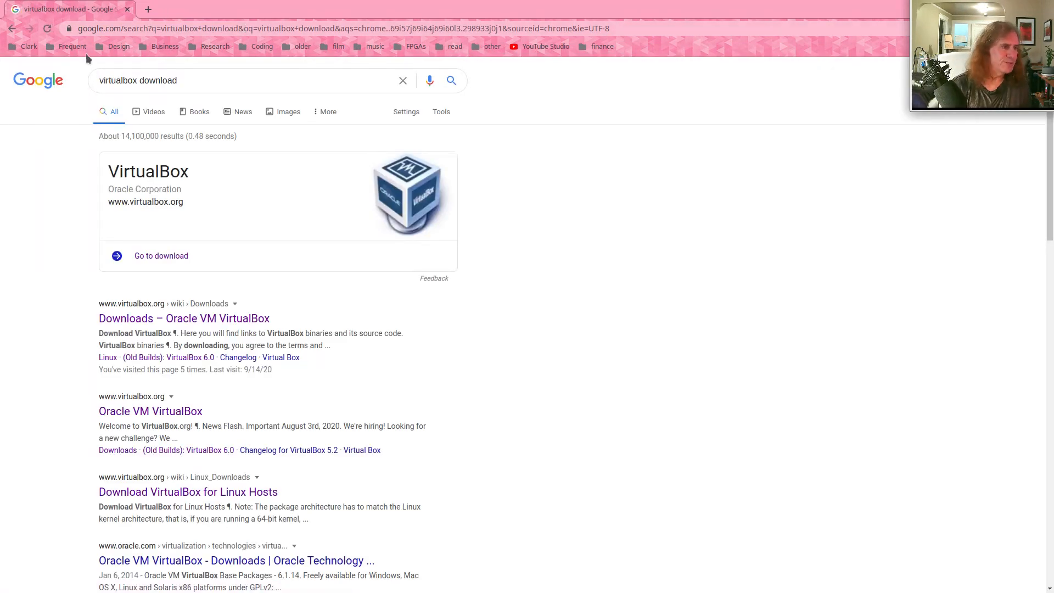
{"action": "mouse_move", "coordinate": [216, 208]}
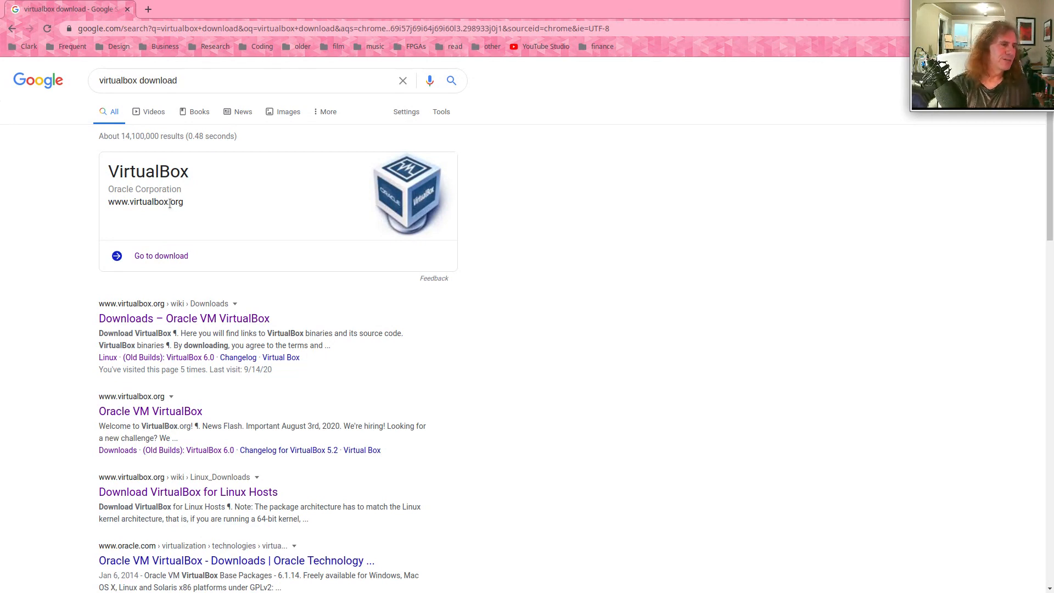
Open the 'Downloads – Oracle VM VirtualBox' result from the virtualbox download search
{"action": "left_click", "coordinate": [184, 319]}
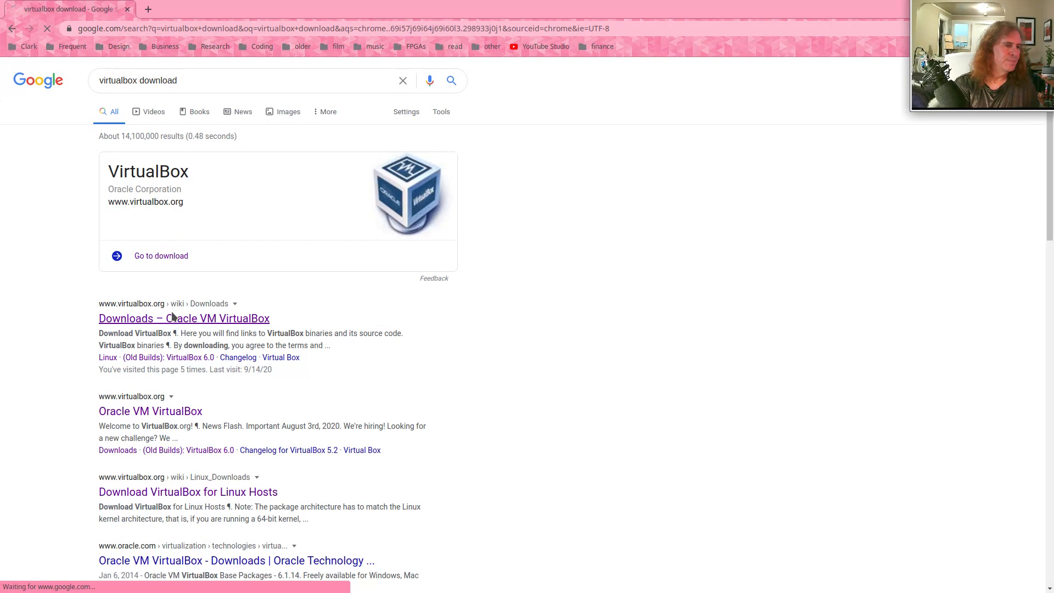
Request the VirtualBox 6.1.14 Windows hosts installer, then cancel saving it
{"action": "left_click", "coordinate": [184, 318]}
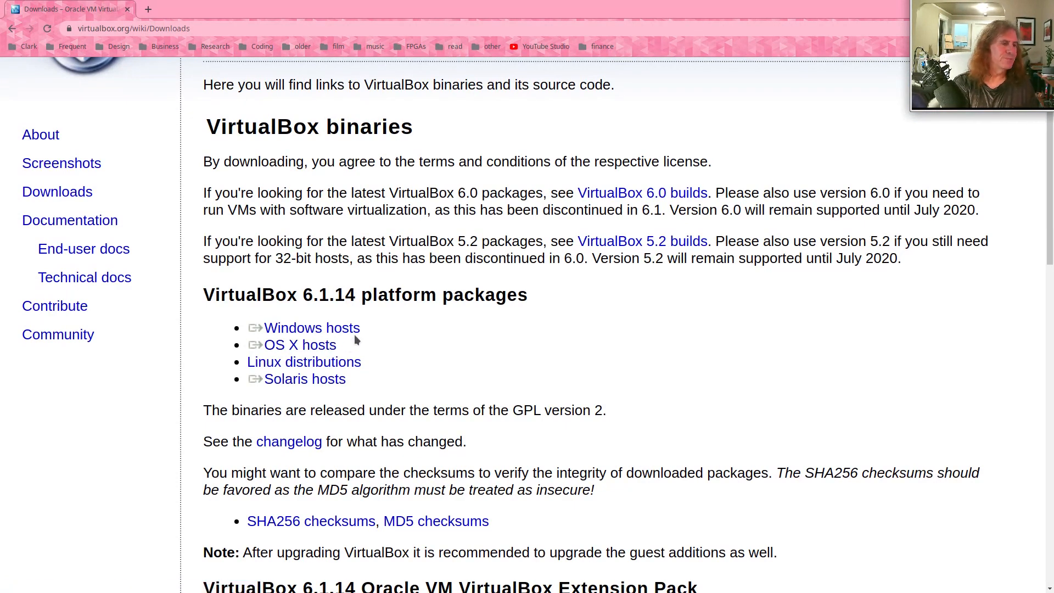
{"action": "mouse_move", "coordinate": [433, 340]}
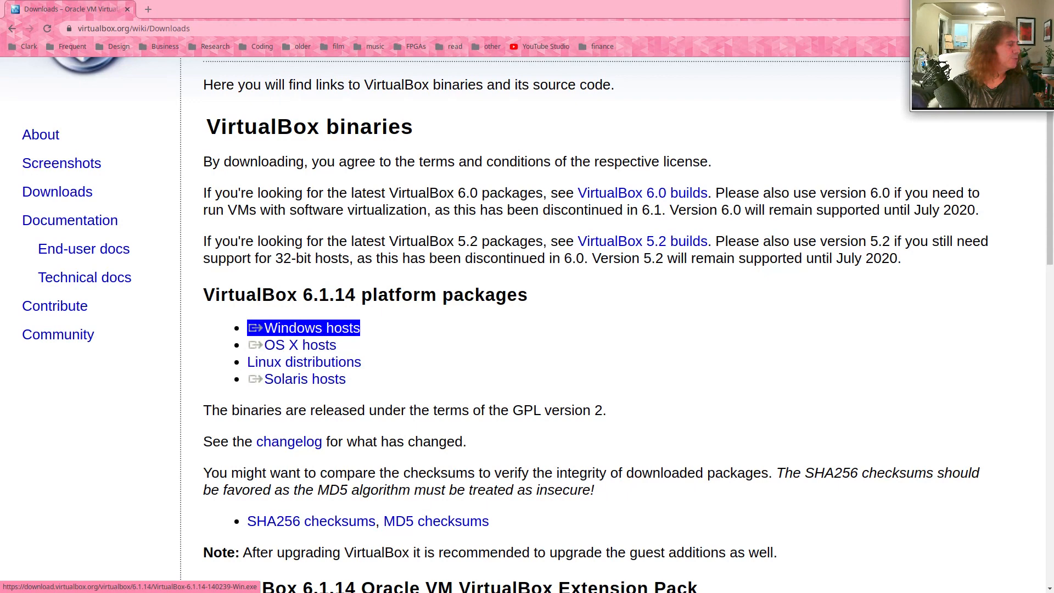
{"action": "left_click", "coordinate": [311, 327]}
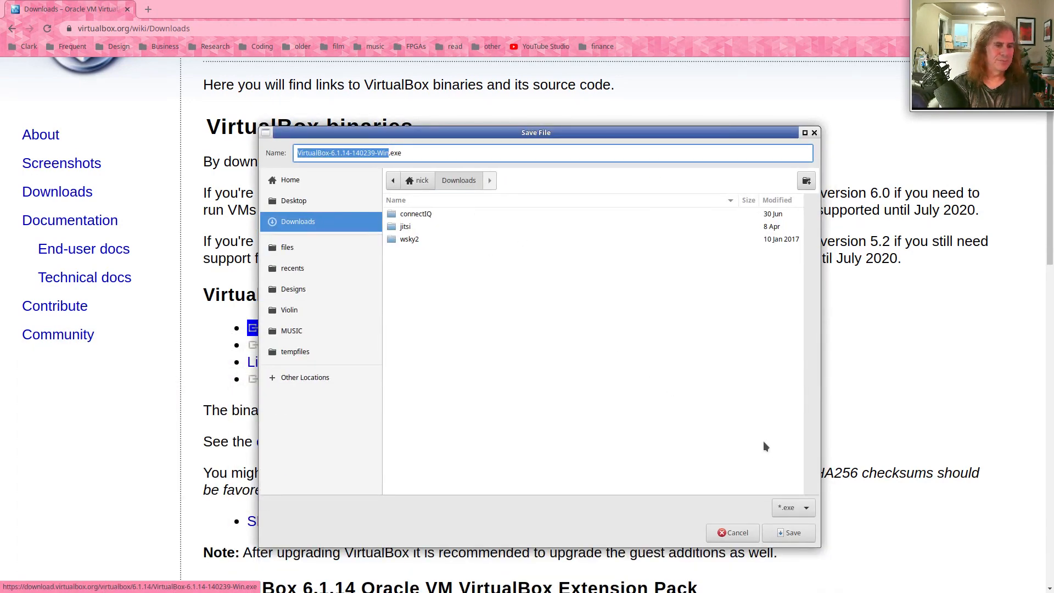
{"action": "mouse_move", "coordinate": [789, 462]}
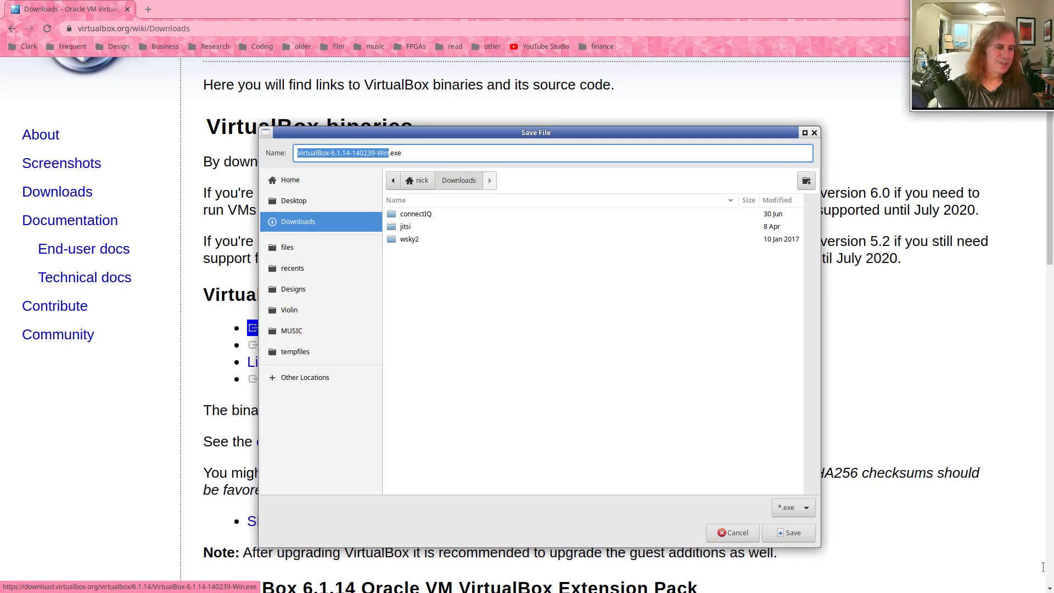
{"action": "mouse_move", "coordinate": [723, 532]}
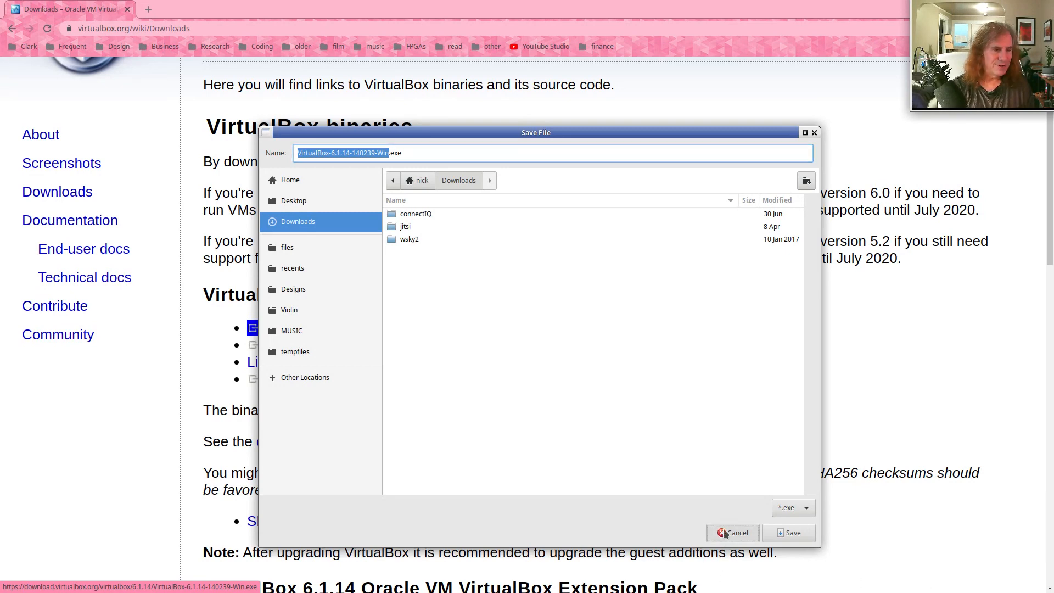
{"action": "left_click", "coordinate": [731, 533]}
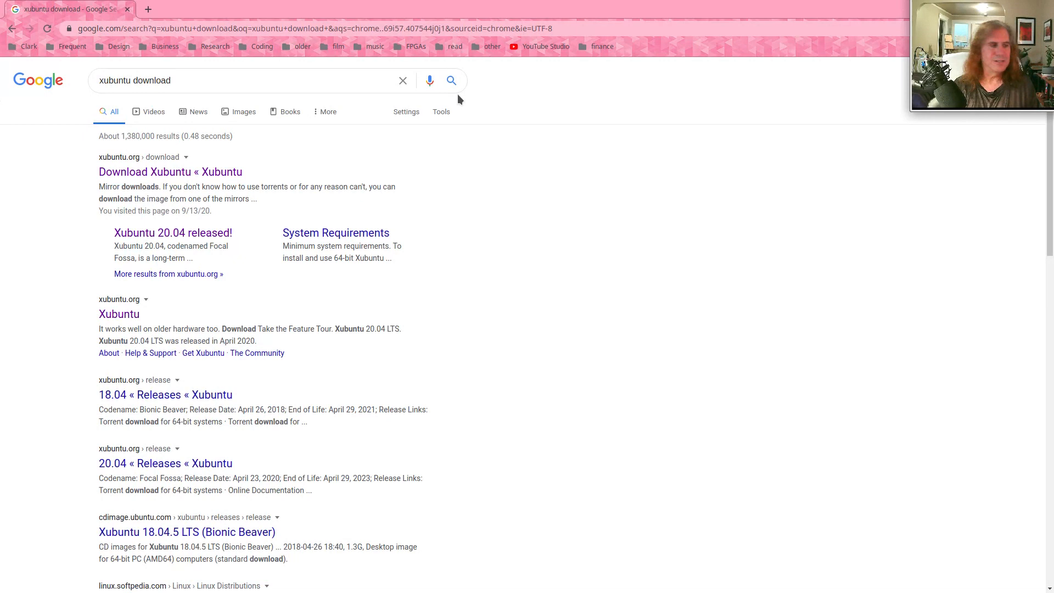
{"action": "mouse_move", "coordinate": [459, 138]}
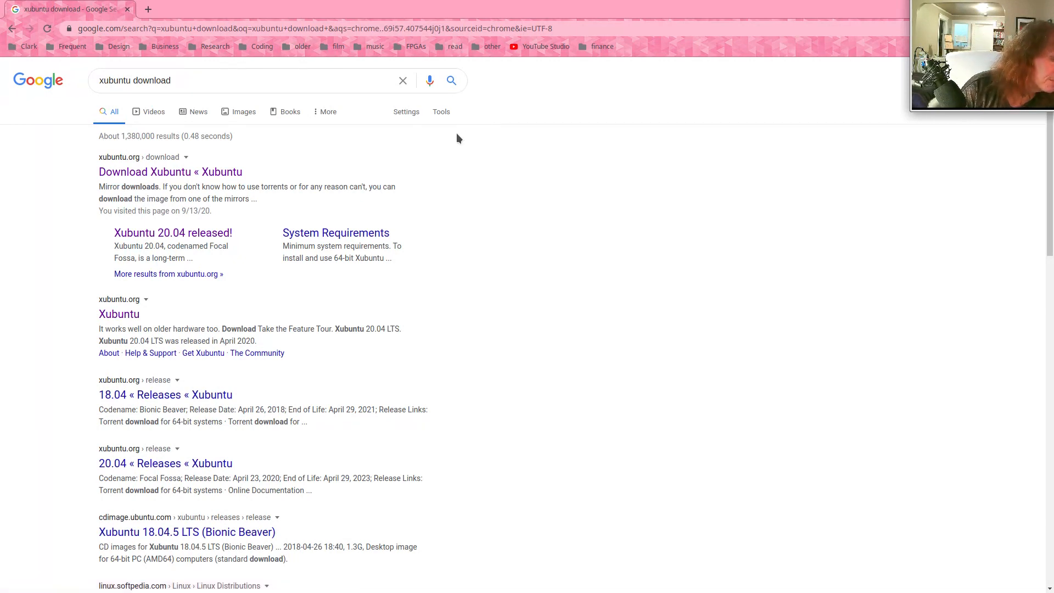
{"action": "mouse_move", "coordinate": [132, 395]}
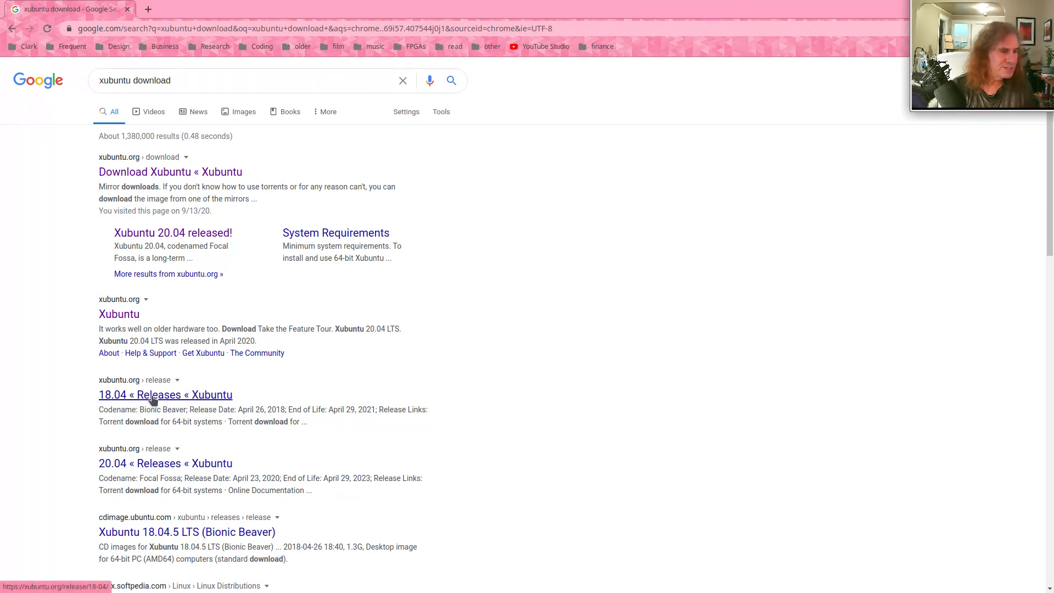
Open the '18.04 « Releases « Xubuntu' result from the xubuntu download search
{"action": "left_click", "coordinate": [154, 395]}
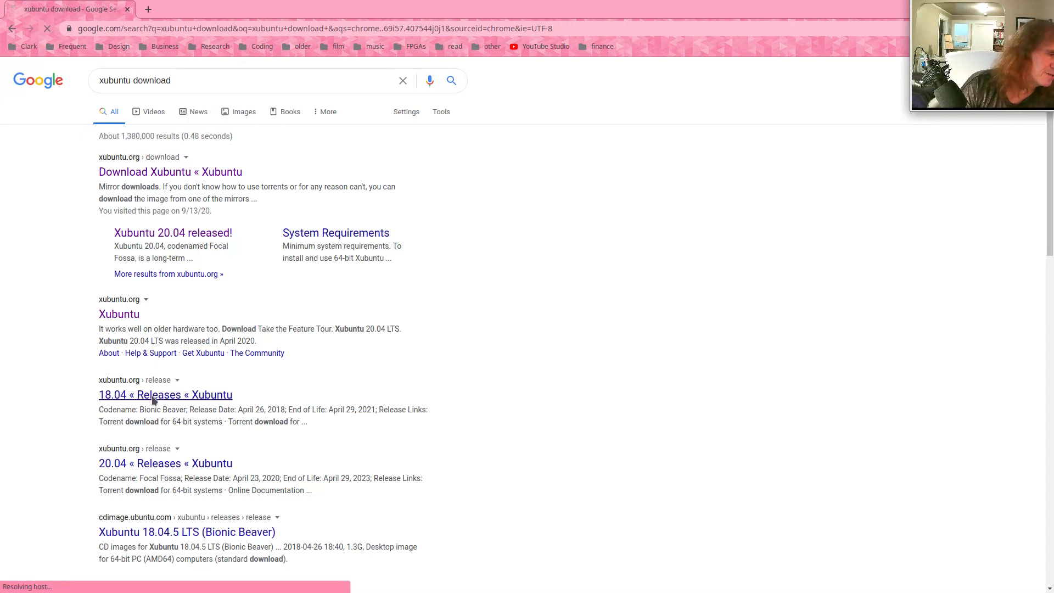
Pick the United States leaseweb mirror and request xubuntu-18.04-desktop-amd64.iso, cancelling the save
{"action": "left_click", "coordinate": [166, 395]}
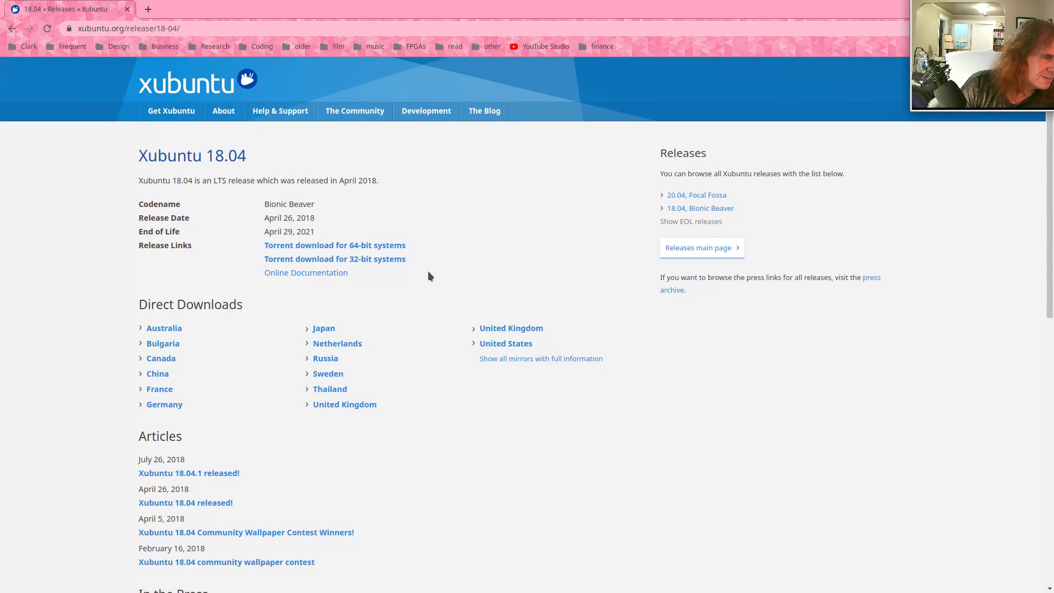
{"action": "mouse_move", "coordinate": [491, 343]}
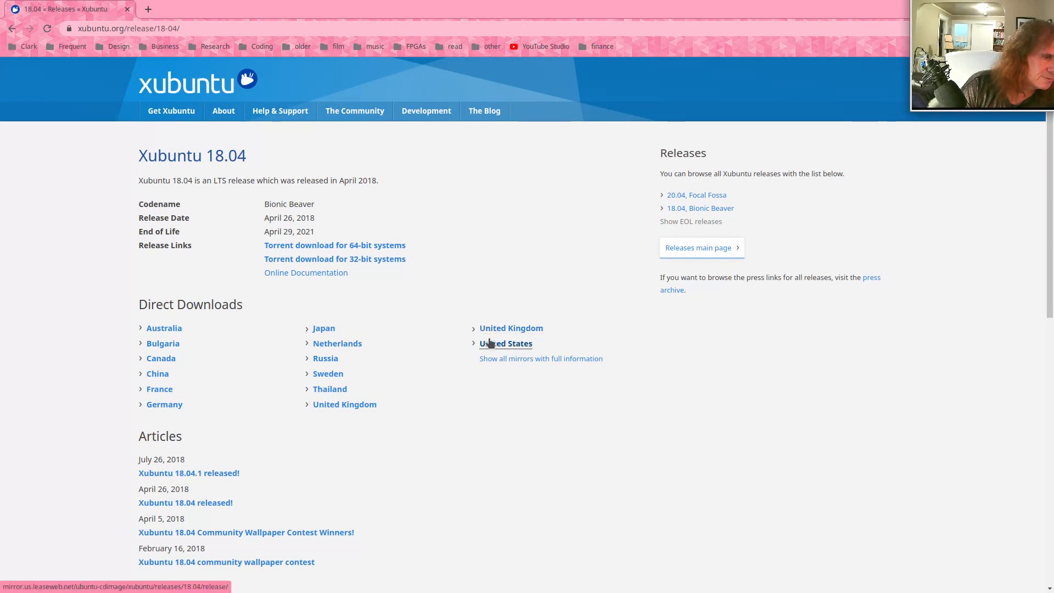
{"action": "left_click", "coordinate": [505, 344]}
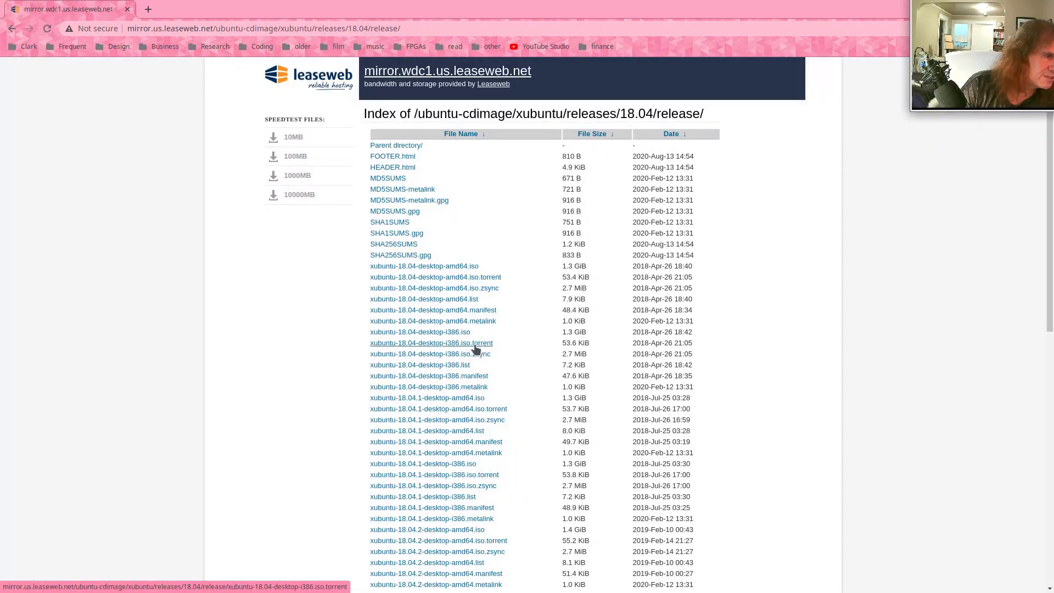
{"action": "mouse_move", "coordinate": [442, 273]}
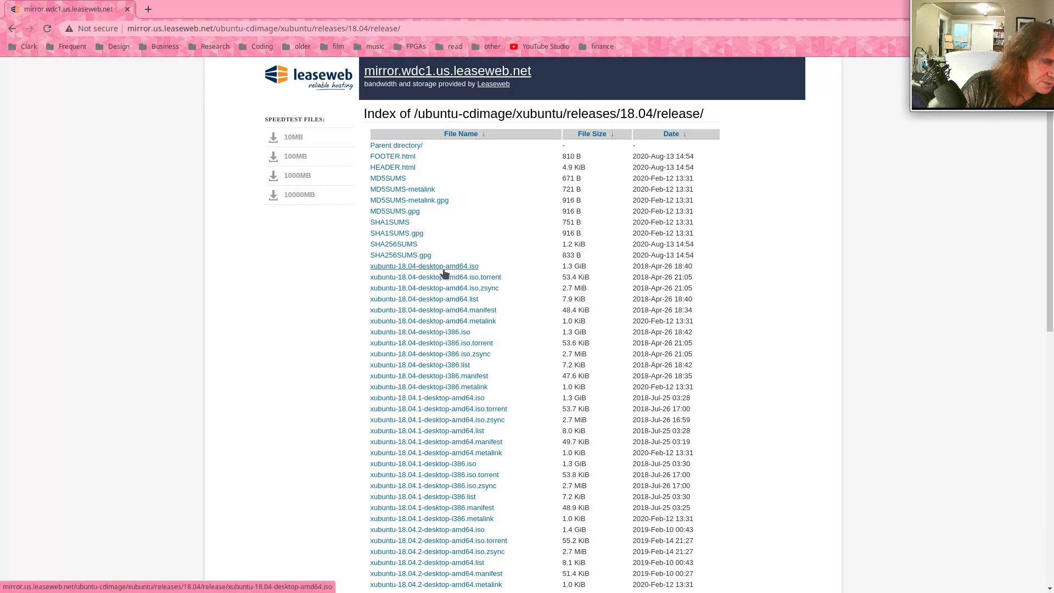
{"action": "mouse_move", "coordinate": [469, 270]}
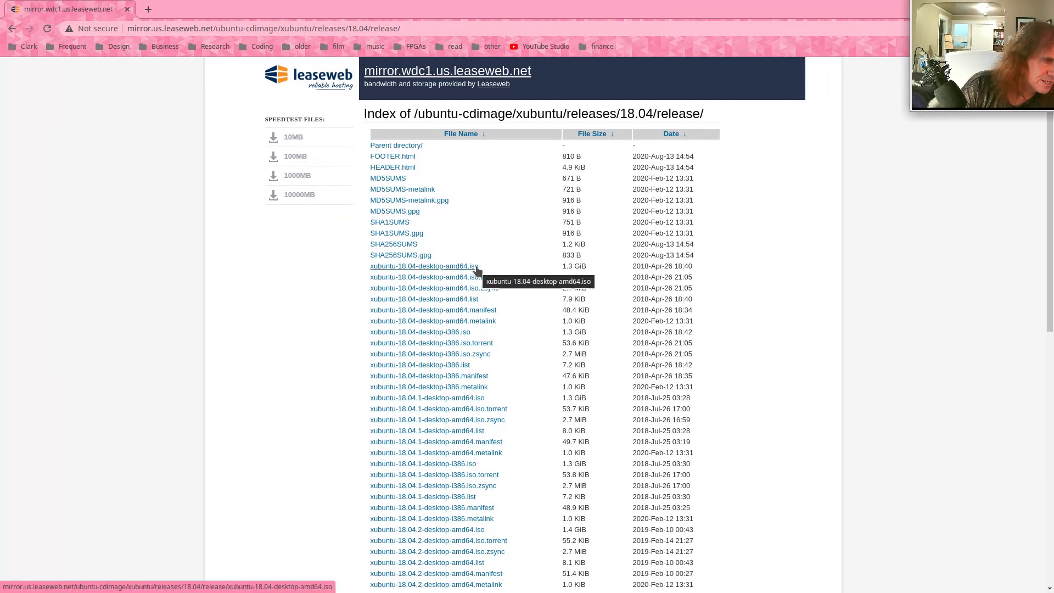
{"action": "mouse_move", "coordinate": [433, 273]}
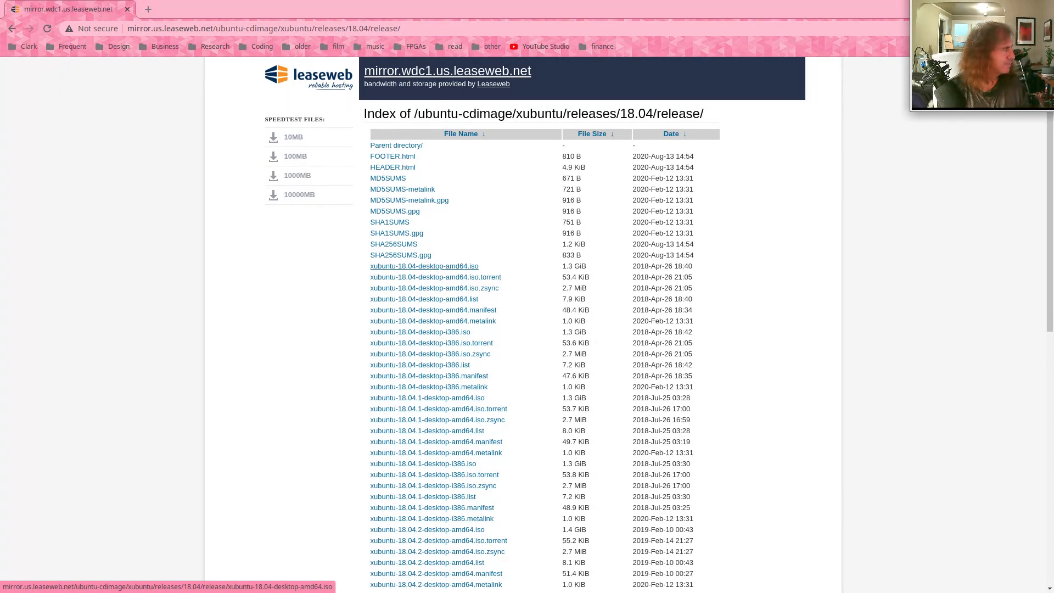
{"action": "left_click", "coordinate": [424, 266]}
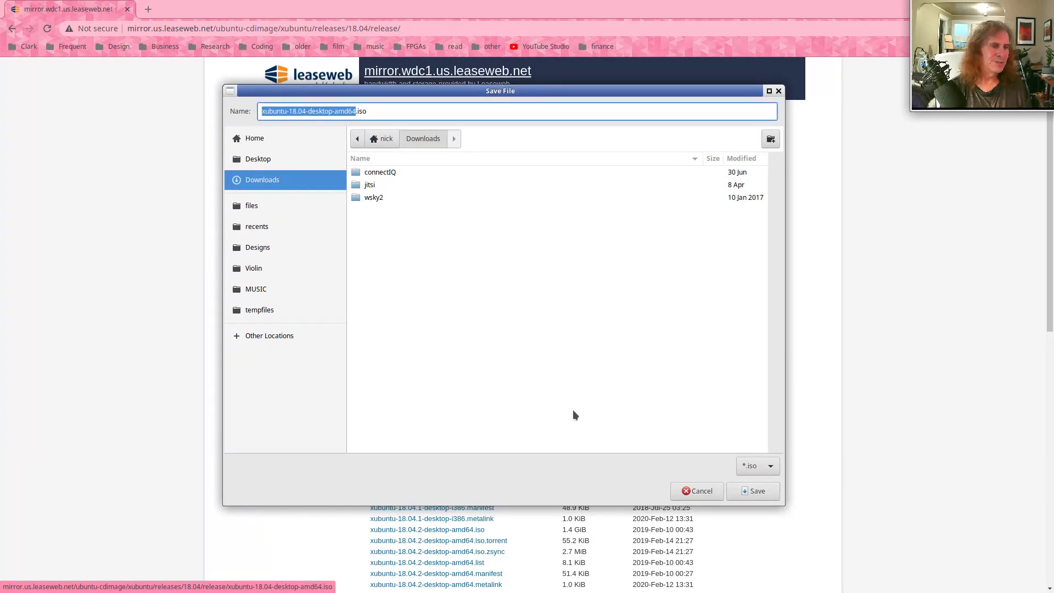
{"action": "mouse_move", "coordinate": [709, 492]}
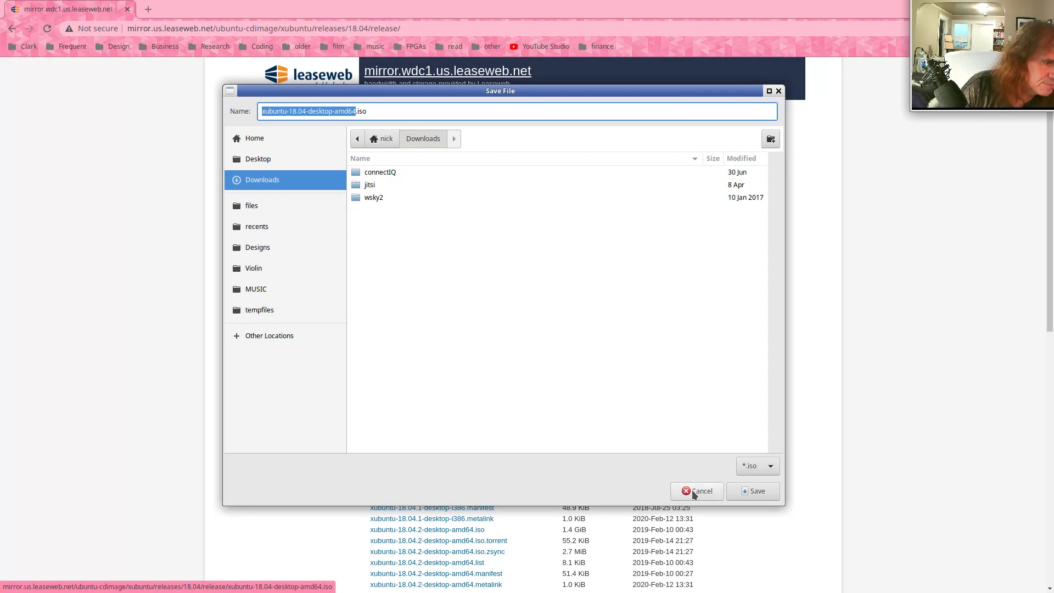
{"action": "left_click", "coordinate": [697, 491]}
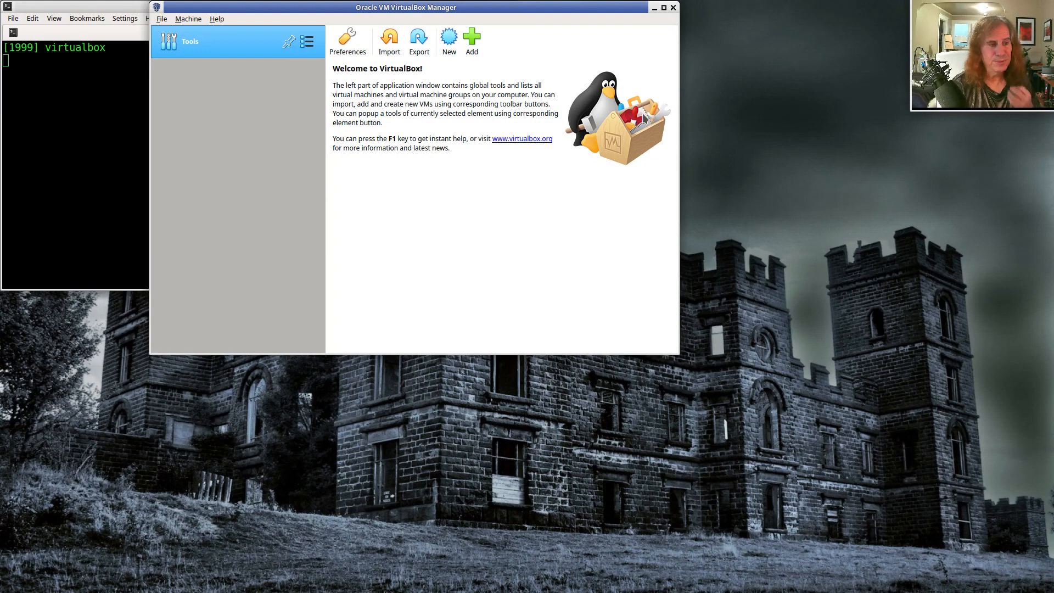
Start a new VM named 'my linux' with type Linux, version Ubuntu (64-bit)
{"action": "left_click", "coordinate": [449, 37]}
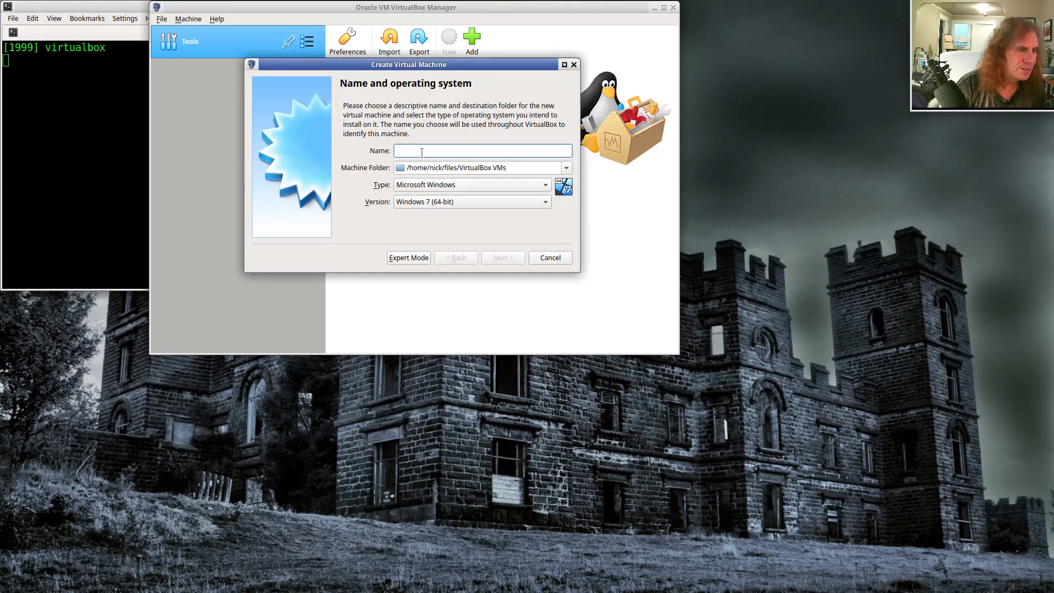
{"action": "mouse_move", "coordinate": [466, 168]}
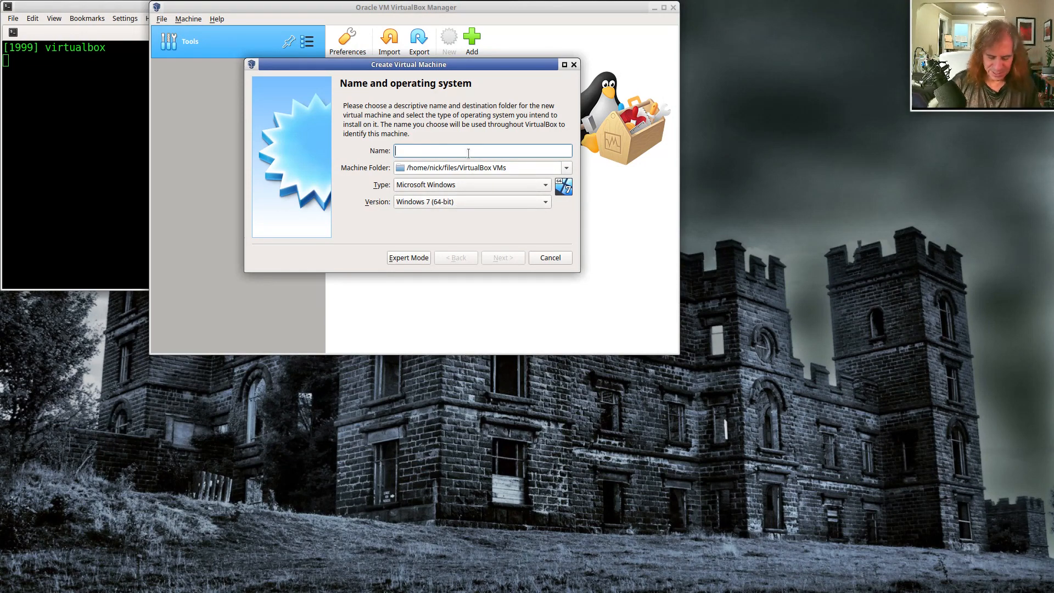
{"action": "type", "text": "my l"}
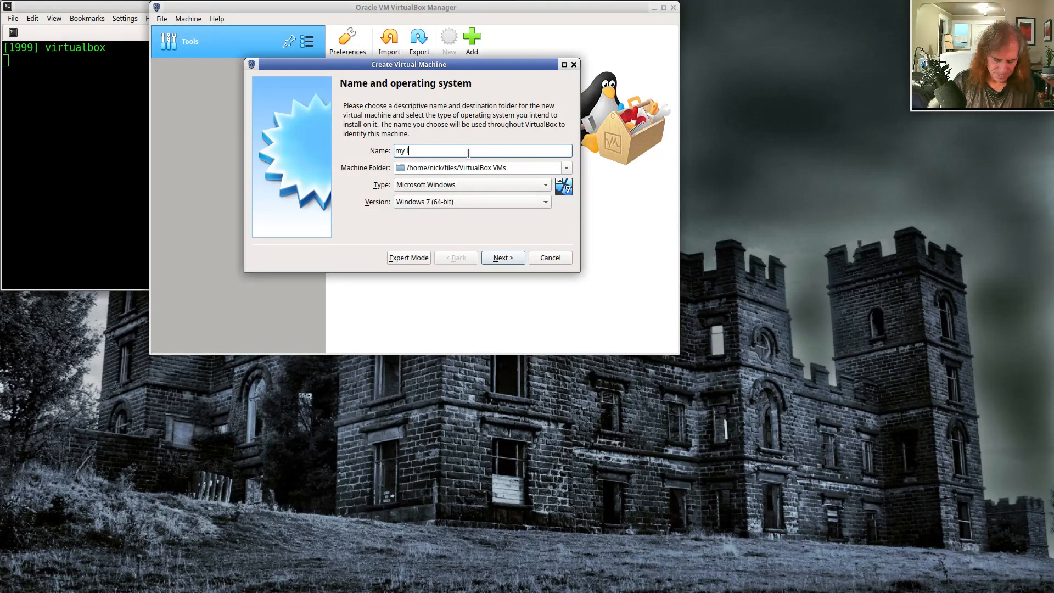
{"action": "type", "text": "linux"}
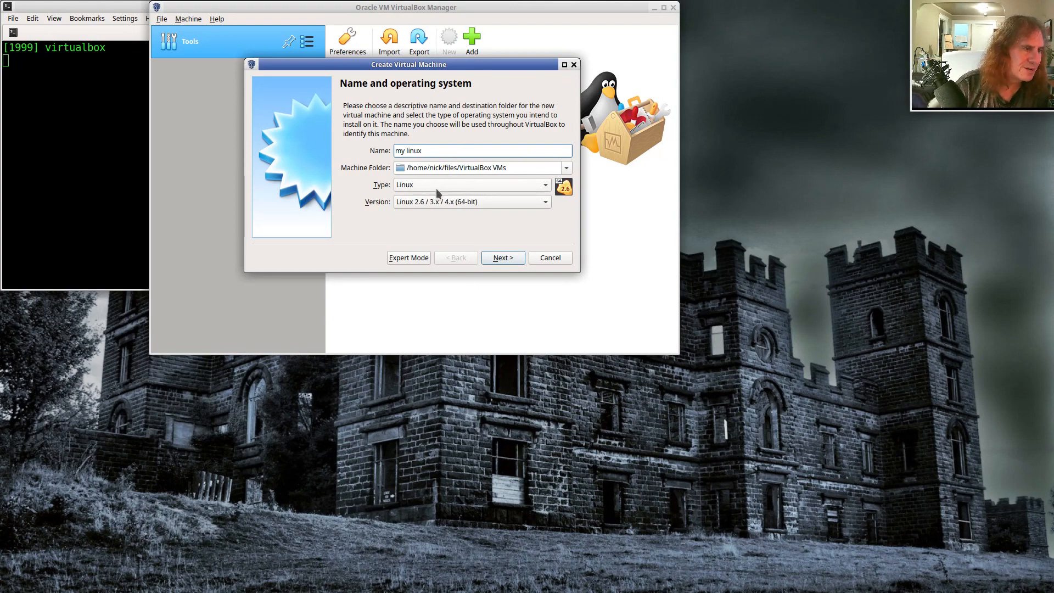
{"action": "left_click", "coordinate": [471, 185]}
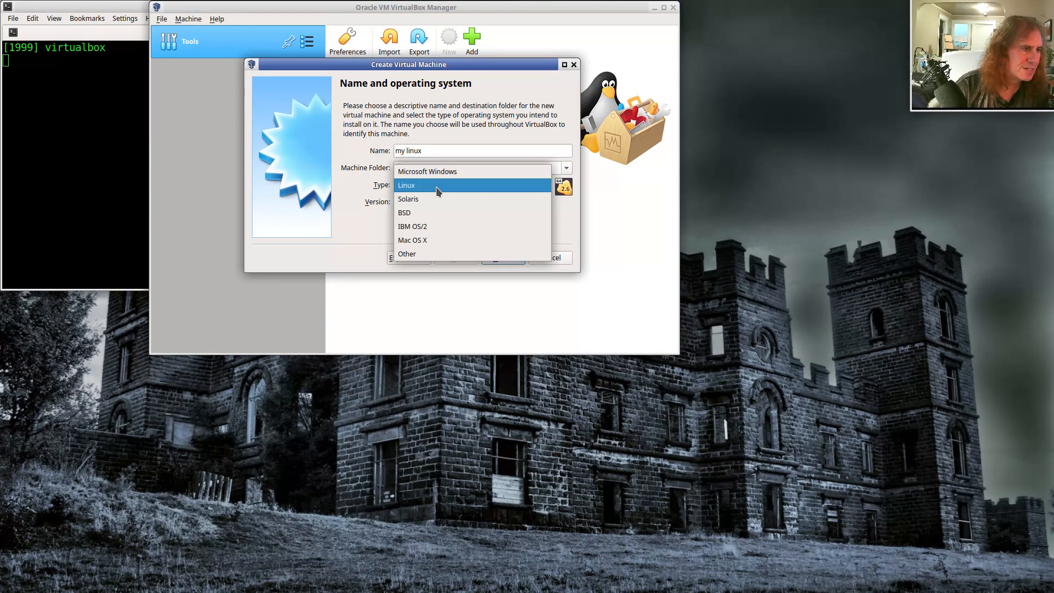
{"action": "left_click", "coordinate": [417, 185]}
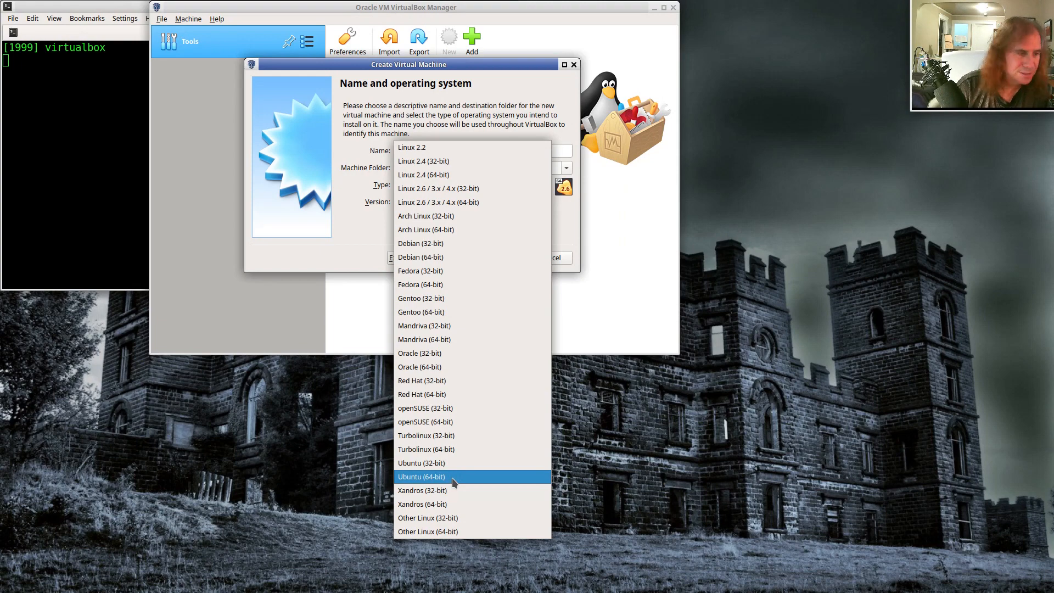
{"action": "mouse_move", "coordinate": [456, 478]}
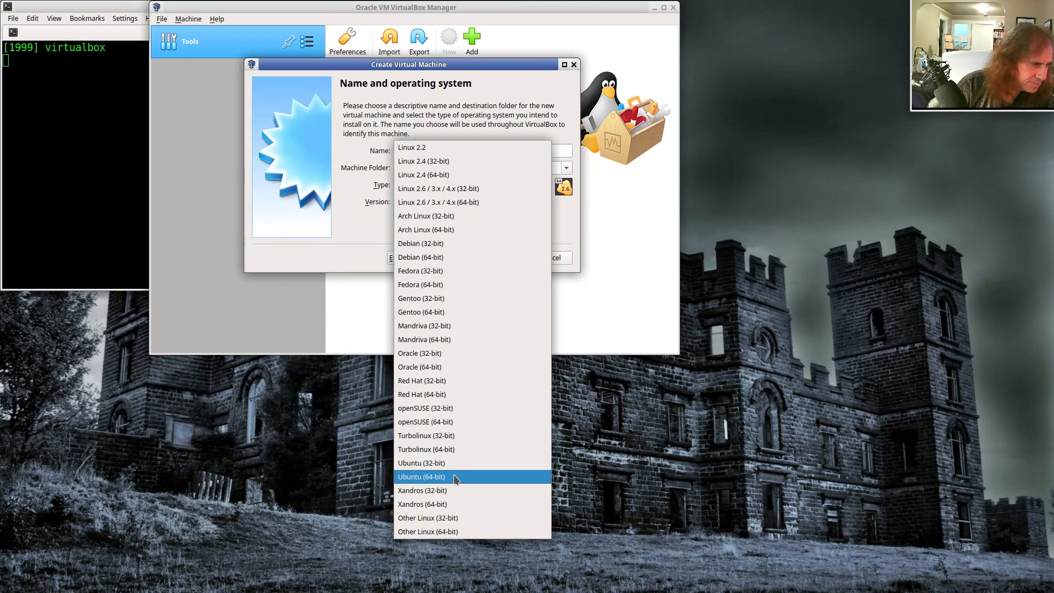
{"action": "left_click", "coordinate": [422, 477]}
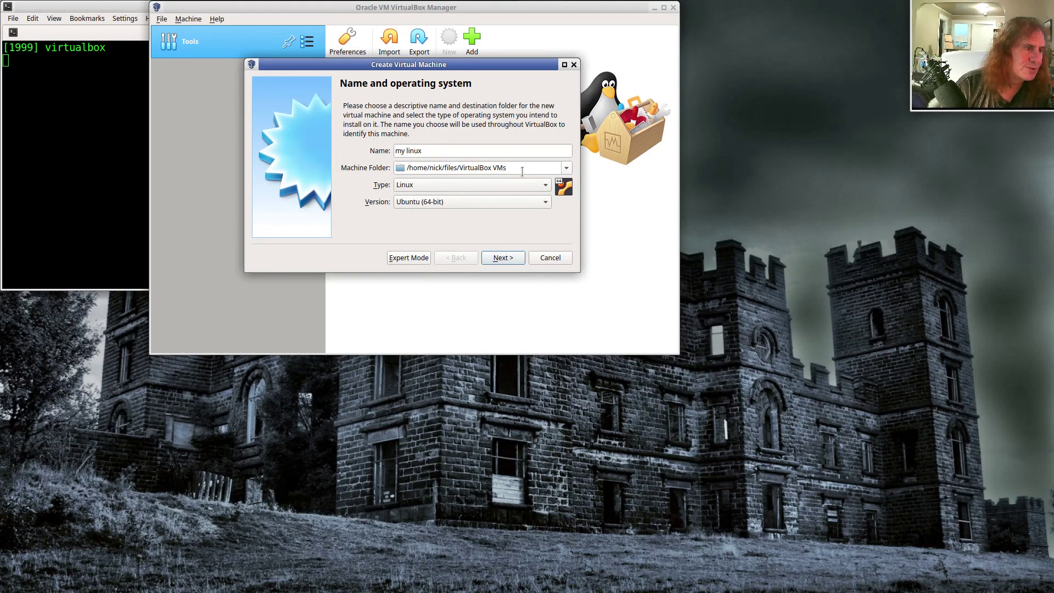
{"action": "mouse_move", "coordinate": [515, 167]}
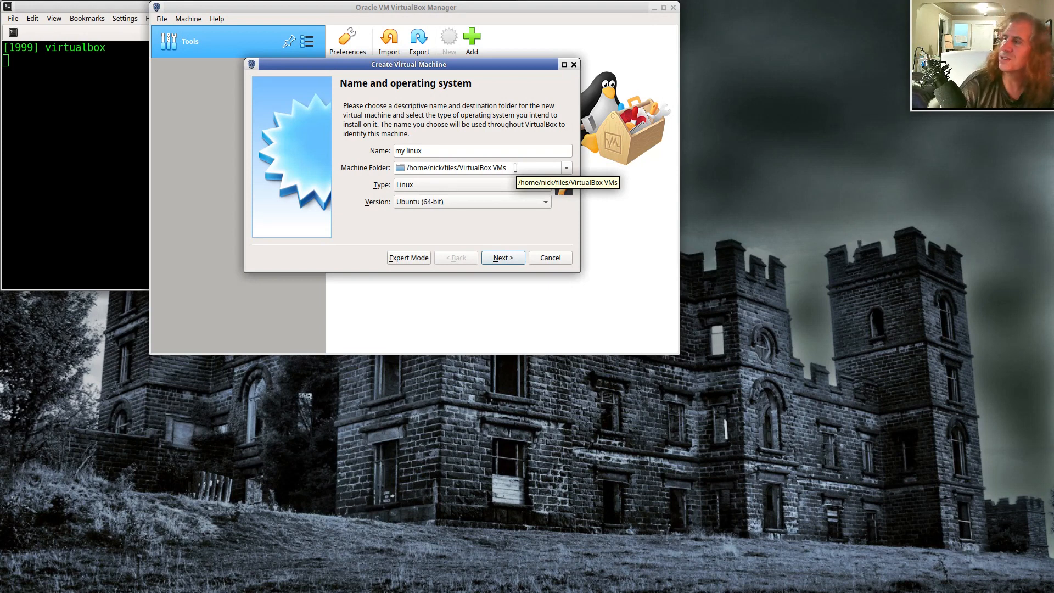
{"action": "mouse_move", "coordinate": [505, 186]}
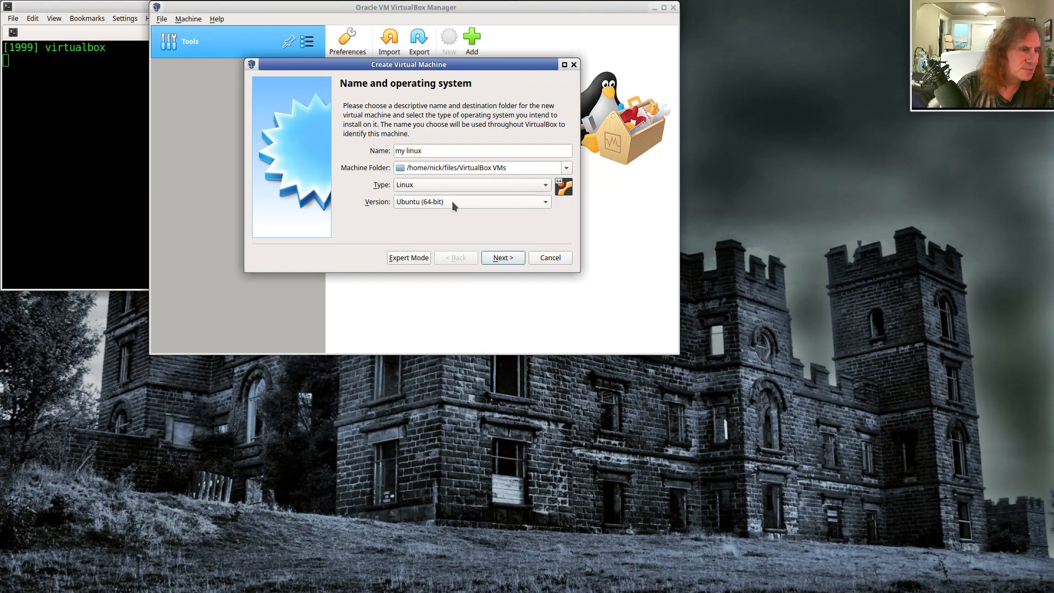
Raise the VM's memory slider from 1024 MB to 4096 MB
{"action": "left_click", "coordinate": [503, 258]}
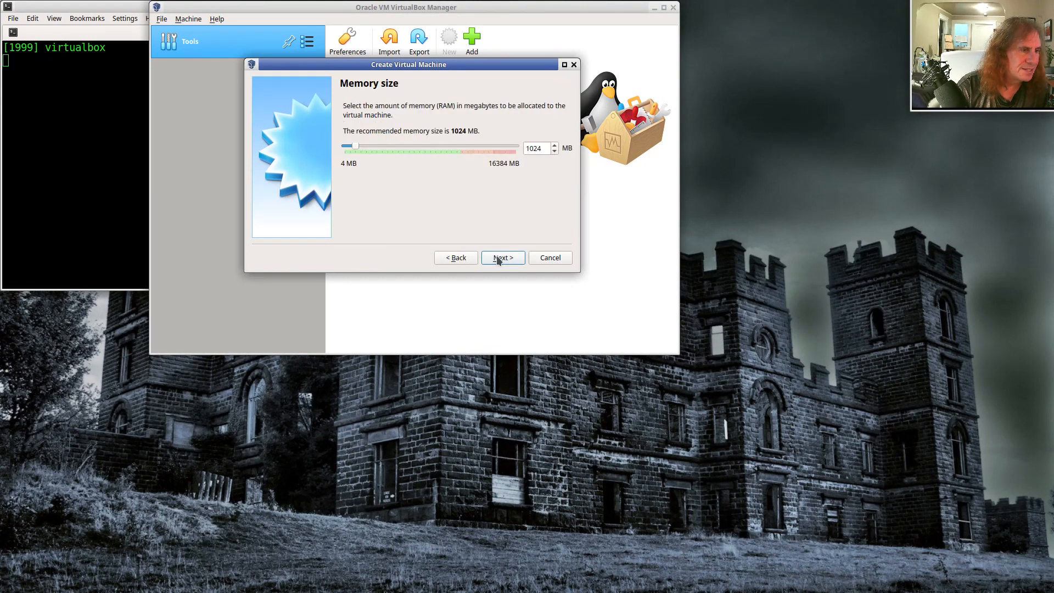
{"action": "mouse_move", "coordinate": [412, 207]}
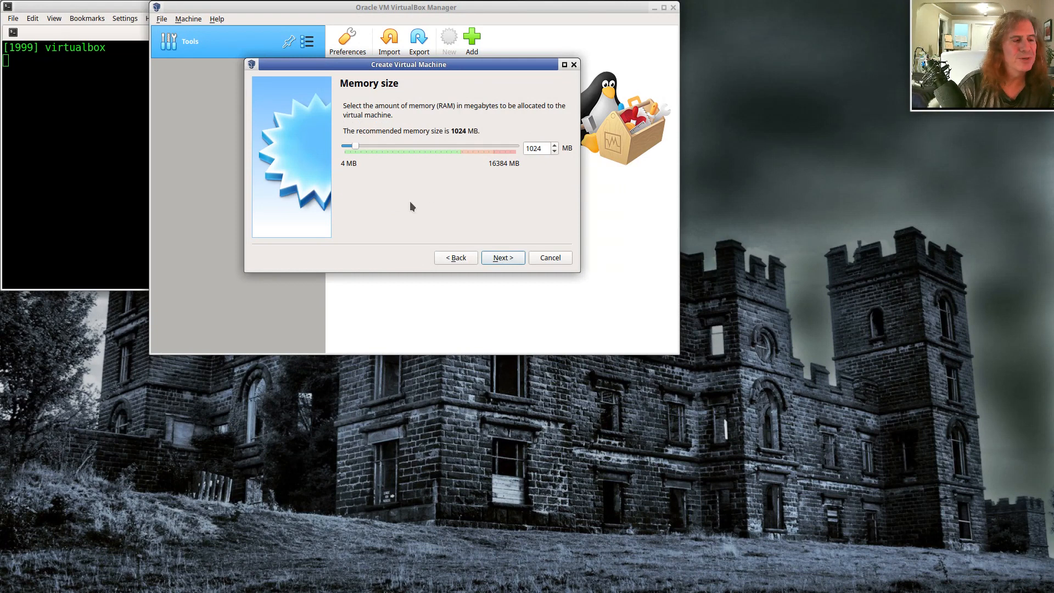
{"action": "mouse_move", "coordinate": [481, 174]}
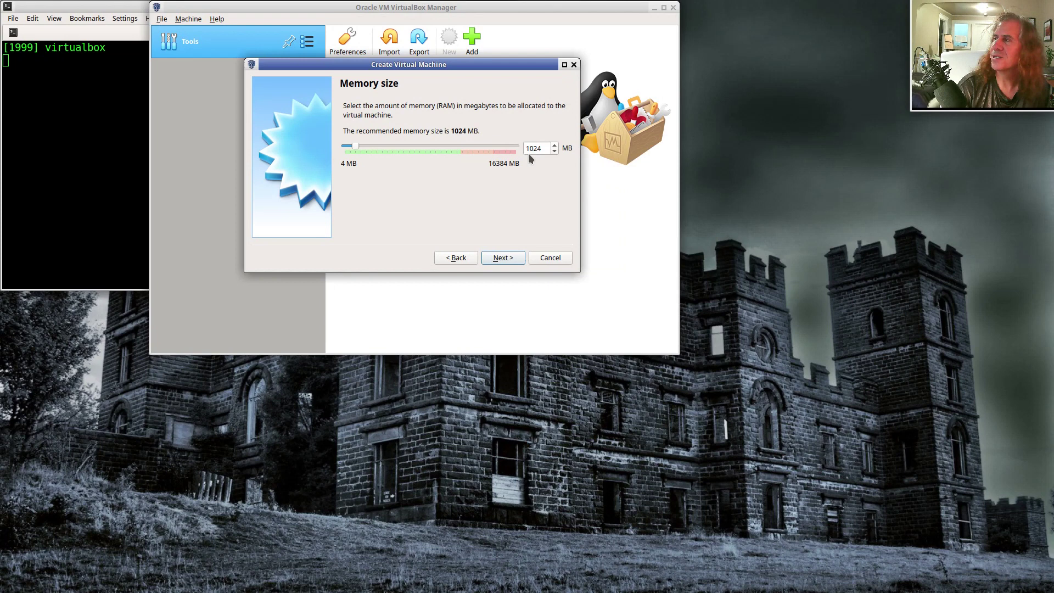
{"action": "mouse_move", "coordinate": [368, 161]}
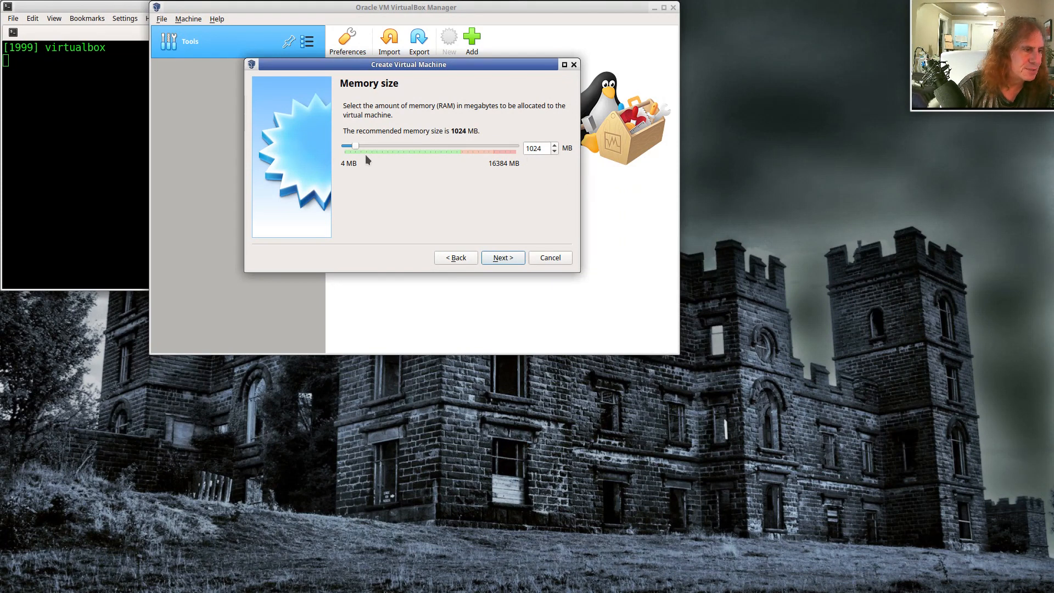
{"action": "left_click_drag", "start_coordinate": [353, 146], "coordinate": [375, 146]}
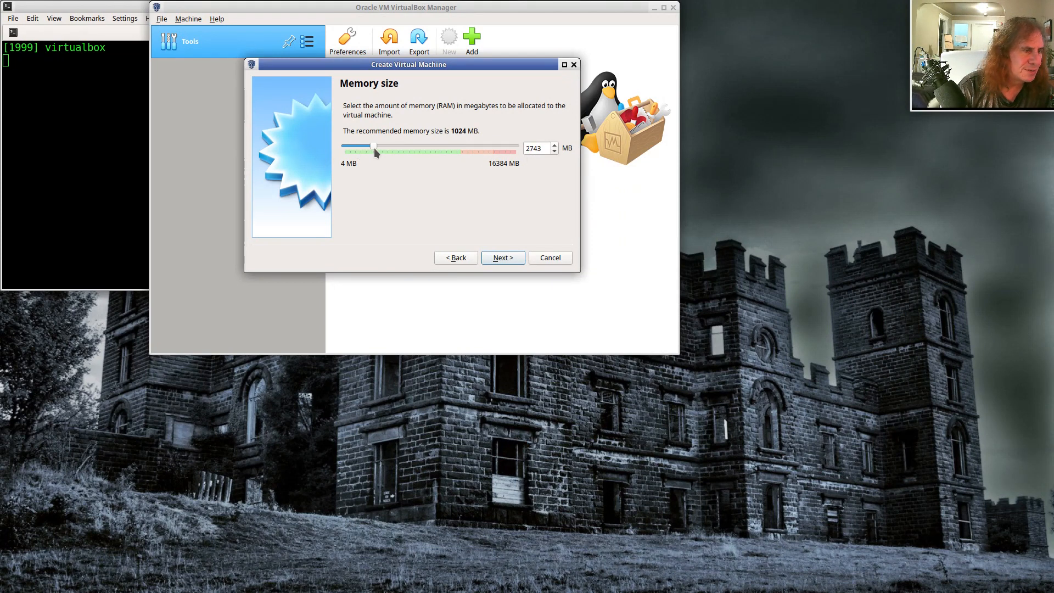
{"action": "left_click_drag", "start_coordinate": [375, 147], "coordinate": [386, 147]}
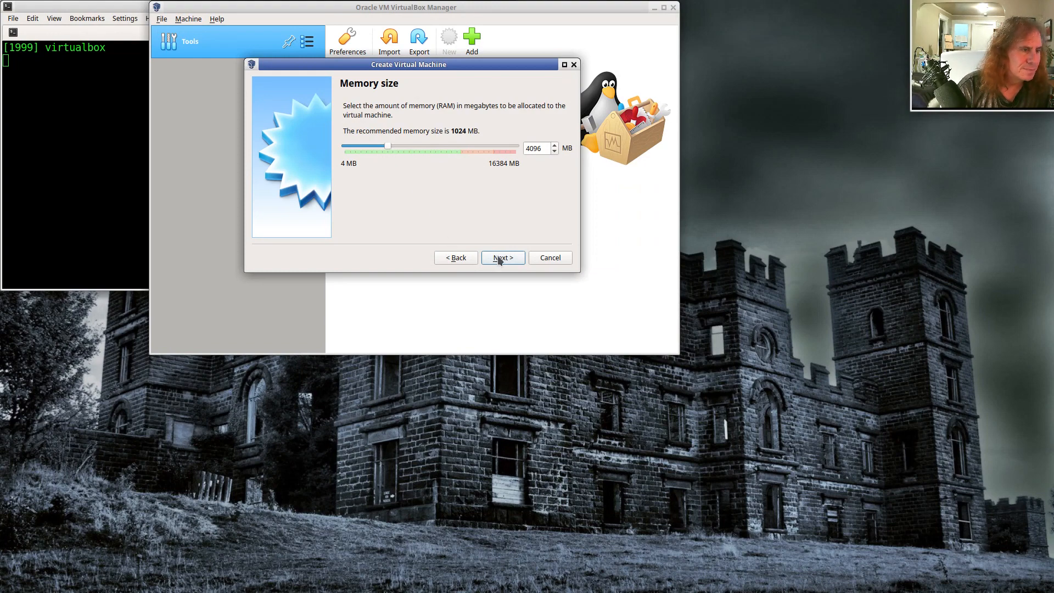
Create a 10 GB dynamically allocated VDI disk, my linux.vdi, finishing the VM
{"action": "left_click", "coordinate": [503, 258]}
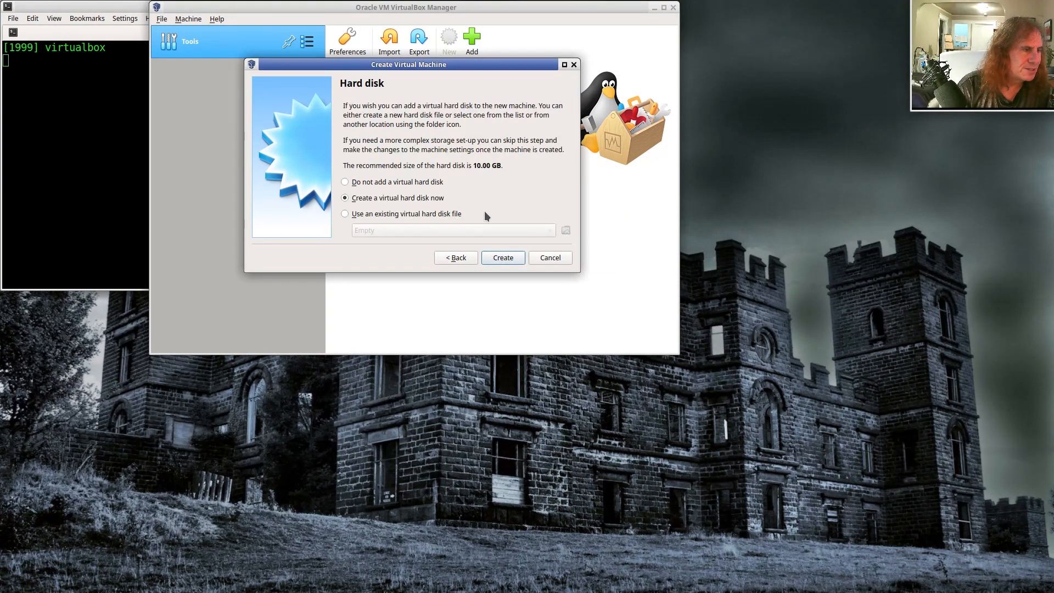
{"action": "mouse_move", "coordinate": [402, 214]}
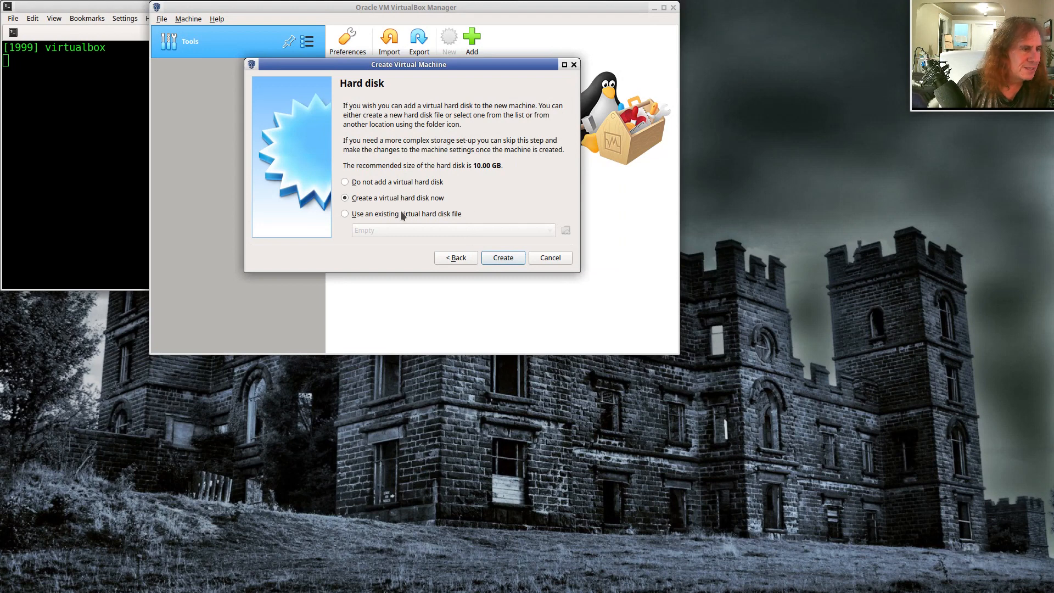
{"action": "mouse_move", "coordinate": [490, 258]}
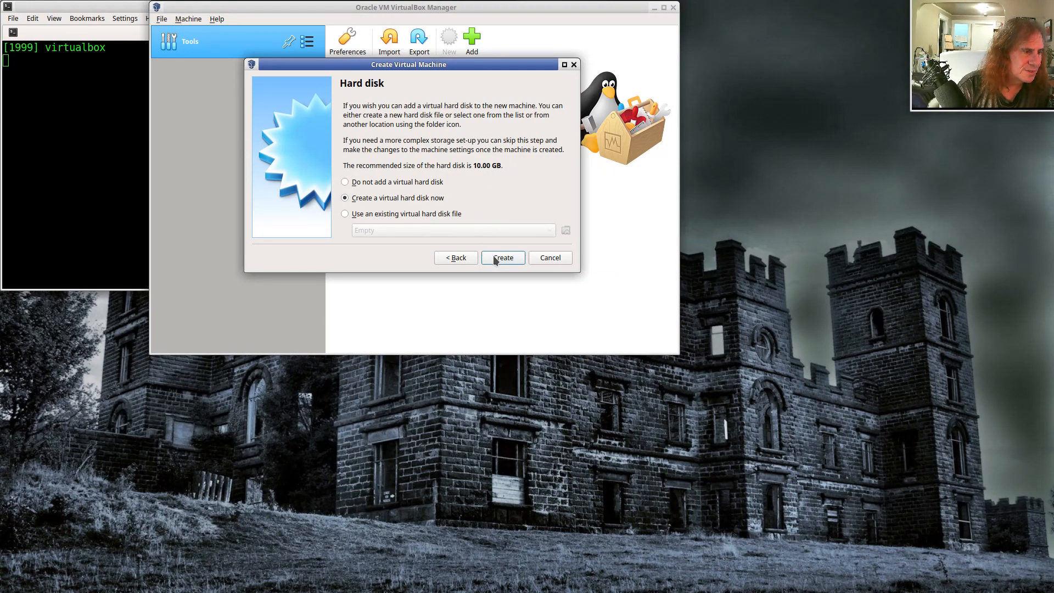
{"action": "left_click", "coordinate": [503, 258]}
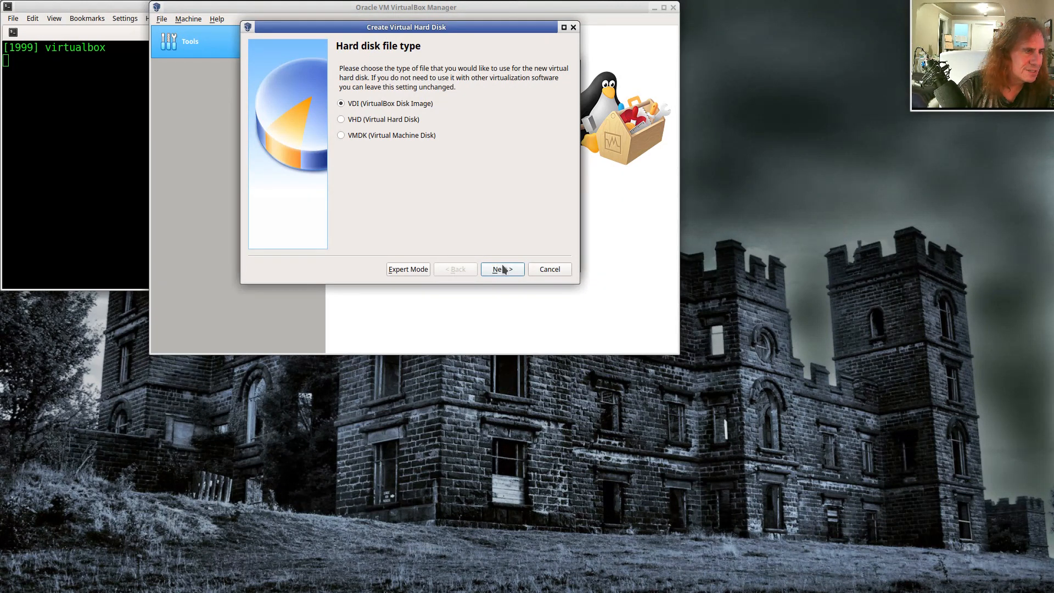
{"action": "left_click", "coordinate": [502, 269]}
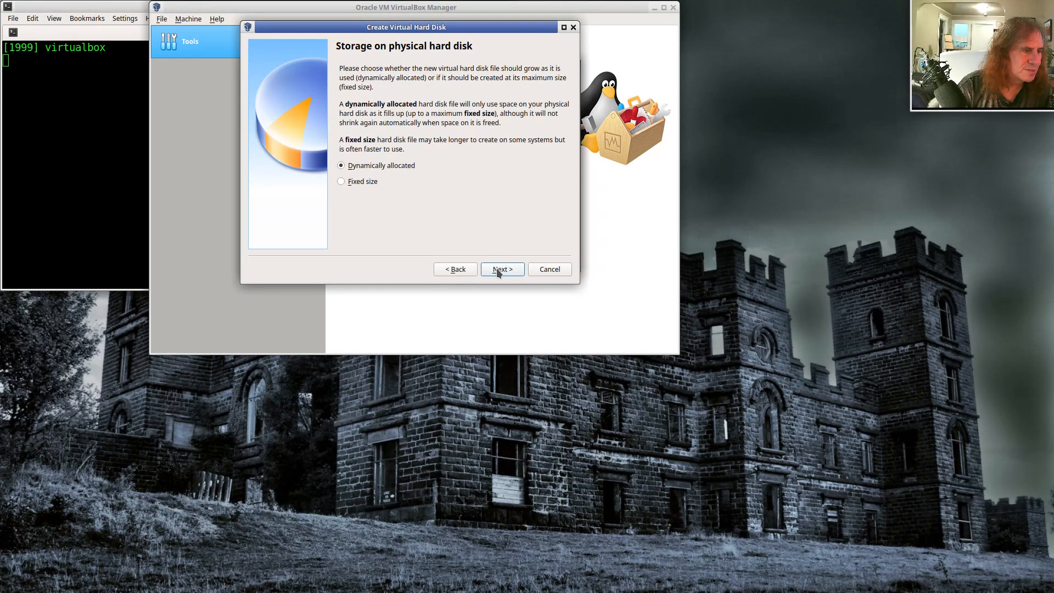
{"action": "left_click", "coordinate": [502, 269]}
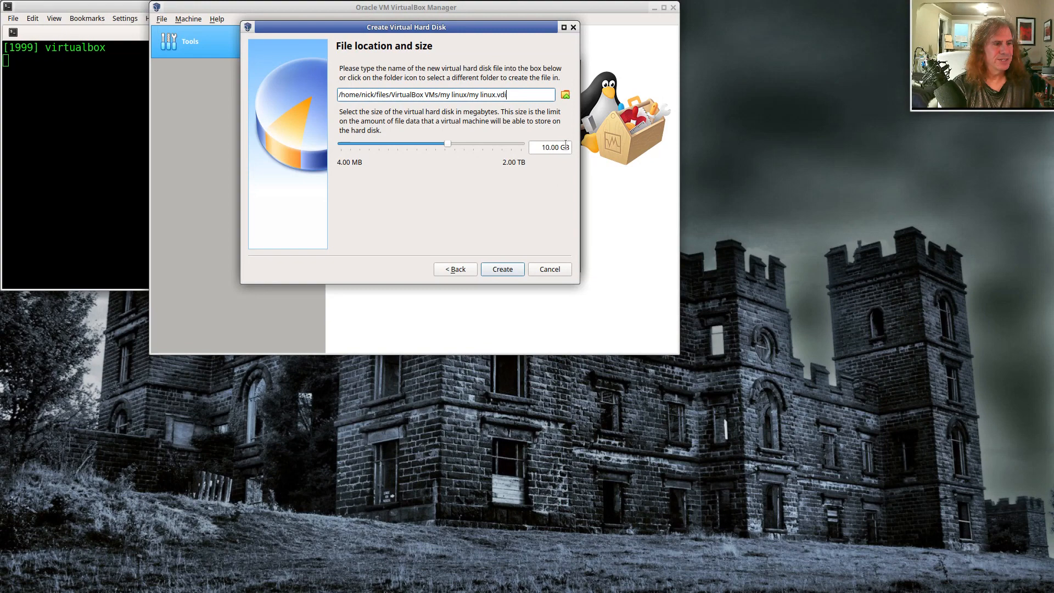
{"action": "mouse_move", "coordinate": [568, 163]}
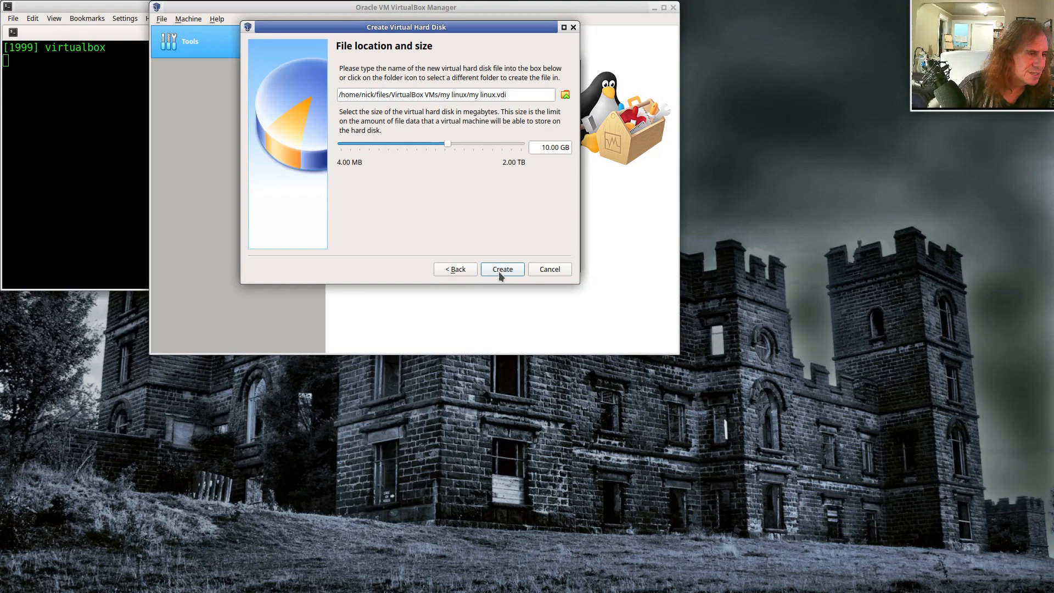
{"action": "left_click", "coordinate": [502, 269]}
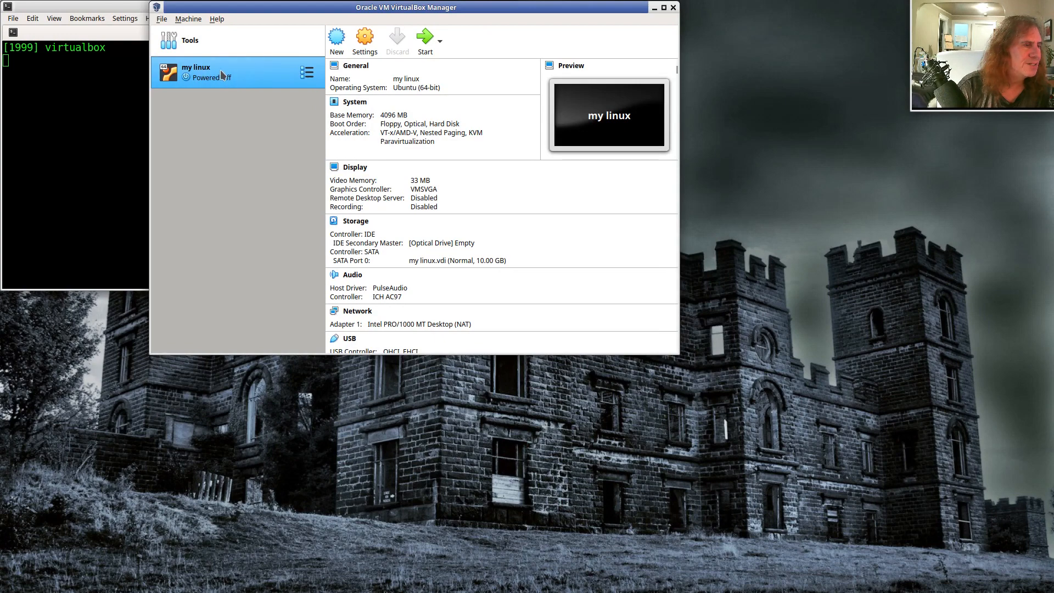
{"action": "mouse_move", "coordinate": [224, 75]}
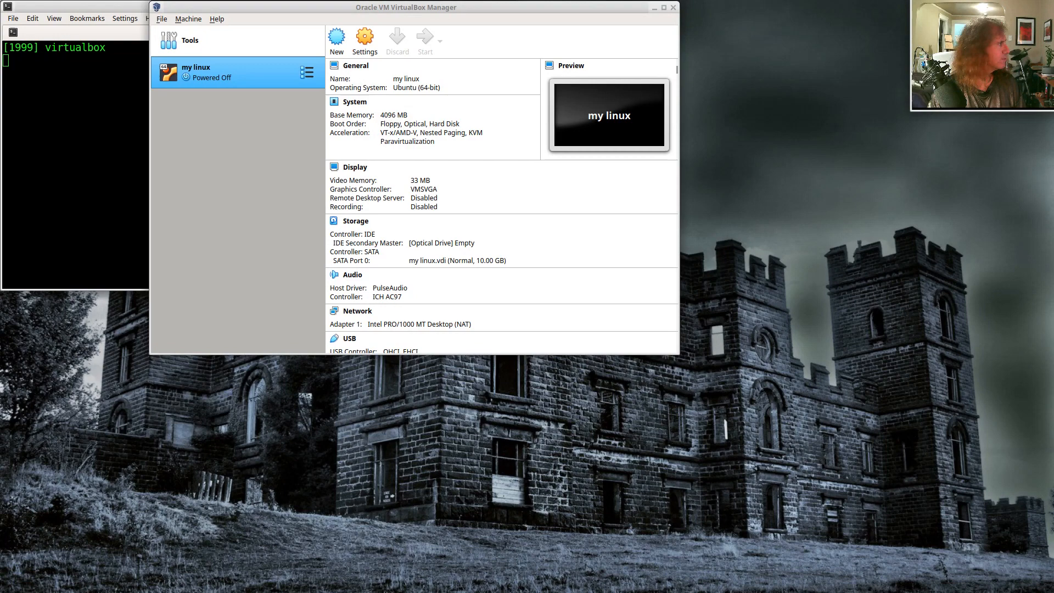
Launch the powered-off 'my linux' VM from the Manager toolbar
{"action": "left_click", "coordinate": [425, 38]}
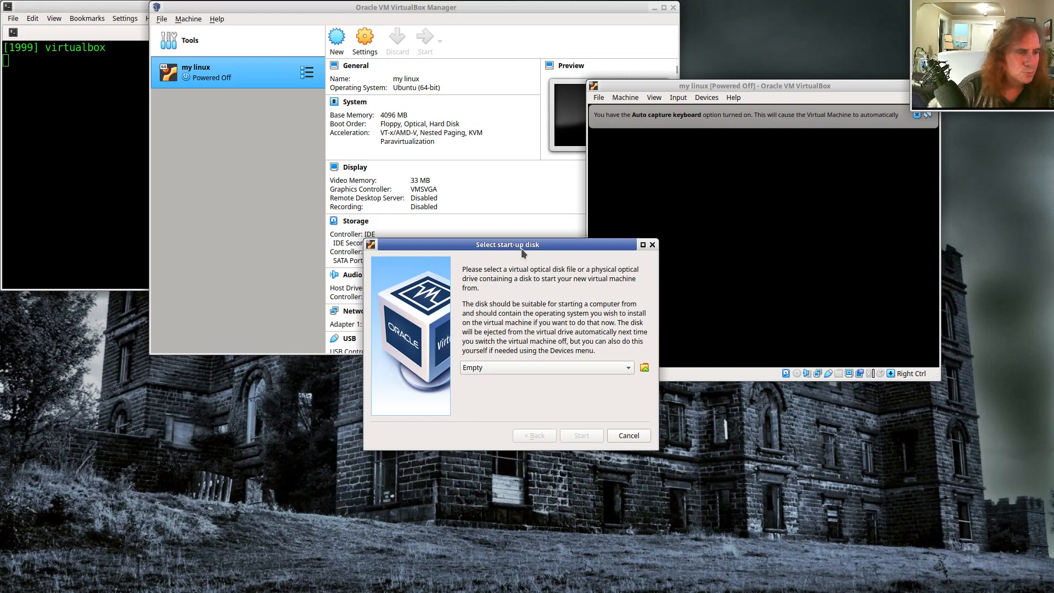
{"action": "mouse_move", "coordinate": [524, 314]}
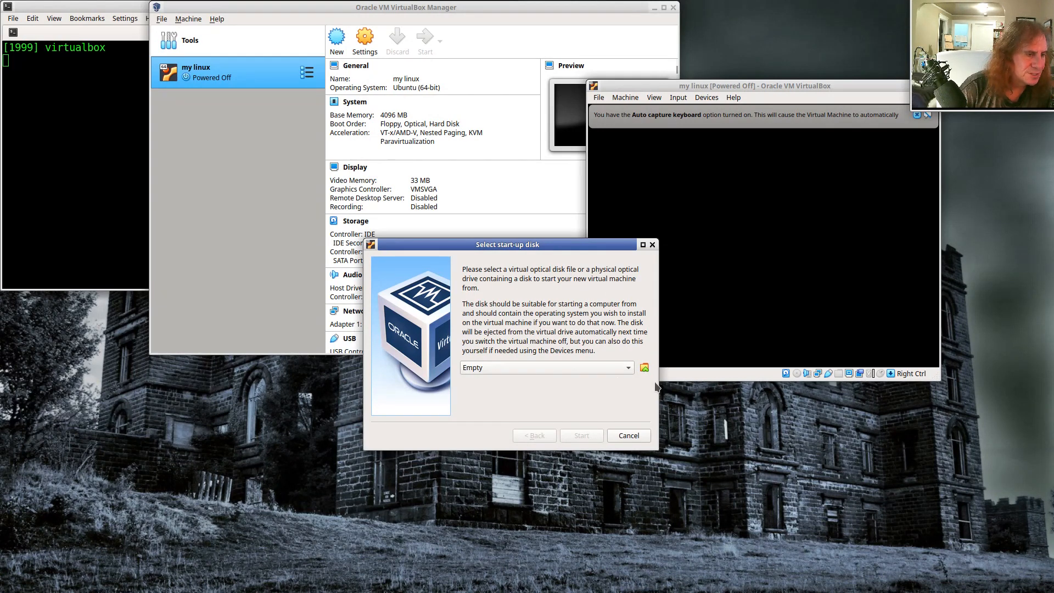
Add xubuntu-18.04-desktop-amd64.iso as the start-up disk and boot from it
{"action": "left_click", "coordinate": [644, 368]}
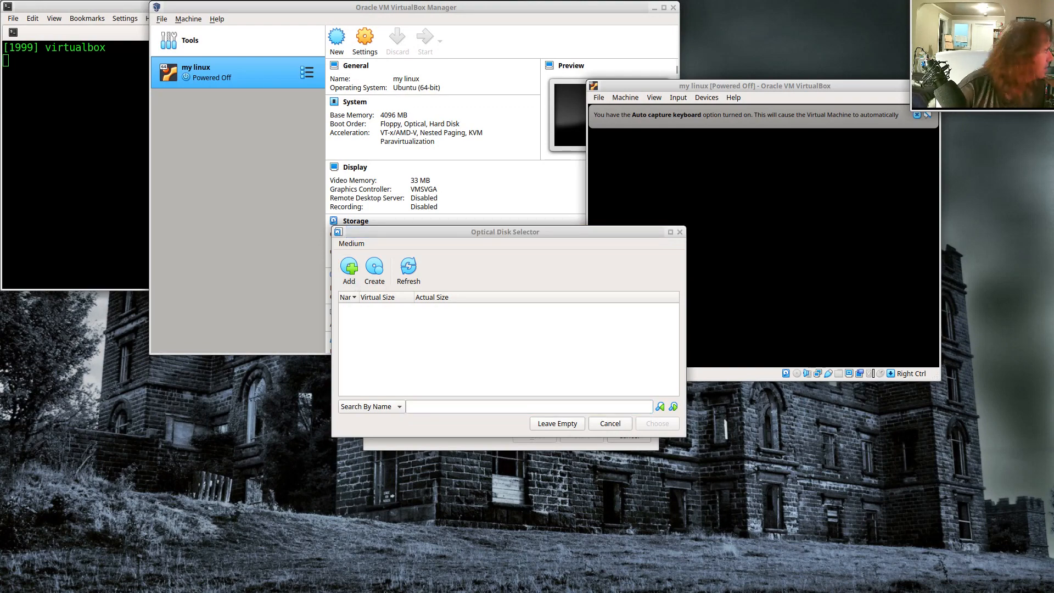
{"action": "left_click", "coordinate": [348, 268]}
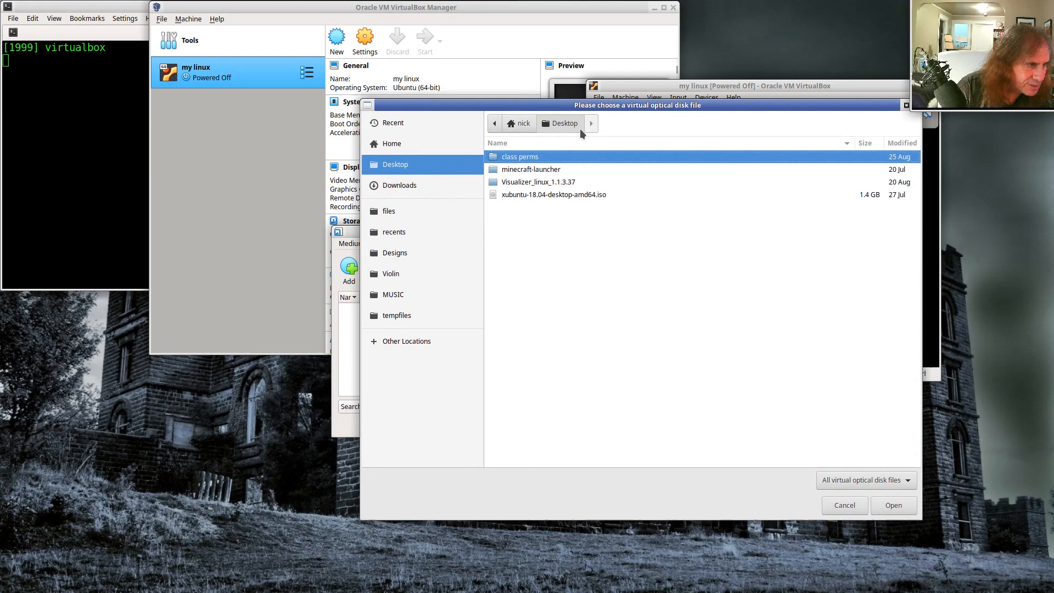
{"action": "mouse_move", "coordinate": [576, 132]}
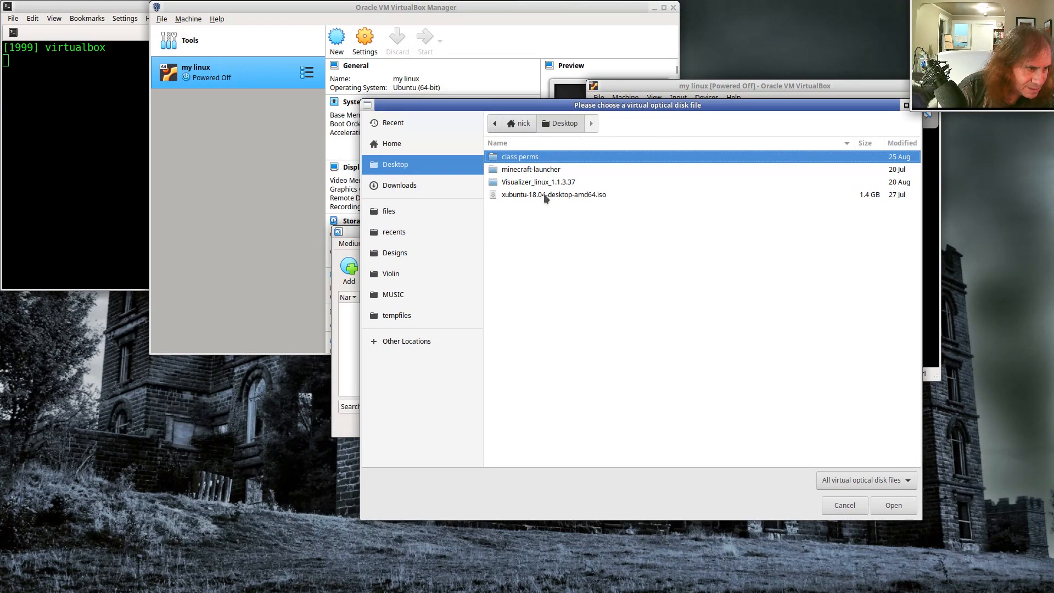
{"action": "left_click", "coordinate": [554, 195]}
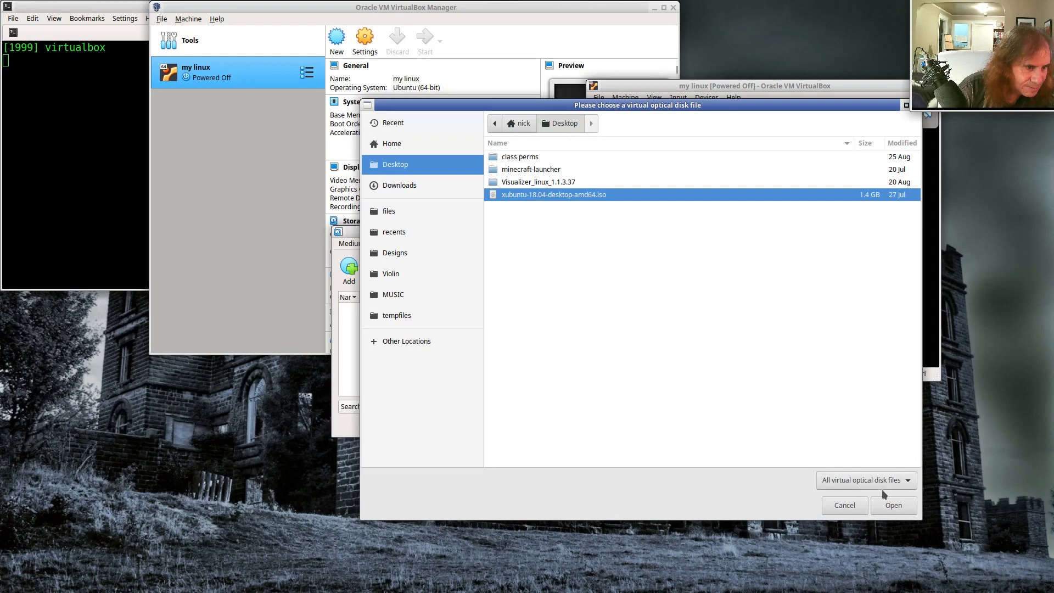
{"action": "left_click", "coordinate": [894, 505]}
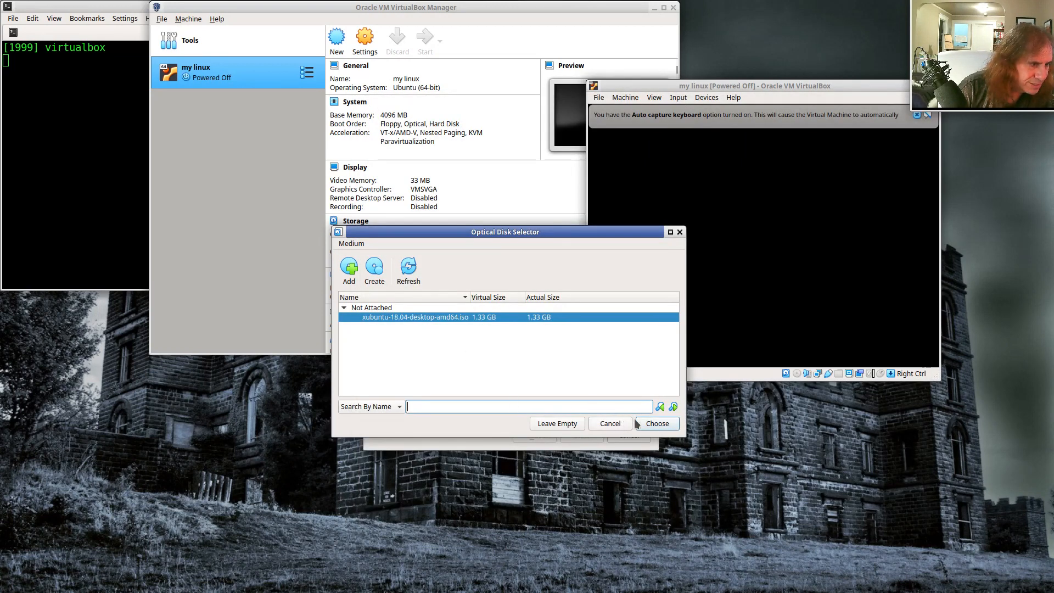
{"action": "left_click", "coordinate": [657, 423]}
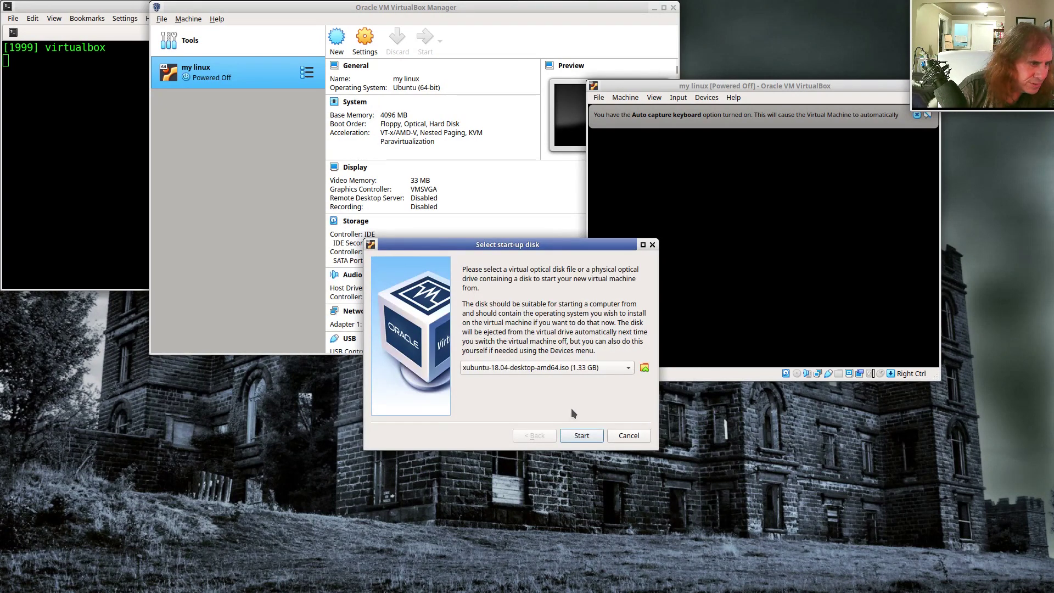
{"action": "mouse_move", "coordinate": [552, 373]}
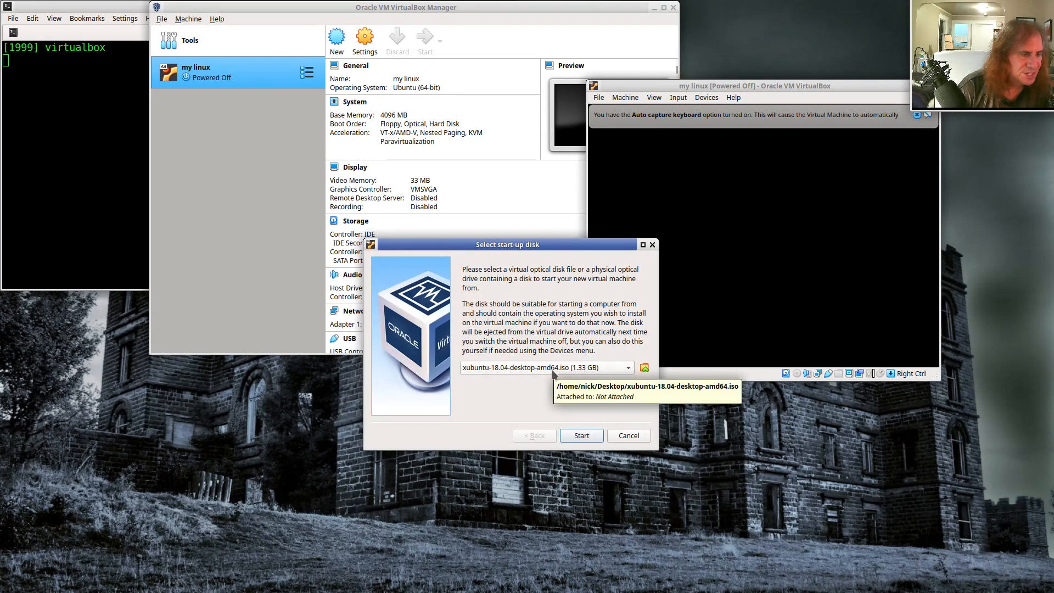
{"action": "mouse_move", "coordinate": [550, 406]}
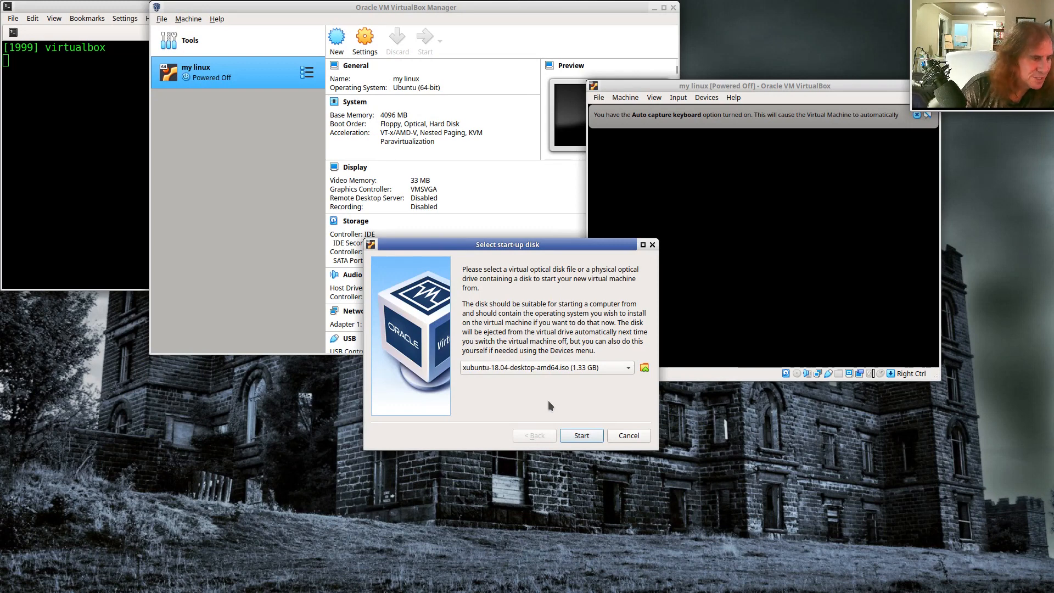
{"action": "mouse_move", "coordinate": [554, 417]}
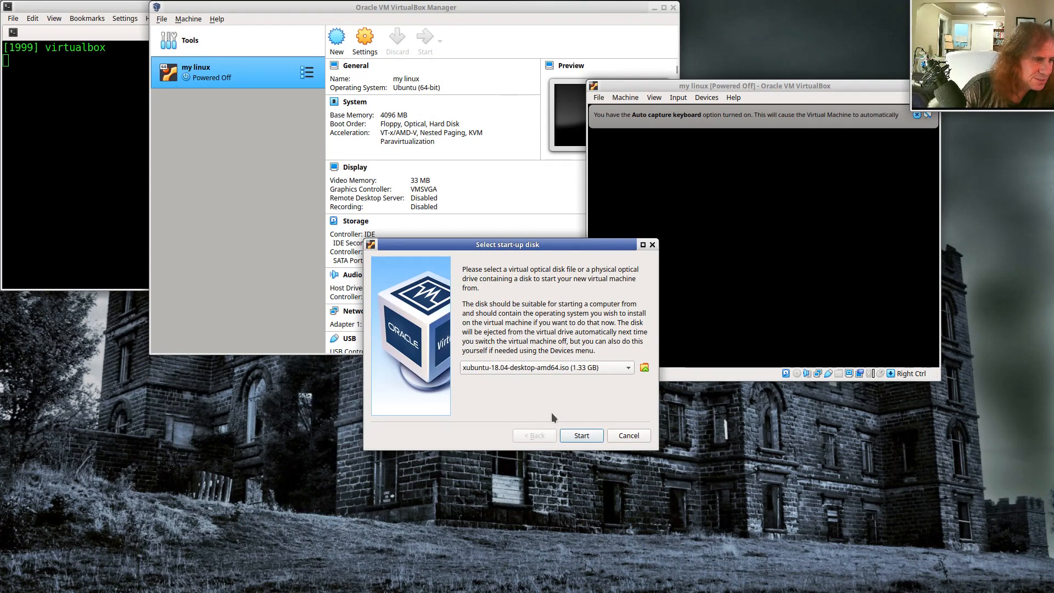
{"action": "left_click", "coordinate": [581, 436]}
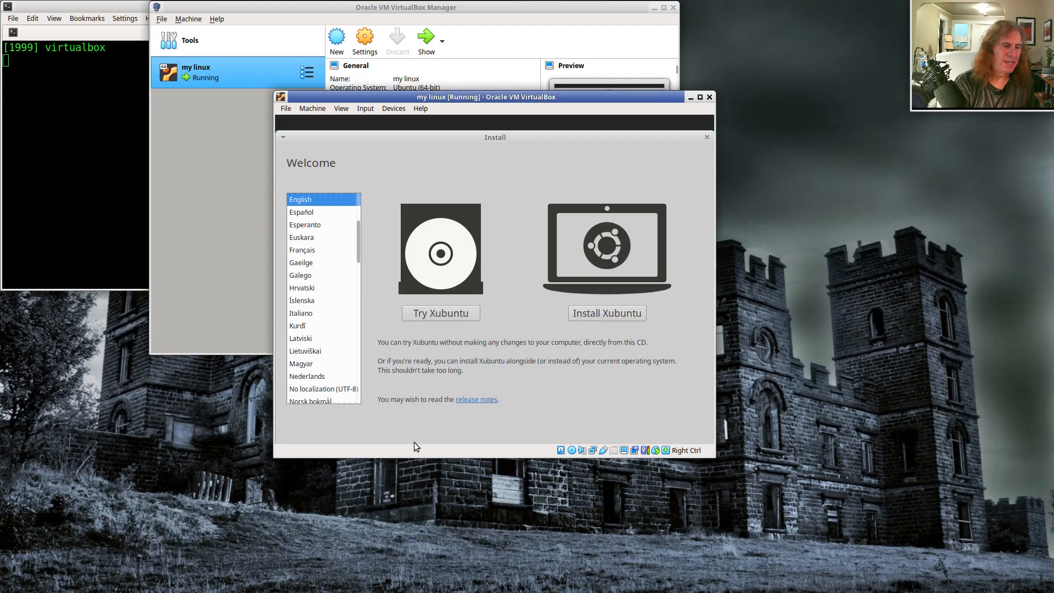
{"action": "mouse_move", "coordinate": [445, 311]}
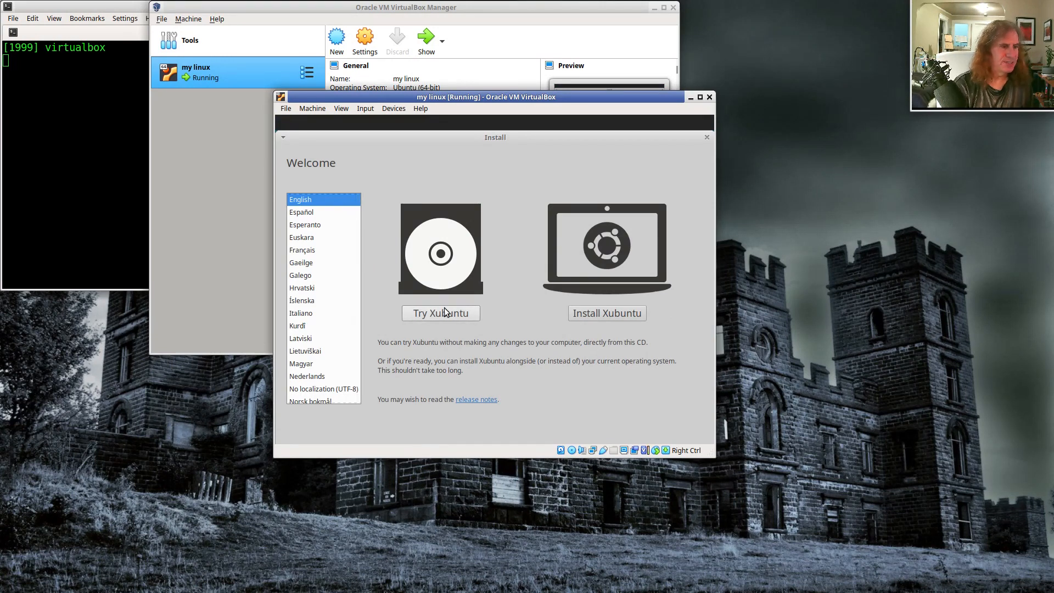
{"action": "mouse_move", "coordinate": [618, 318]}
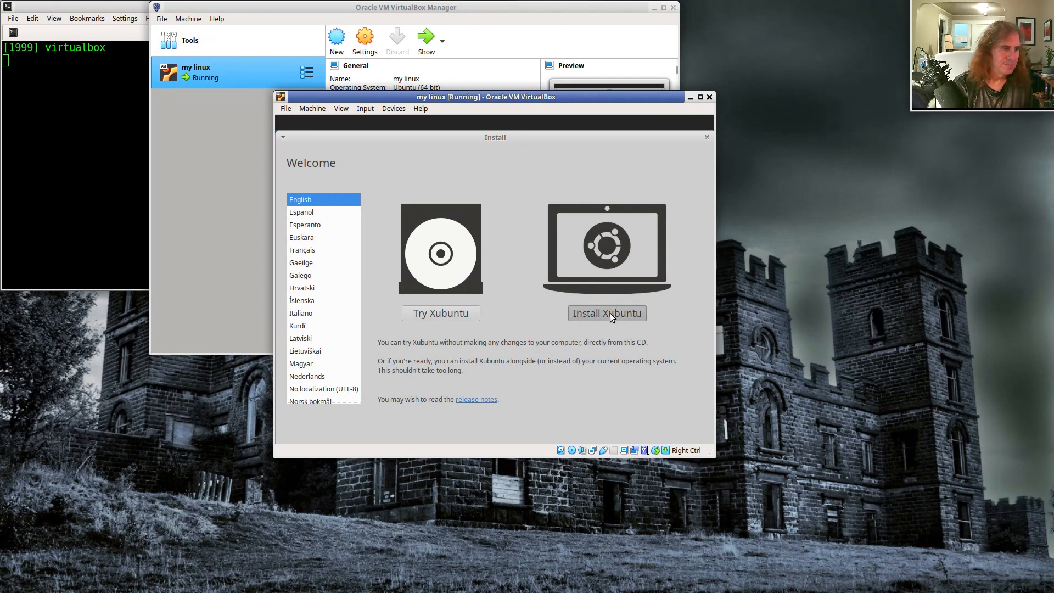
Begin the Xubuntu install with English (US) keyboard, choosing Erase disk and Install Now
{"action": "left_click", "coordinate": [607, 313]}
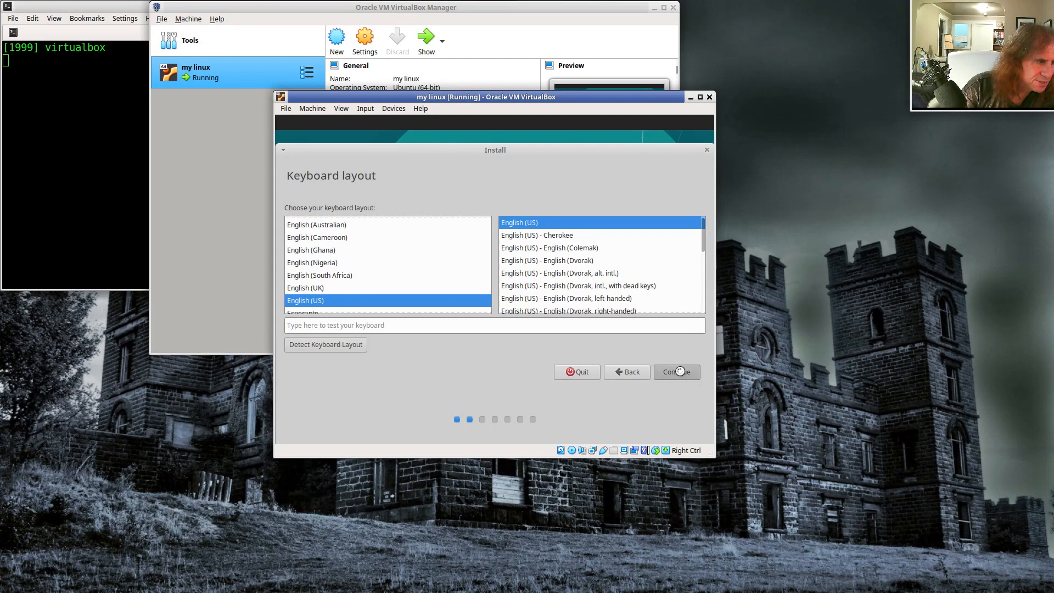
{"action": "left_click", "coordinate": [676, 372]}
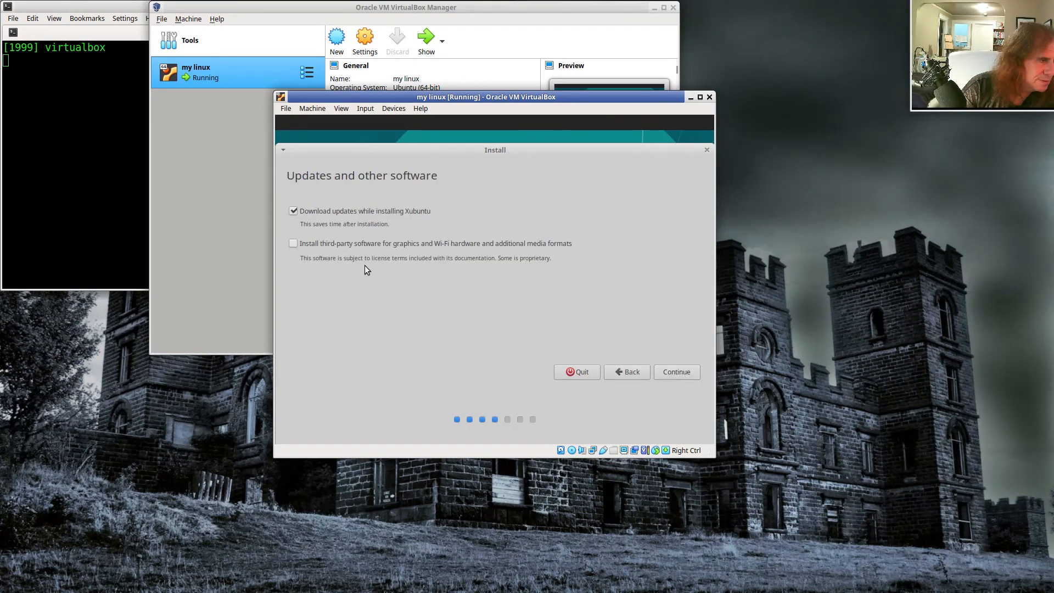
{"action": "mouse_move", "coordinate": [659, 372]}
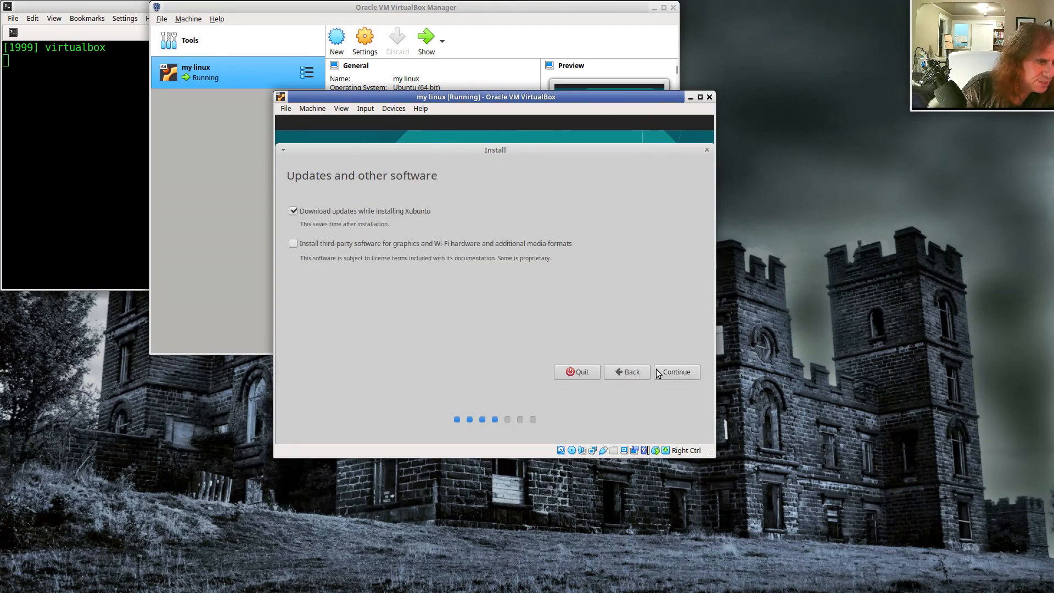
{"action": "left_click", "coordinate": [677, 372]}
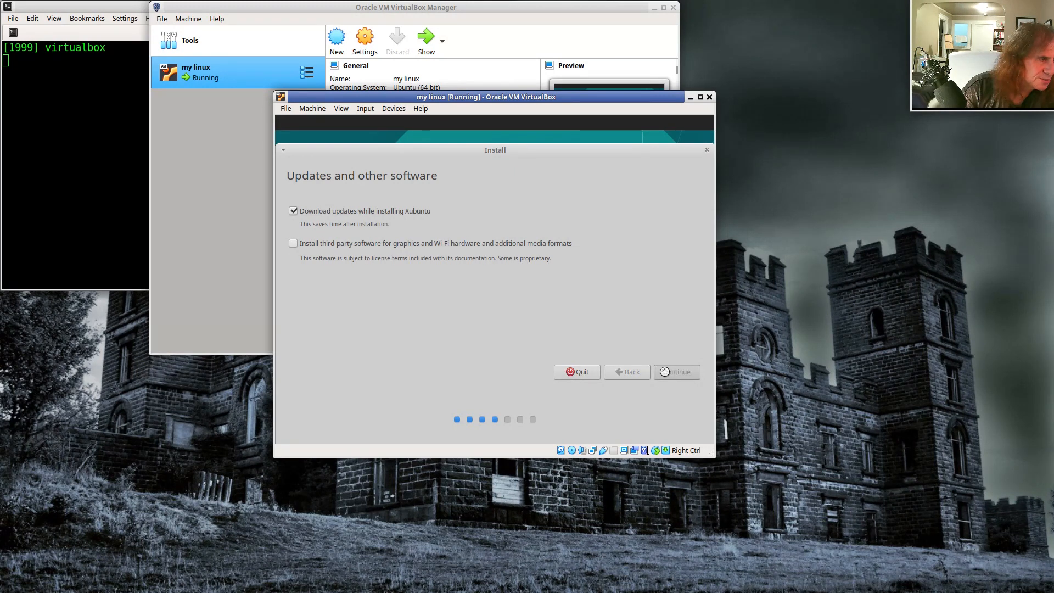
{"action": "left_click", "coordinate": [677, 371]}
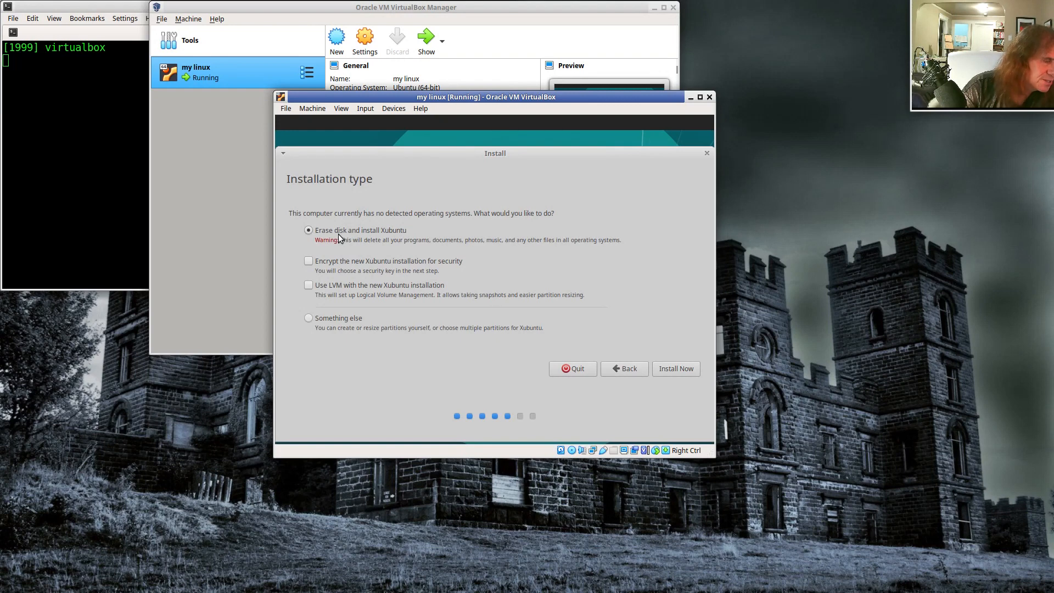
{"action": "mouse_move", "coordinate": [663, 369]}
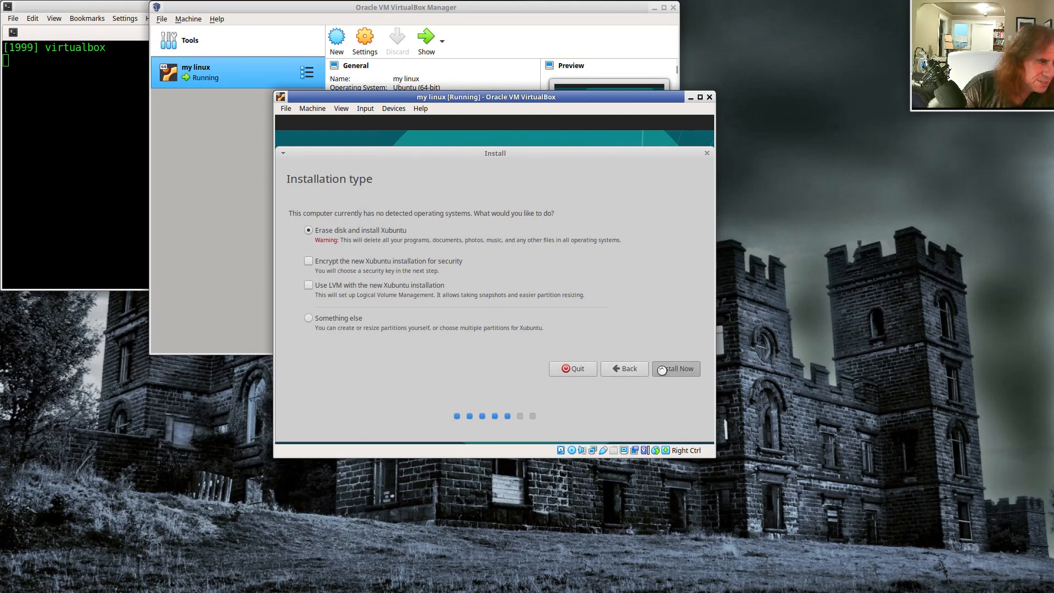
{"action": "left_click", "coordinate": [676, 368]}
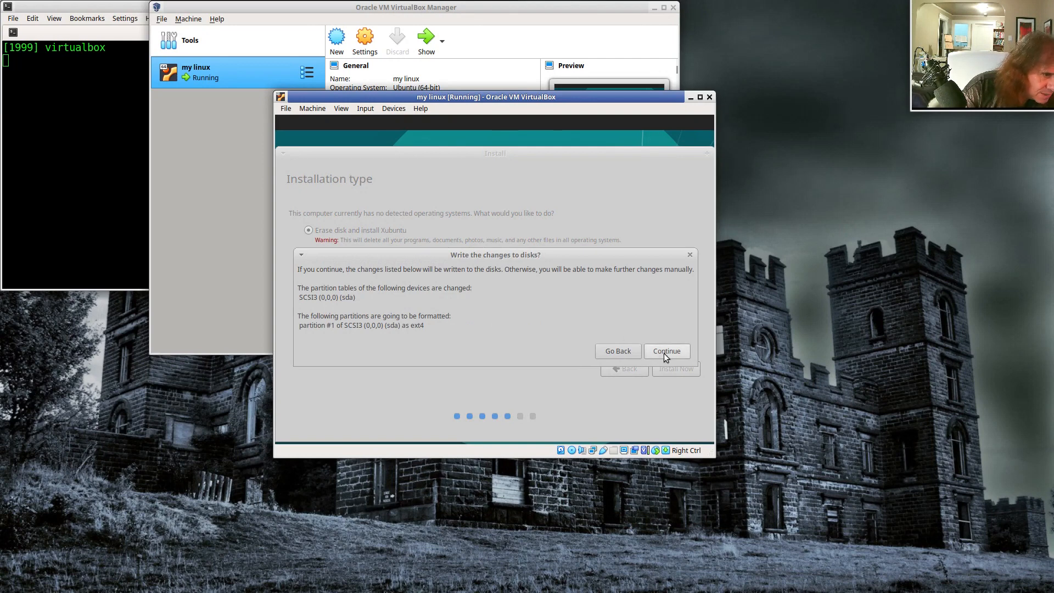
Confirm writing the partition changes to disk and accept Los Angeles as the location
{"action": "left_click", "coordinate": [666, 351]}
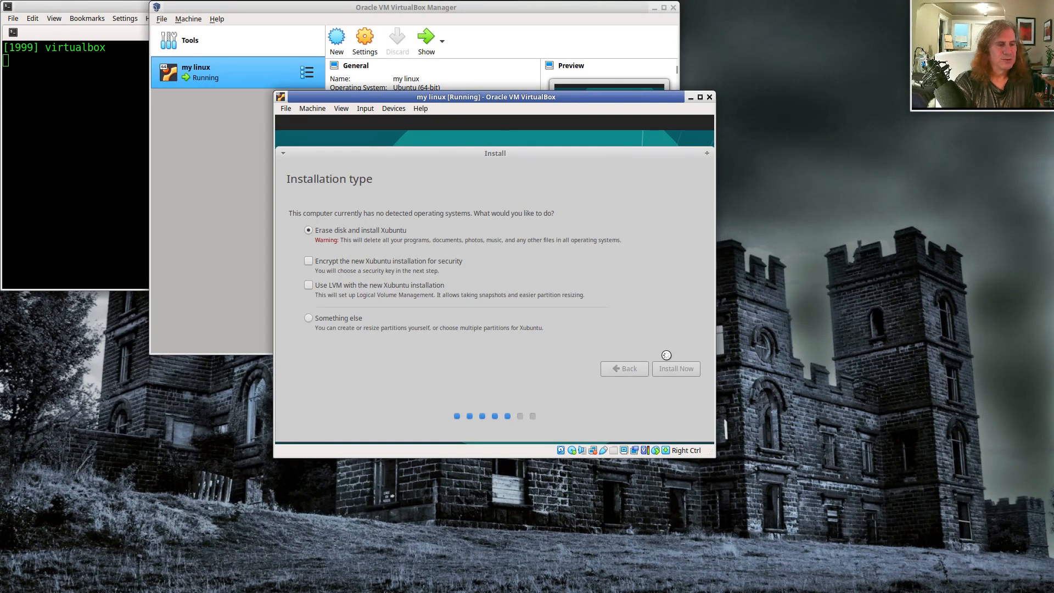
{"action": "left_click", "coordinate": [676, 368]}
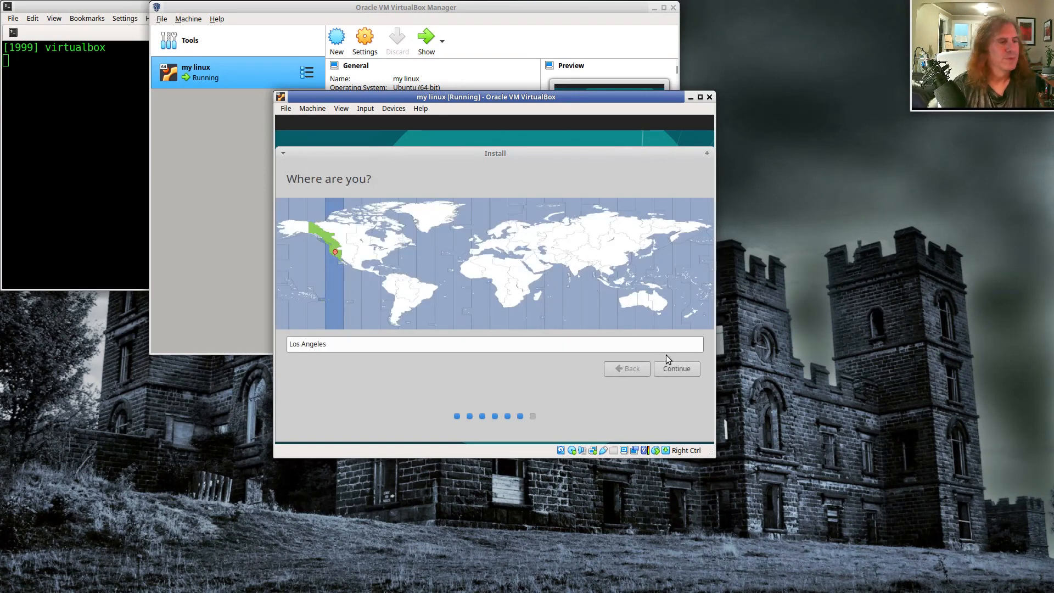
{"action": "mouse_move", "coordinate": [581, 385]}
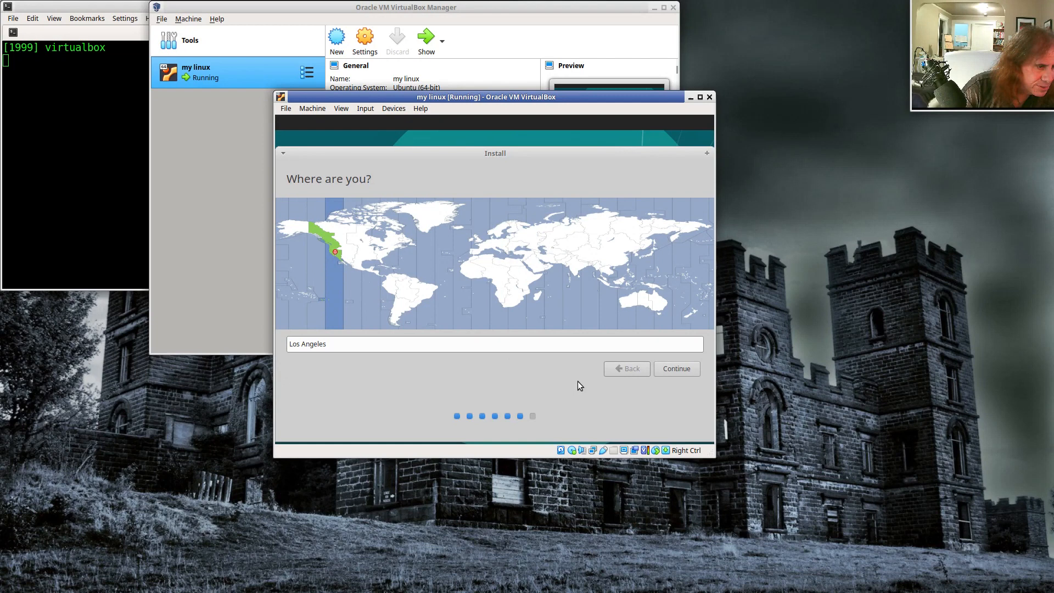
{"action": "left_click", "coordinate": [677, 368]}
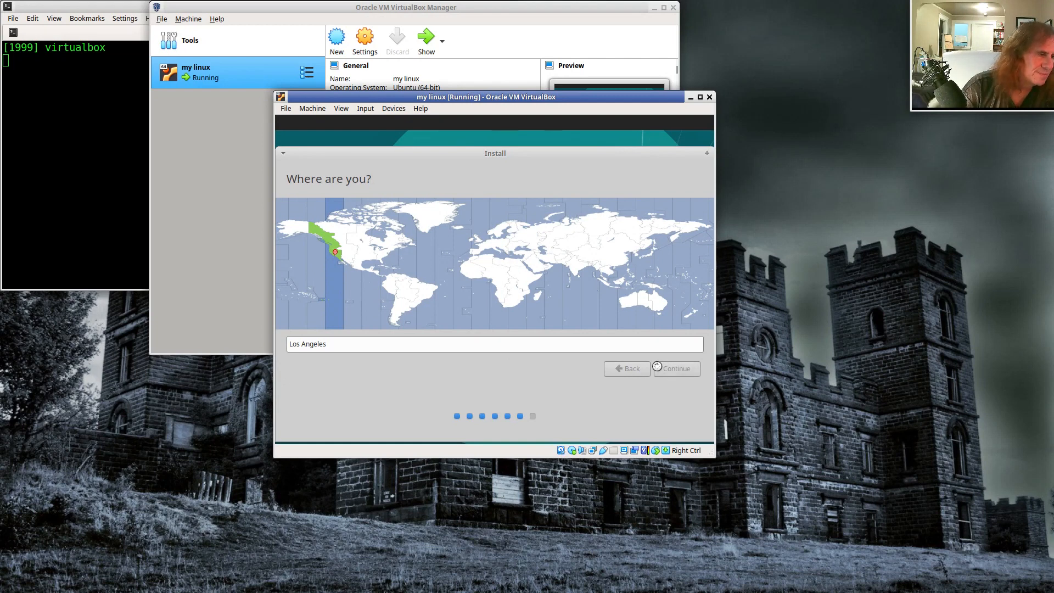
{"action": "left_click", "coordinate": [676, 368]}
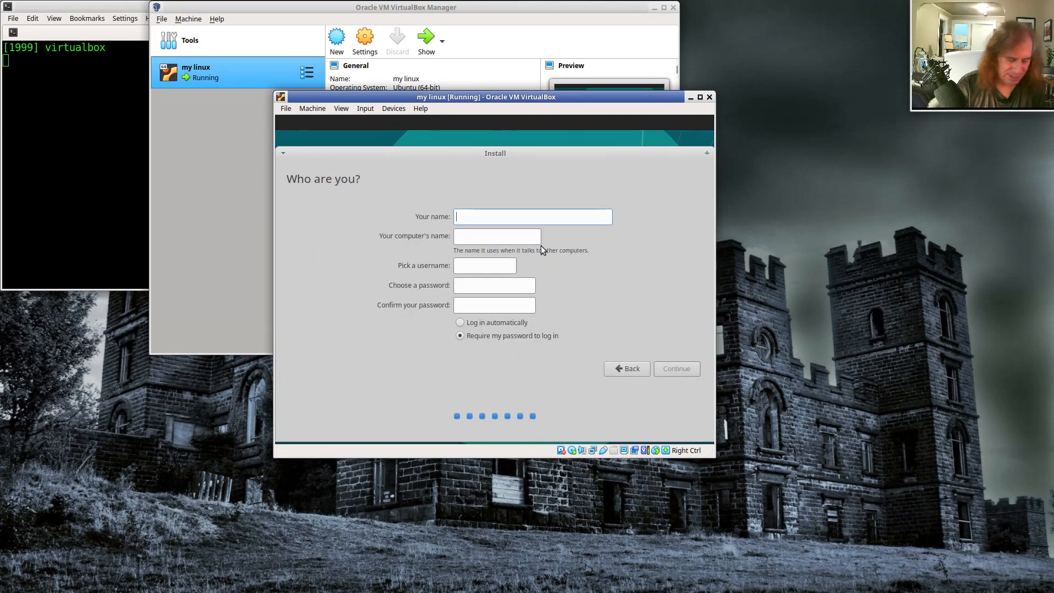
Create the account 'Nick' with automatic login and let the installation proceed
{"action": "type", "text": "Nick"}
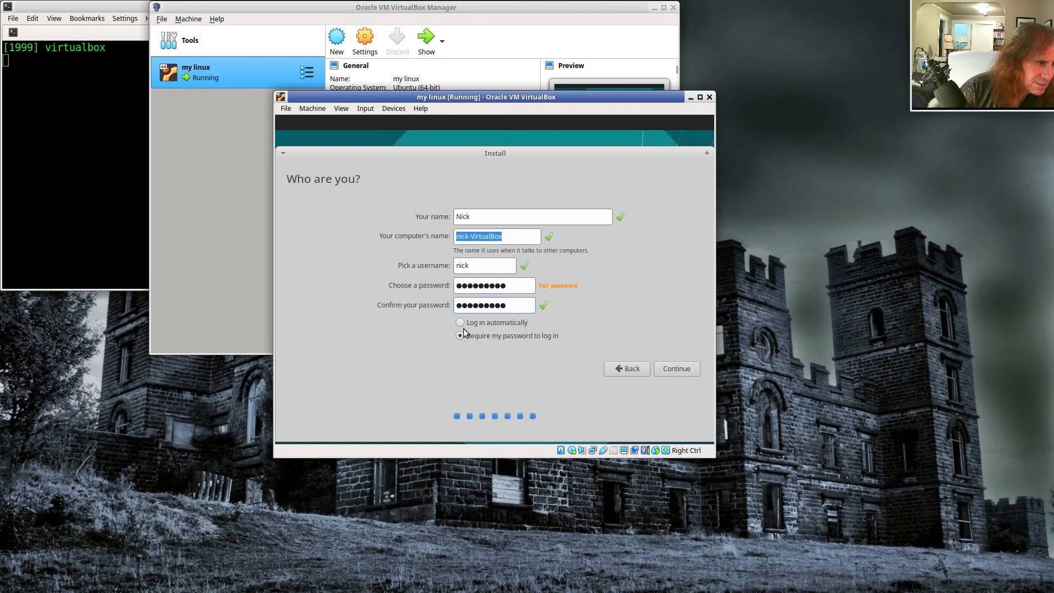
{"action": "left_click", "coordinate": [460, 322]}
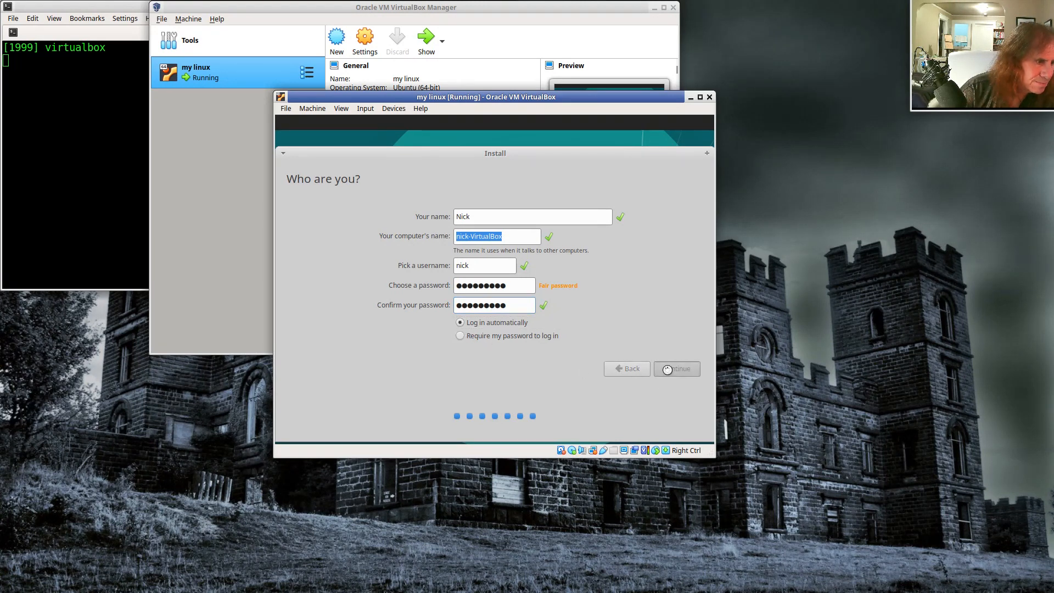
{"action": "left_click", "coordinate": [677, 369]}
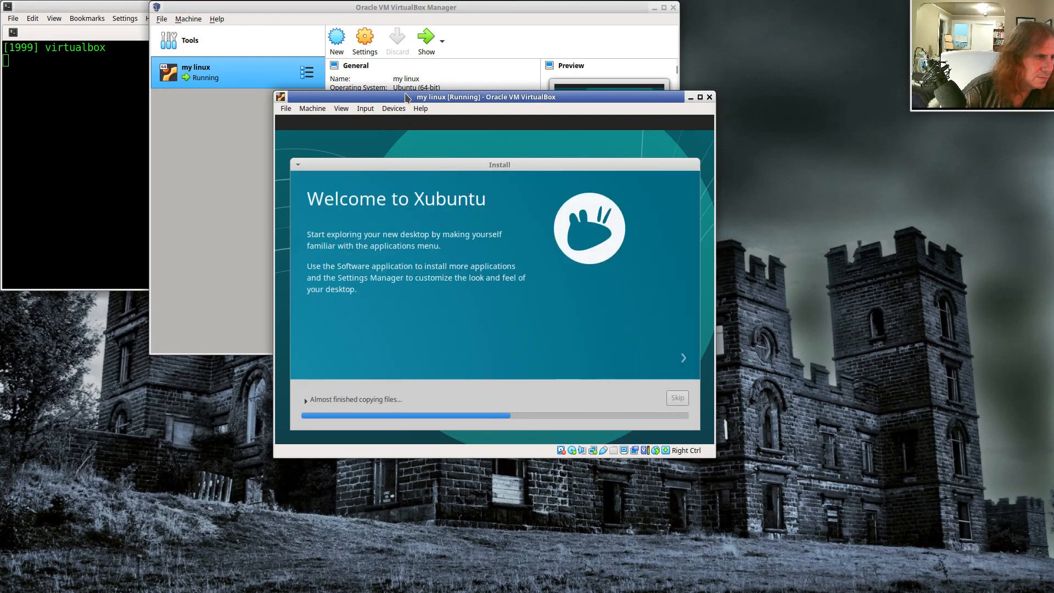
{"action": "left_click", "coordinate": [700, 97]}
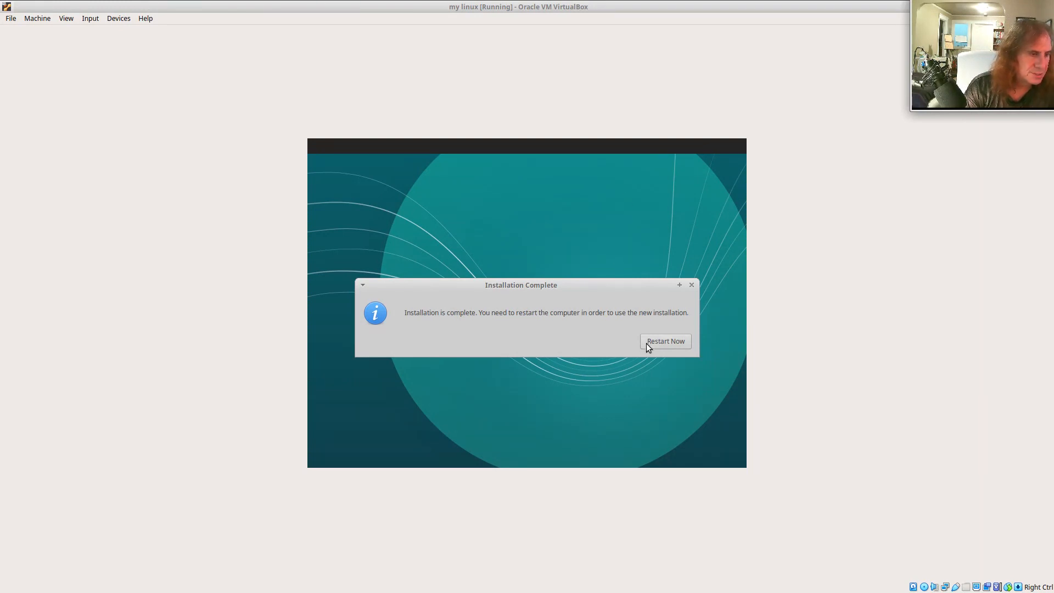
Restart the VM into the installed Xubuntu, confirming the remove-medium prompt
{"action": "left_click", "coordinate": [666, 341]}
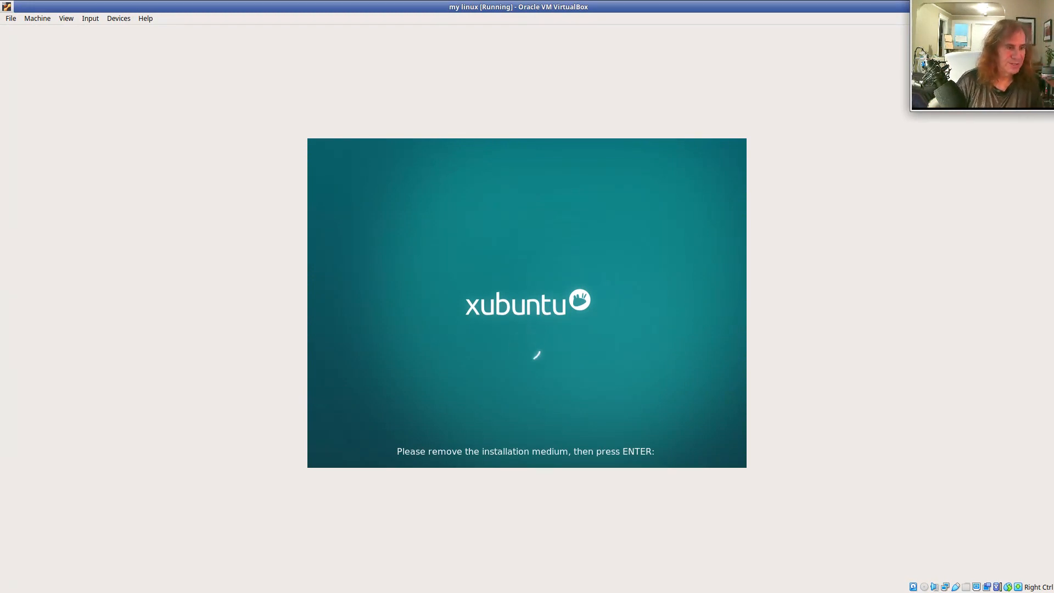
{"action": "key", "text": "Return"}
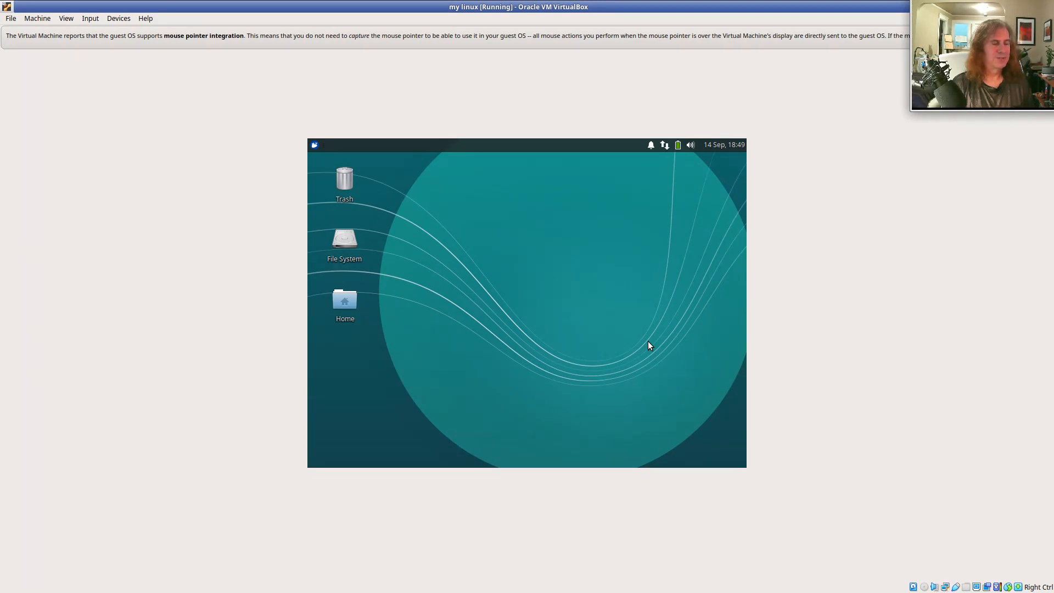
{"action": "mouse_move", "coordinate": [141, 487]}
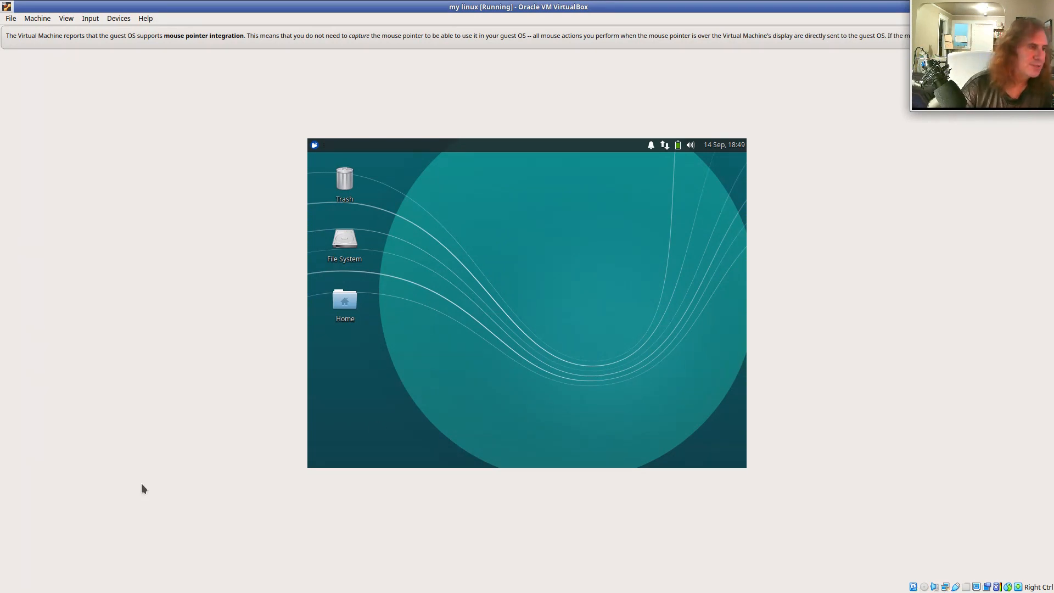
Search 'disp' in the applications menu and open the Display settings
{"action": "left_click", "coordinate": [315, 145]}
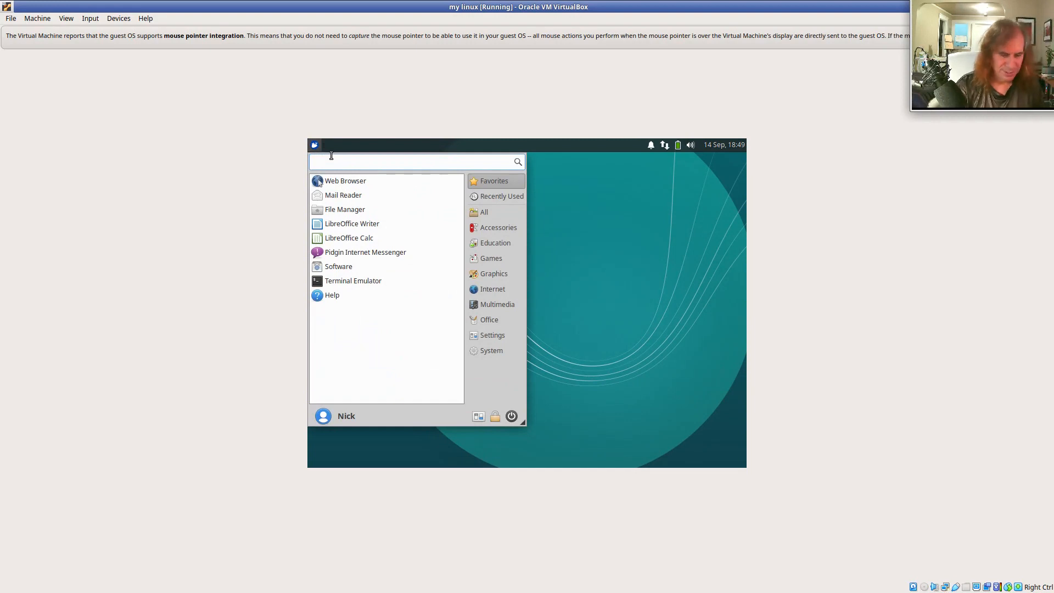
{"action": "type", "text": "disp"}
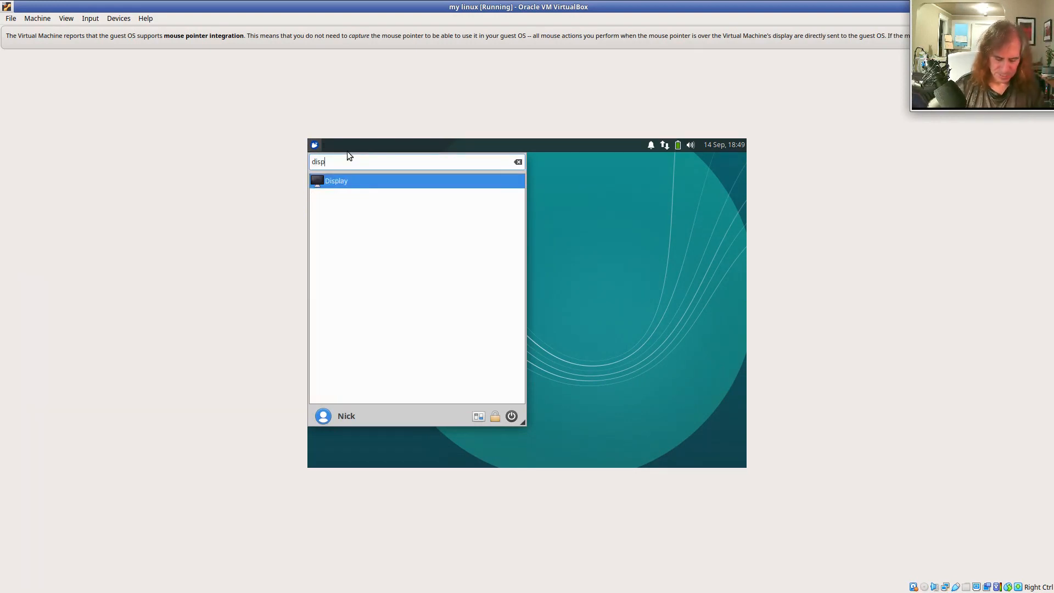
{"action": "left_click", "coordinate": [336, 181]}
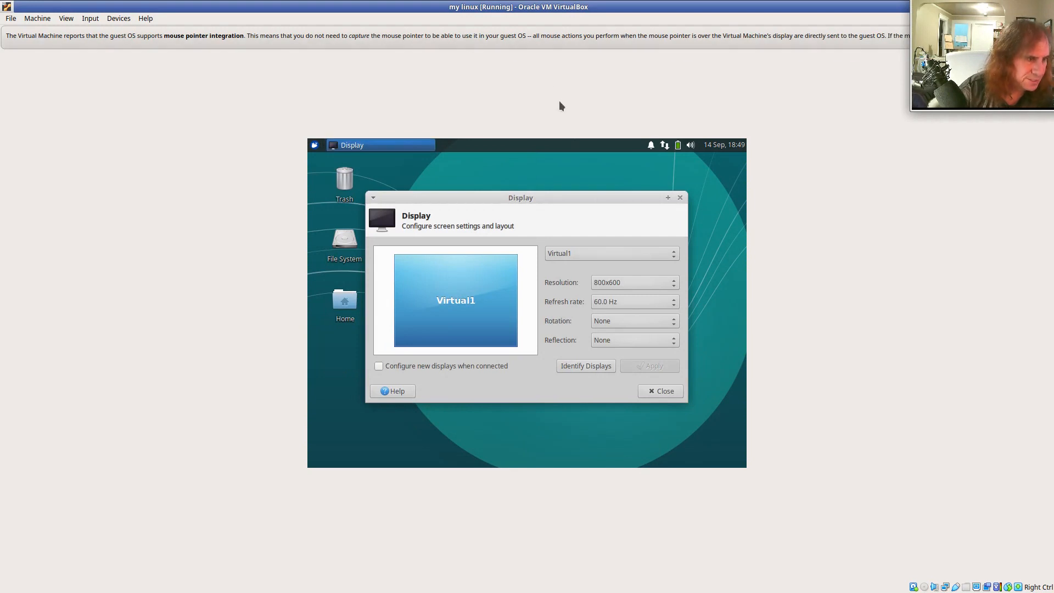
Try several resolutions, settle on 1680x1050, and close the Display settings
{"action": "left_click", "coordinate": [634, 282]}
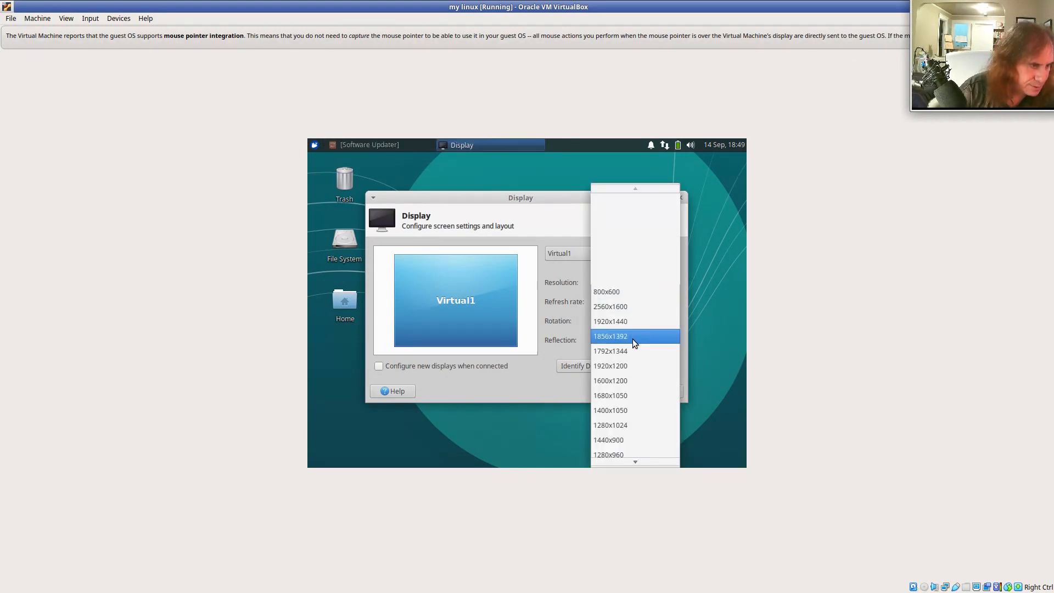
{"action": "left_click", "coordinate": [611, 380]}
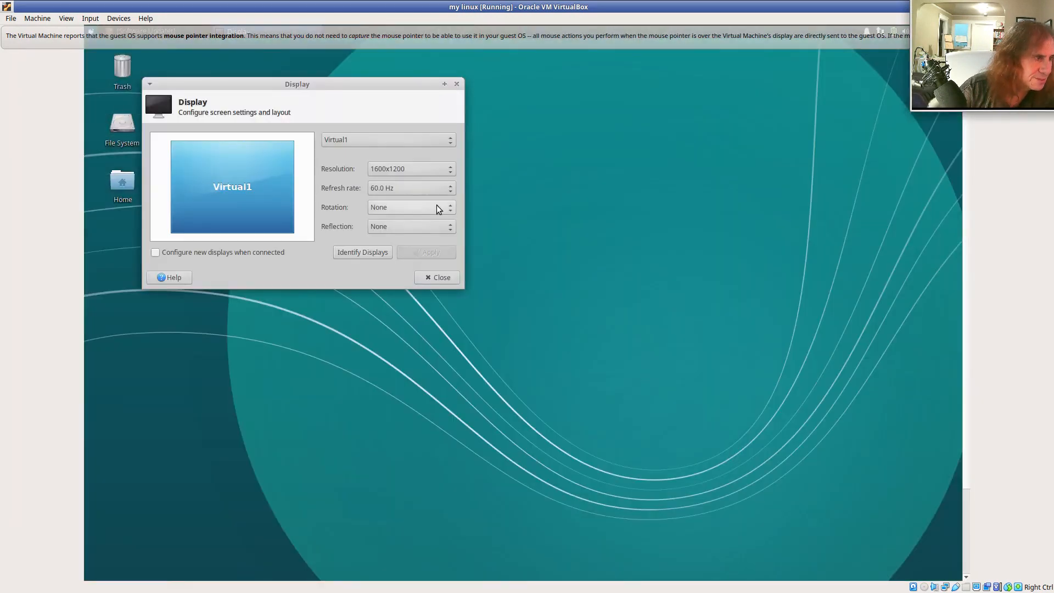
{"action": "left_click", "coordinate": [410, 169]}
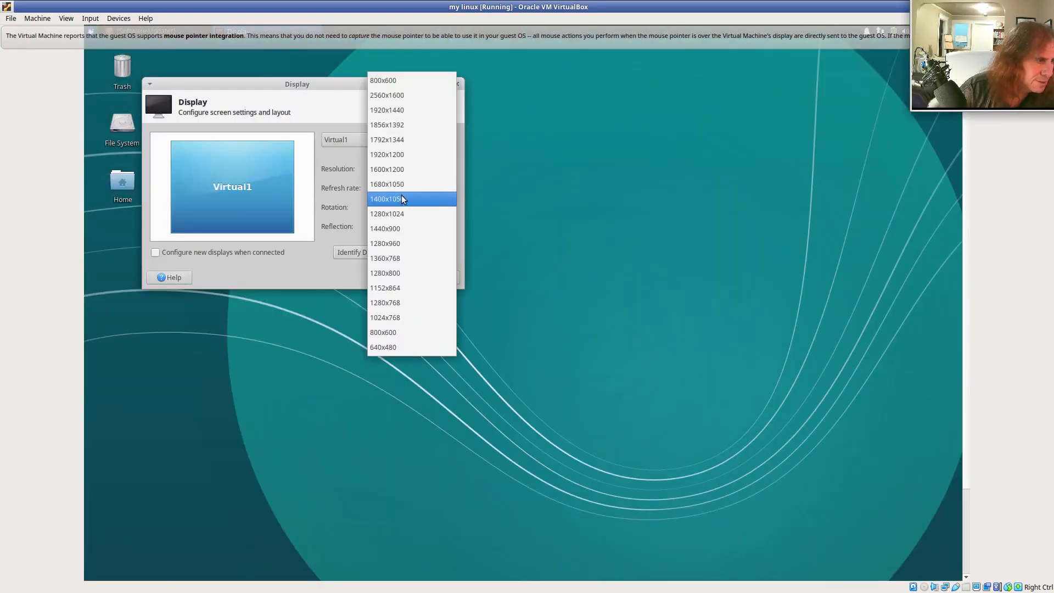
{"action": "left_click", "coordinate": [398, 199]}
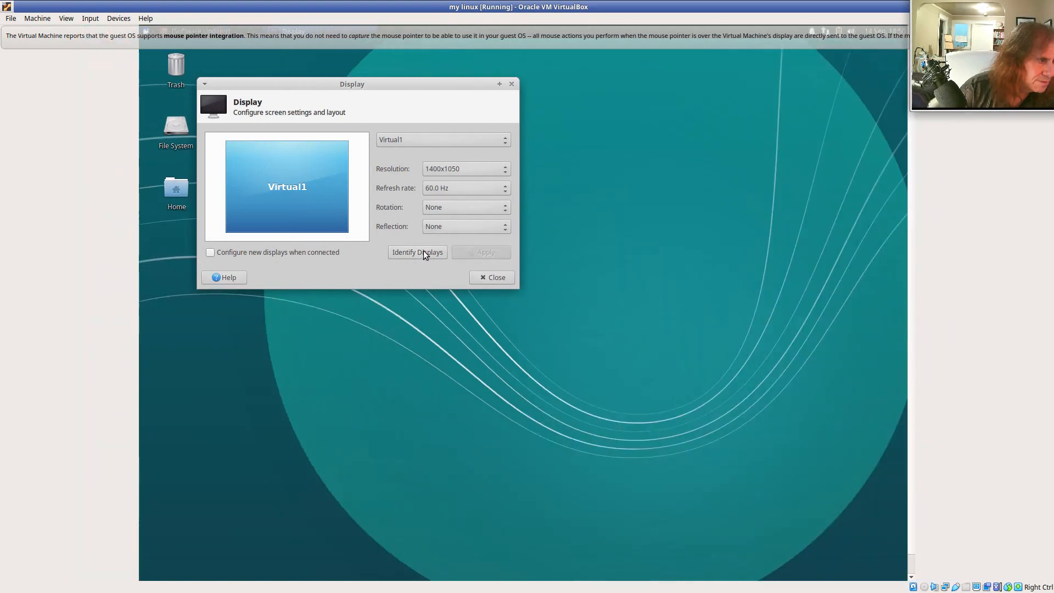
{"action": "left_click", "coordinate": [466, 169]}
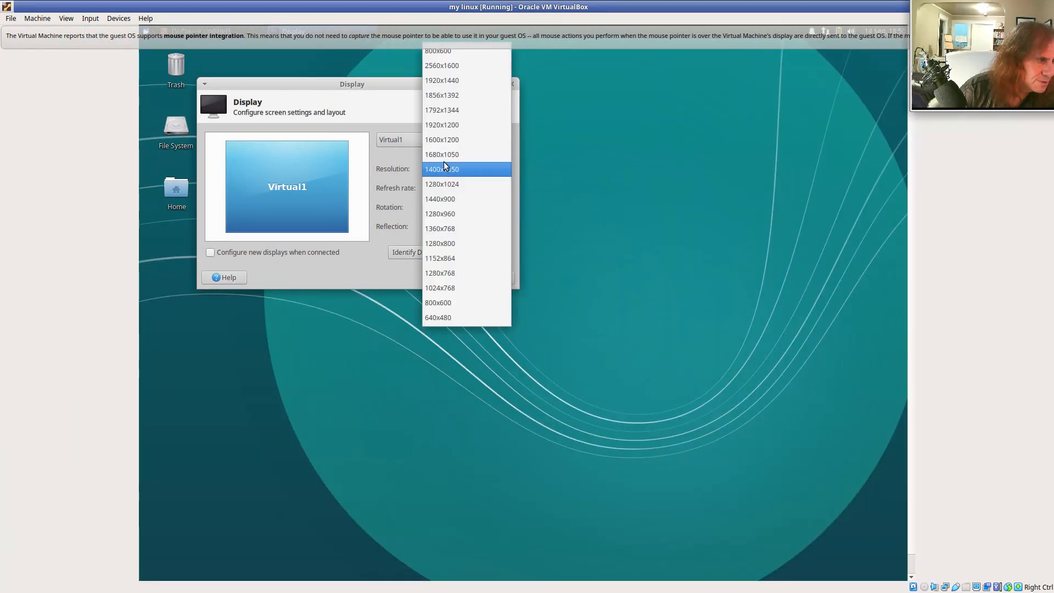
{"action": "left_click", "coordinate": [442, 125]}
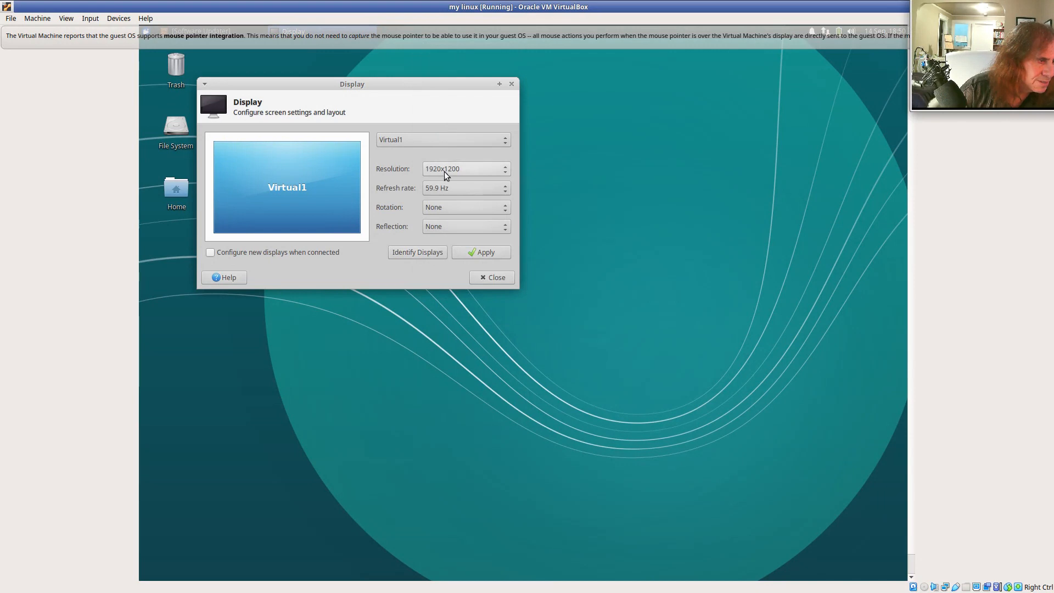
{"action": "left_click", "coordinate": [466, 168]}
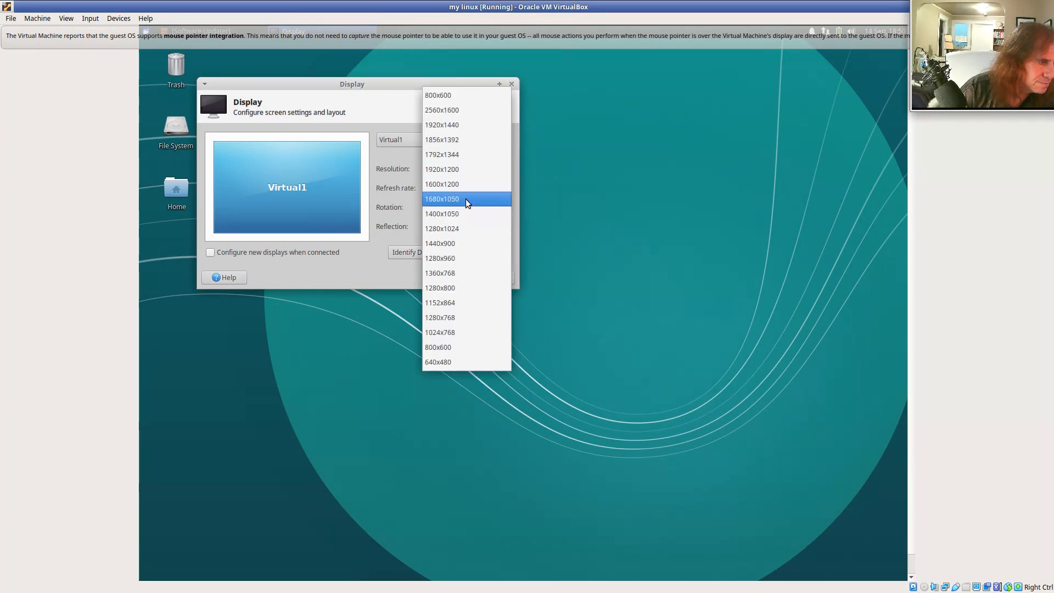
{"action": "left_click", "coordinate": [466, 198]}
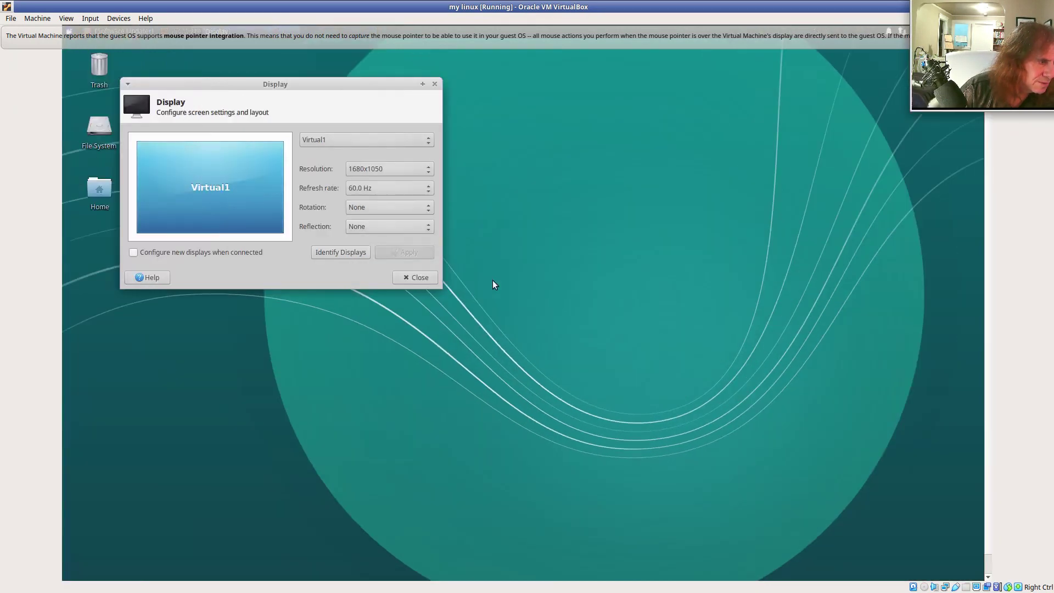
{"action": "left_click", "coordinate": [415, 277]}
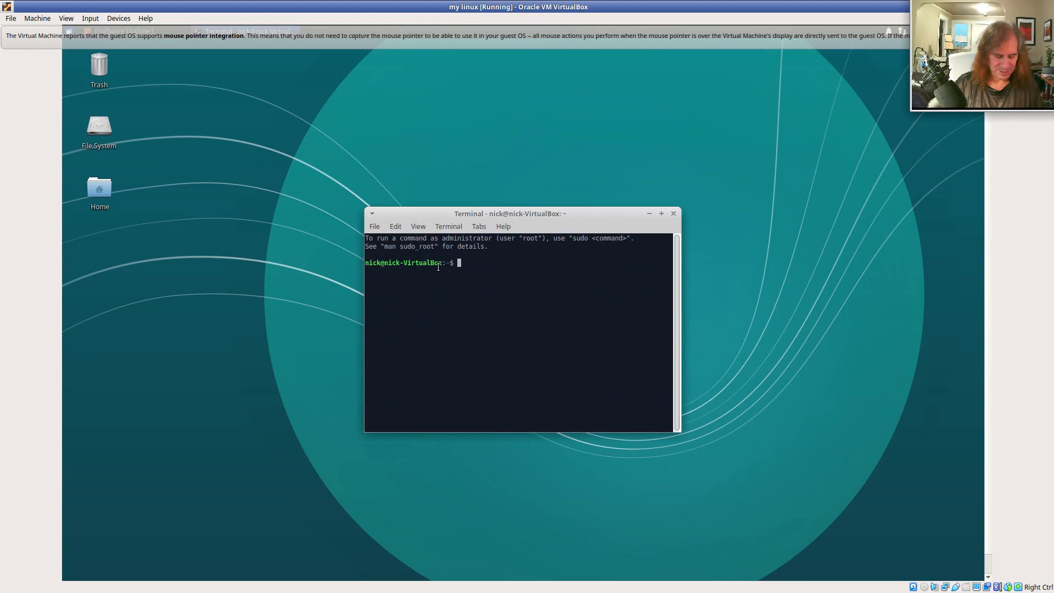
Run df in the guest terminal
{"action": "type", "text": "df"}
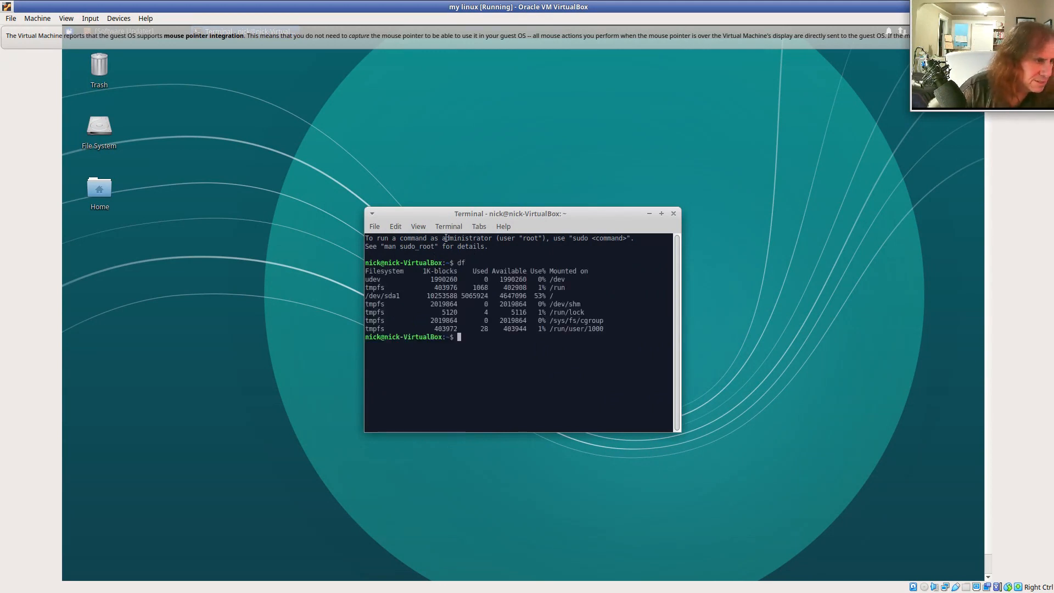
{"action": "left_click", "coordinate": [418, 226]}
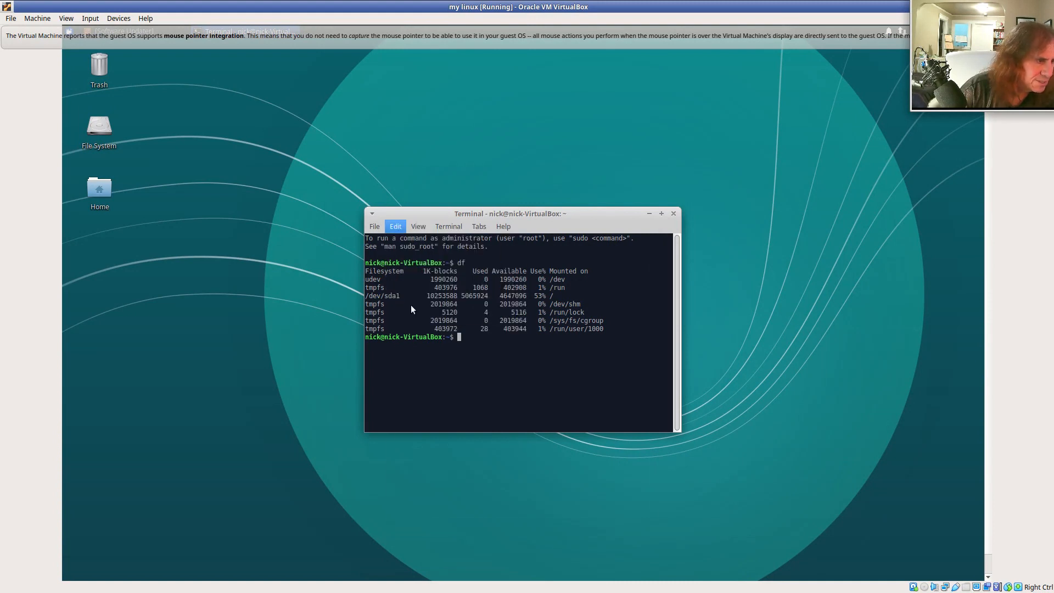
{"action": "left_click", "coordinate": [395, 226]}
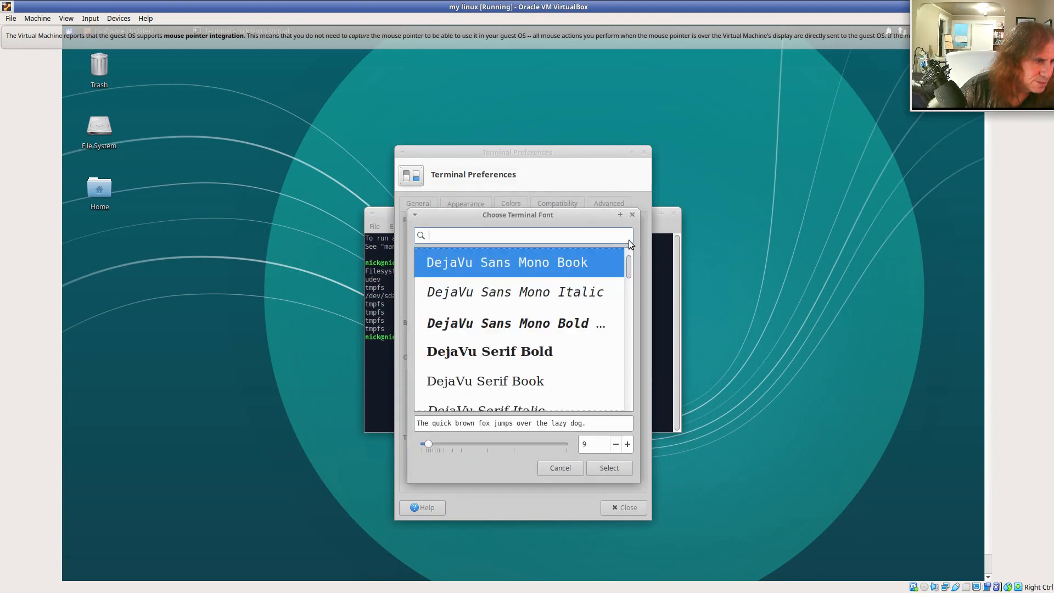
Enlarge the terminal font to DejaVu Sans Mono 14 and close Terminal Preferences
{"action": "left_click", "coordinate": [628, 444]}
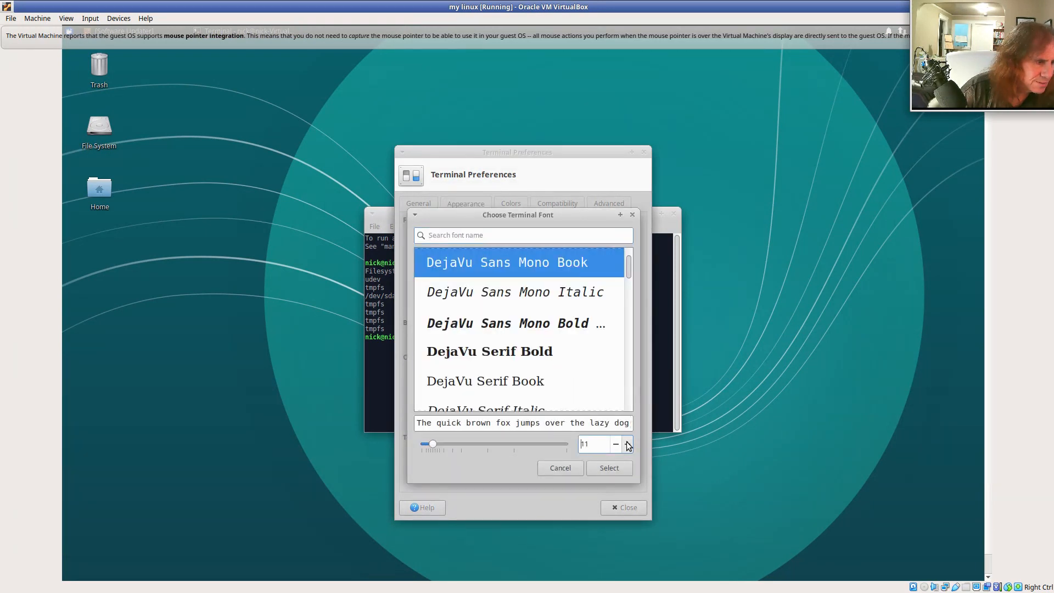
{"action": "left_click", "coordinate": [609, 468]}
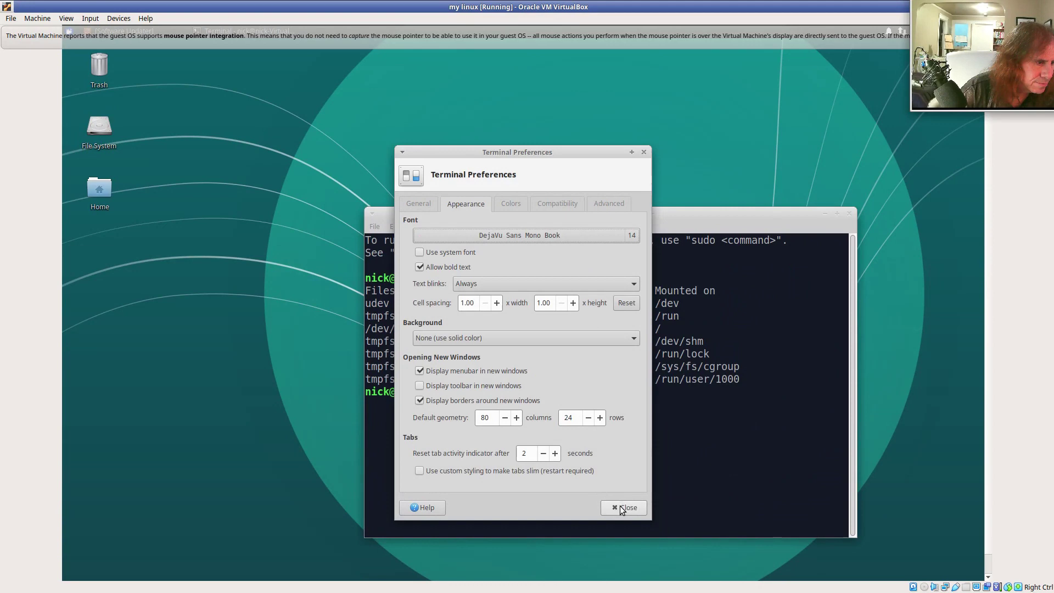
{"action": "left_click", "coordinate": [624, 507]}
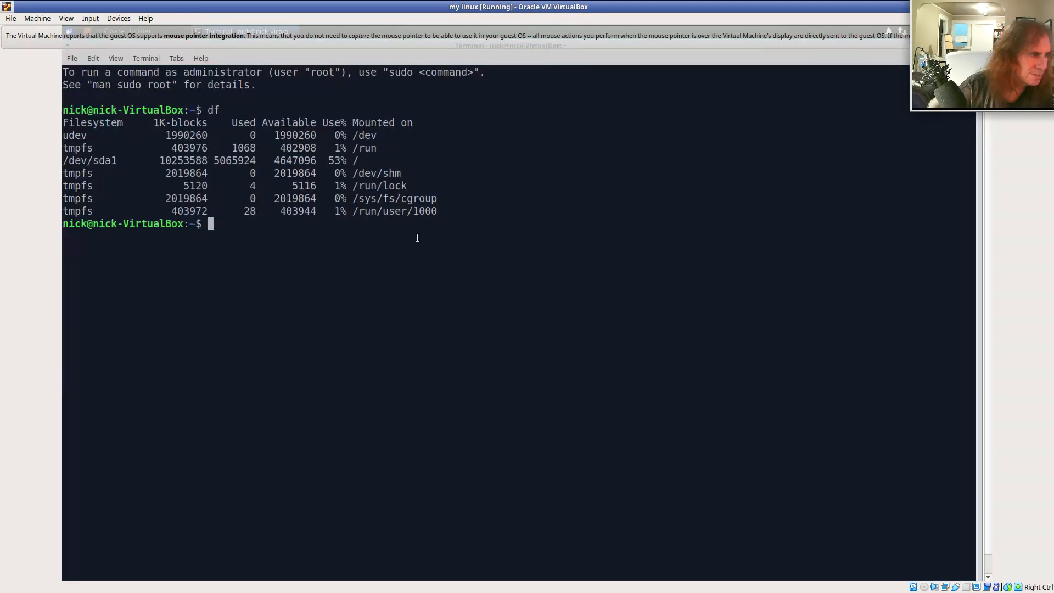
Install gcc with 'sudo apt install gcc' and run gcc to verify it works
{"action": "type", "text": "gcc"}
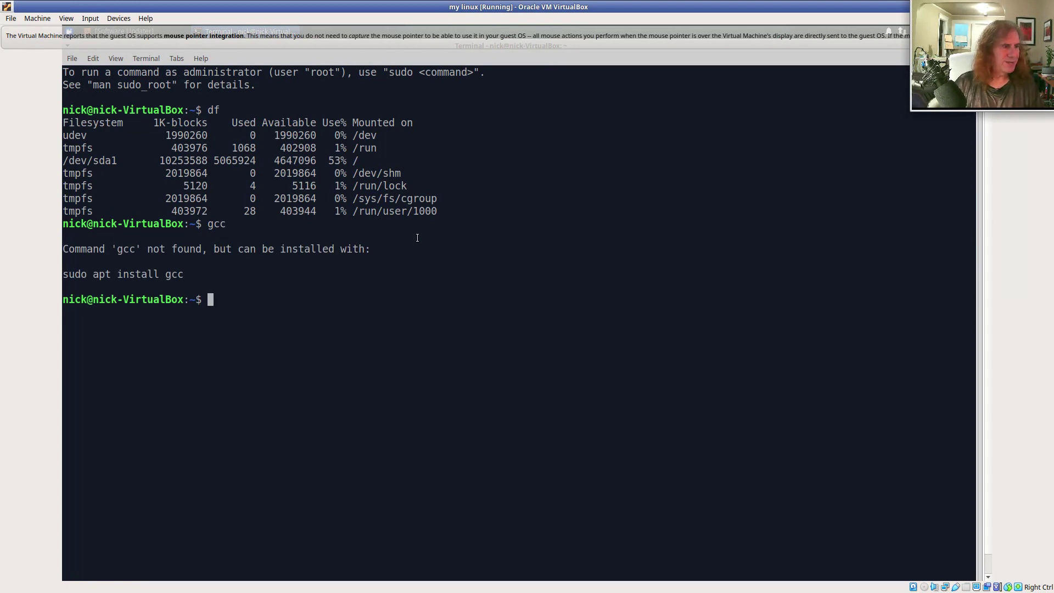
{"action": "type", "text": "sudio"}
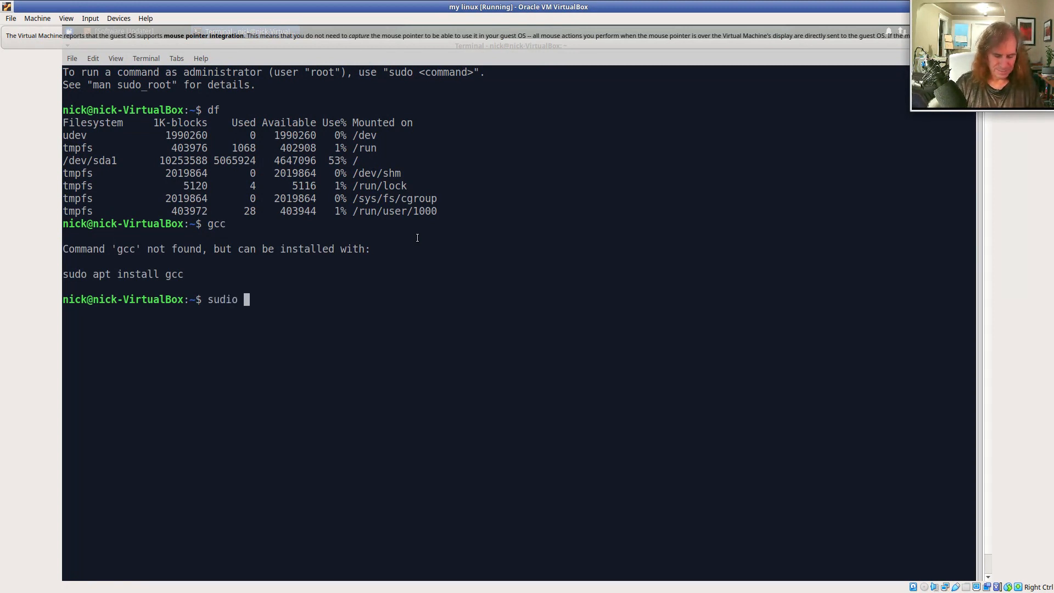
{"action": "key", "text": "BackSpace"}
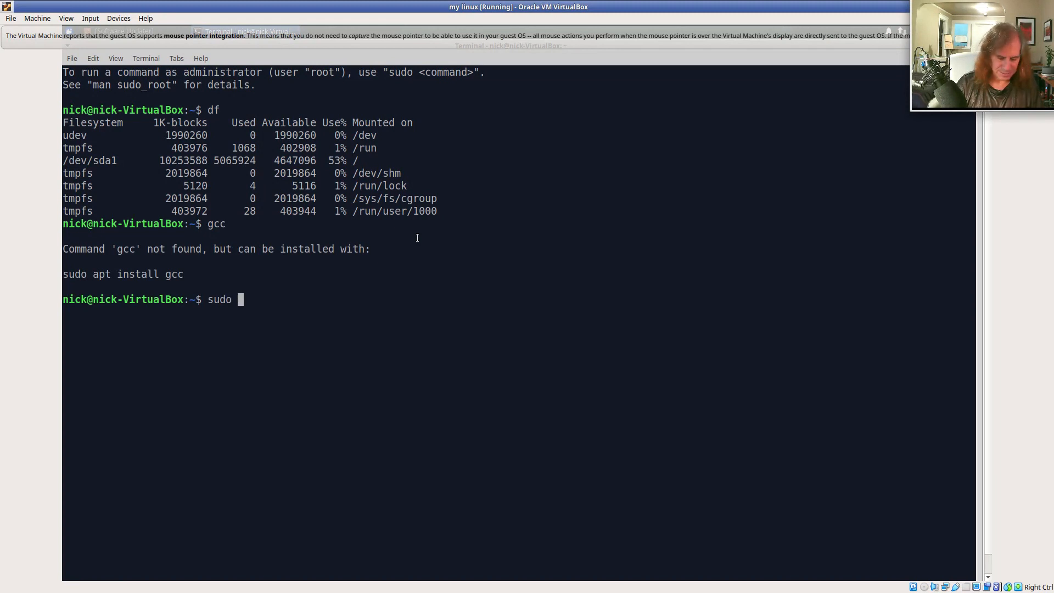
{"action": "type", "text": "apt install gcc"}
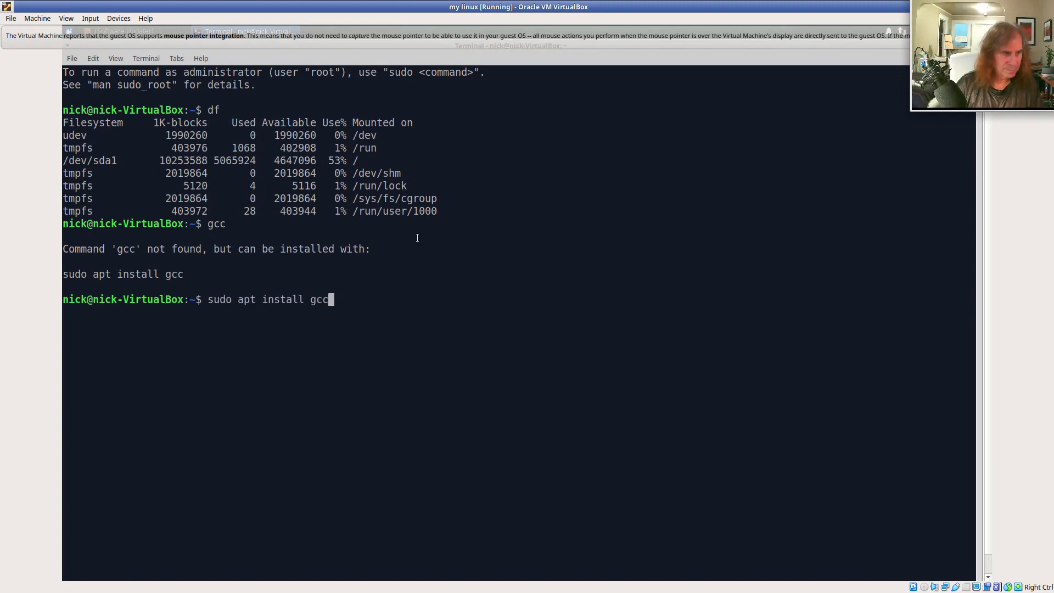
{"action": "key", "text": "Return"}
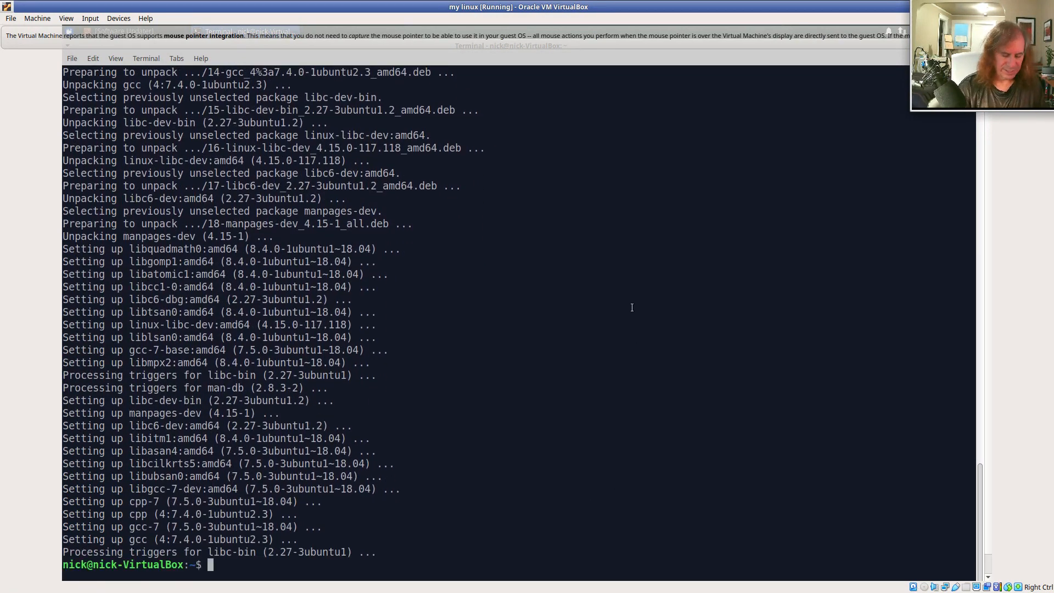
{"action": "type", "text": "gcc"}
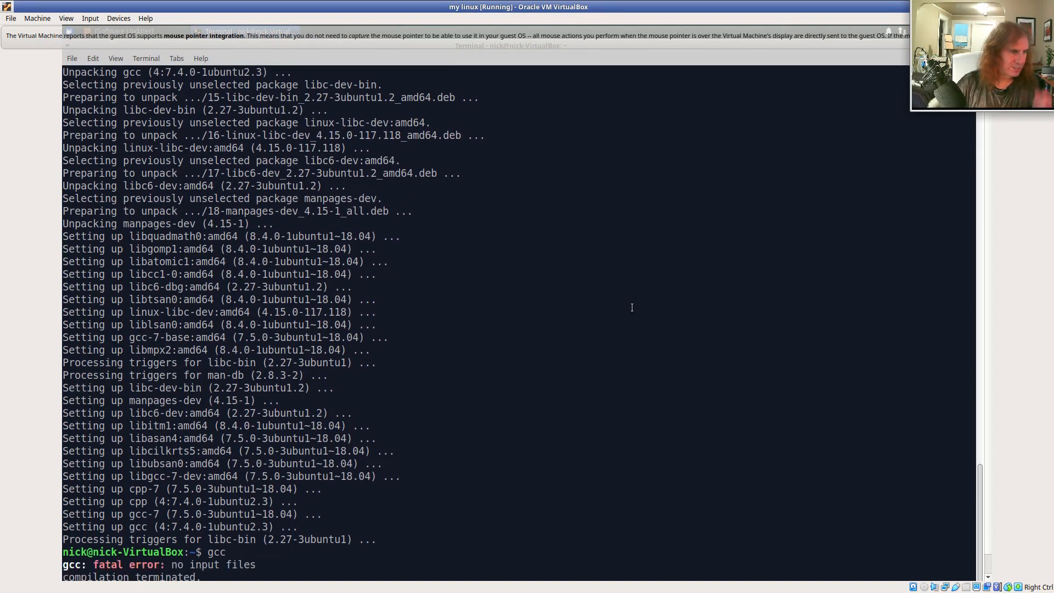
{"action": "mouse_move", "coordinate": [548, 371]}
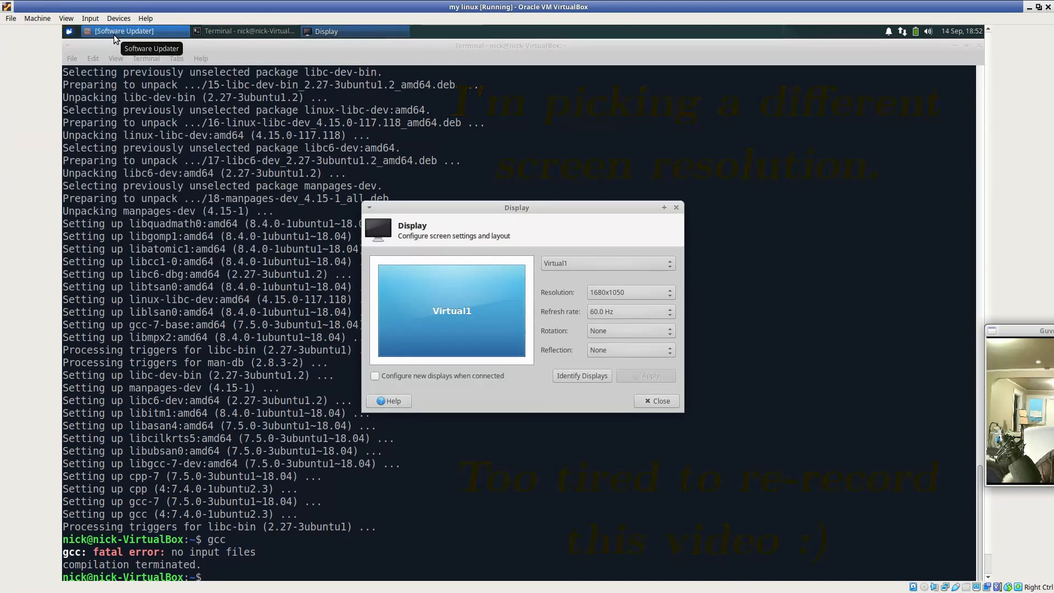
Set the guest resolution to 1280x1024 and close the Display settings
{"action": "left_click", "coordinate": [631, 292]}
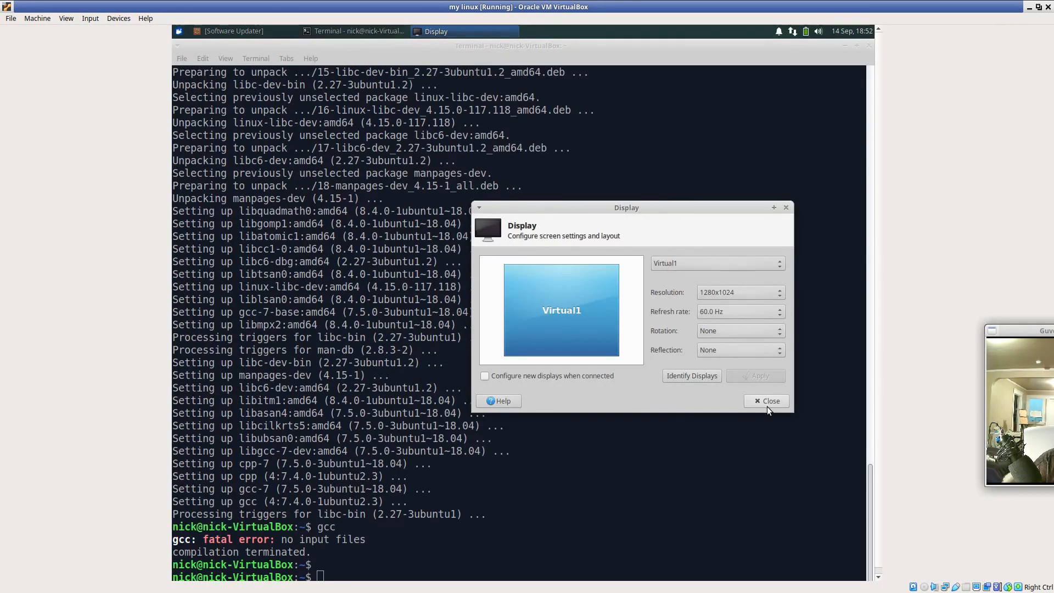
{"action": "left_click", "coordinate": [766, 401]}
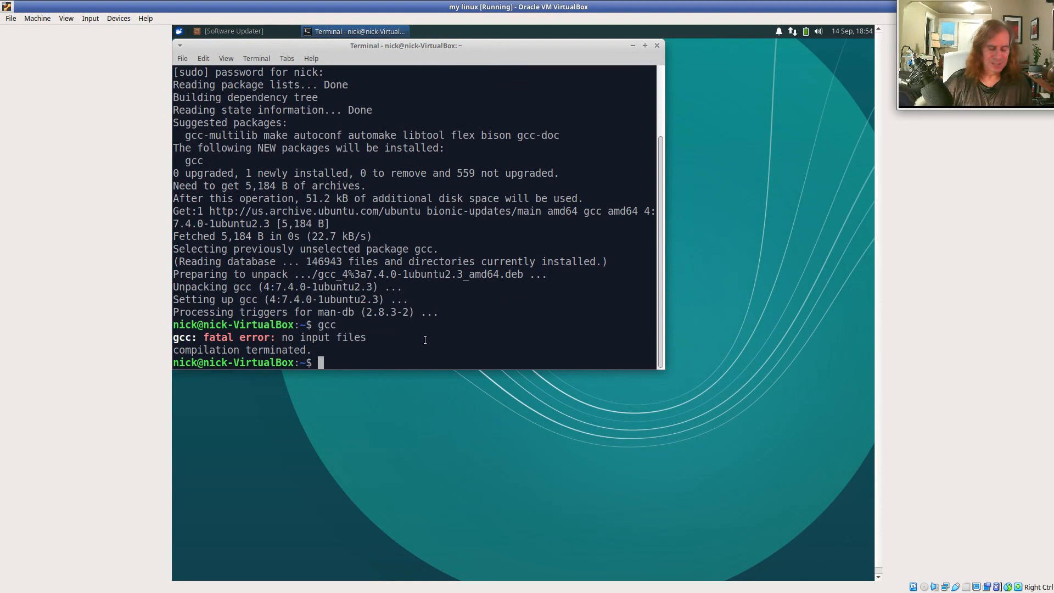
Write a stdio.h hello-world program with a 'Hello!!!!' printf into hi.c using vi
{"action": "type", "text": "vi hi"}
{"action": "type", "text": "#"}
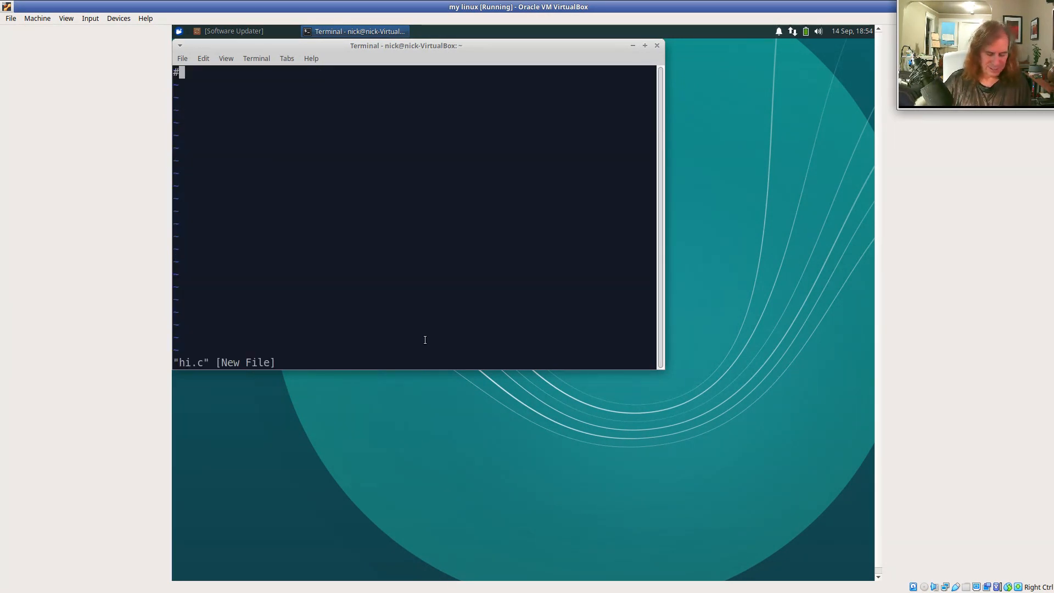
{"action": "type", "text": "include <stdioo"}
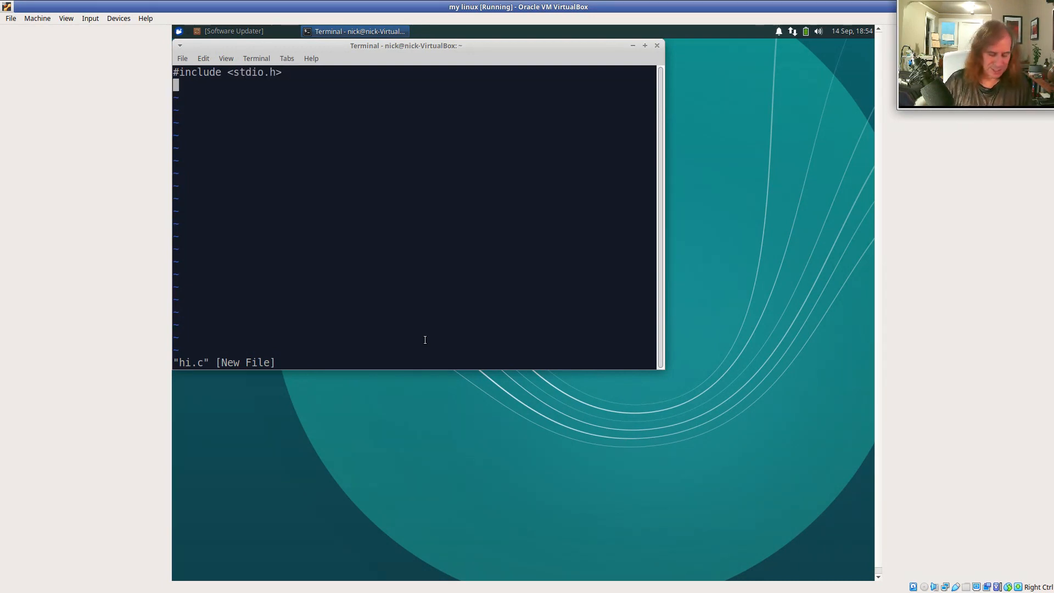
{"action": "type", "text": "int main()"}
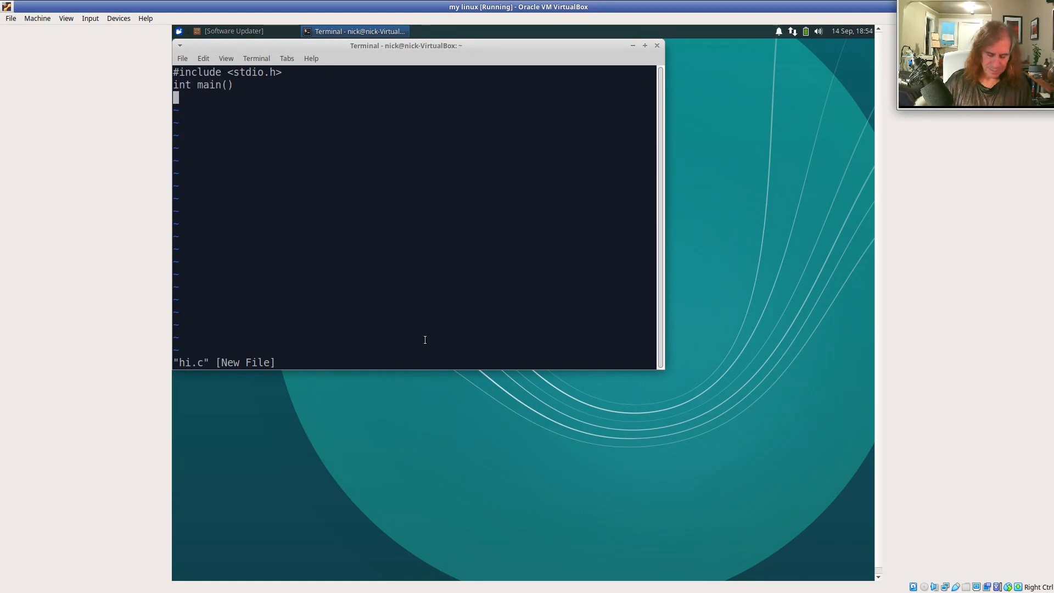
{"action": "type", "text": "{"}
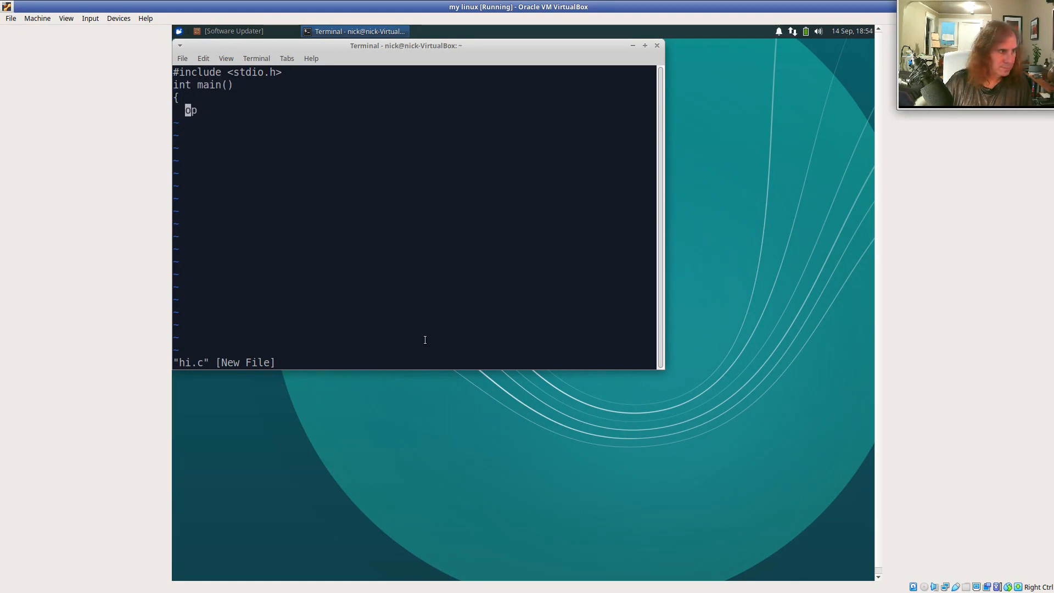
{"action": "type", "text": "rintgf"}
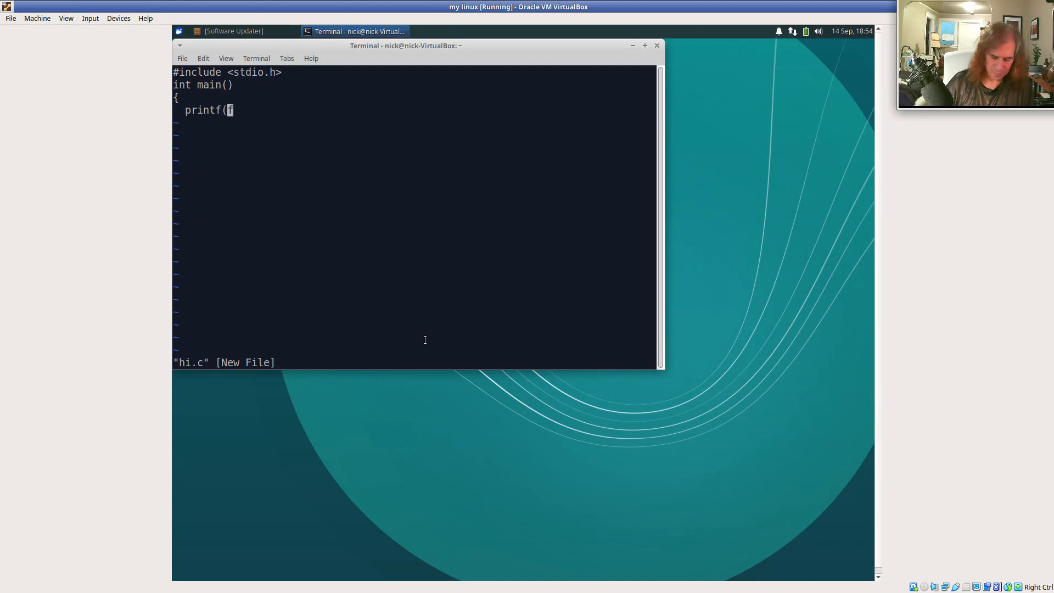
{"action": "type", "text": "\"Hello!!!!"}
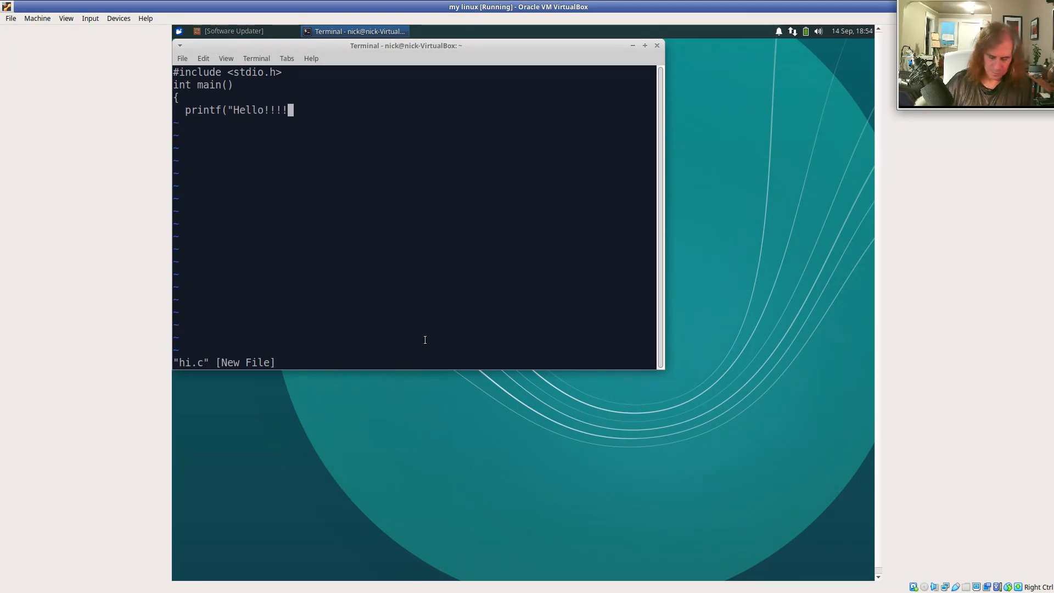
{"action": "type", "text": "!\\nz\")"}
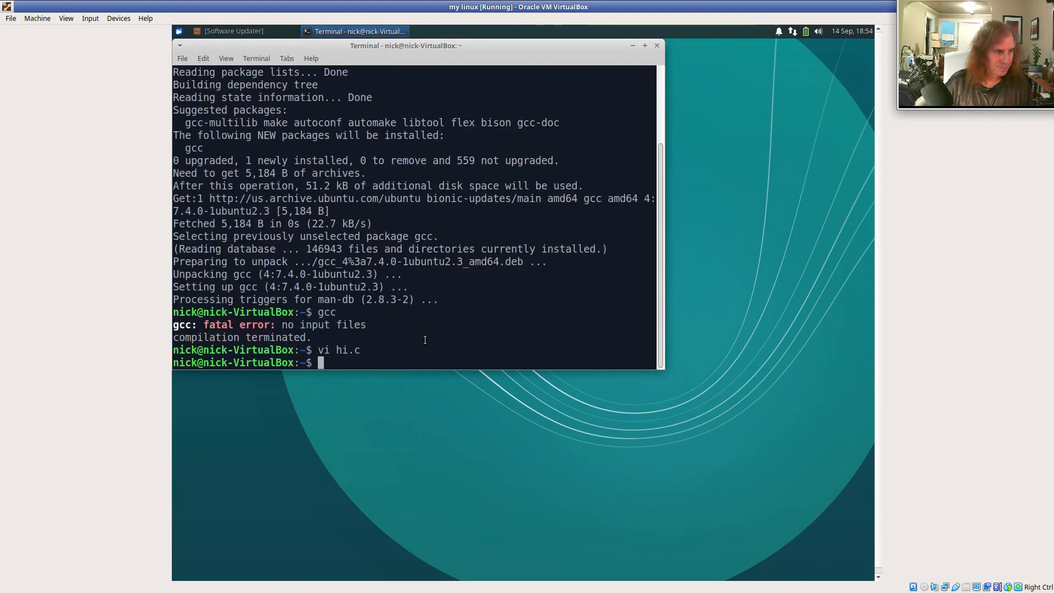
Compile hi.c into hi with 'gcc hi.c -o hi' and run the program
{"action": "type", "text": "gcc =-"}
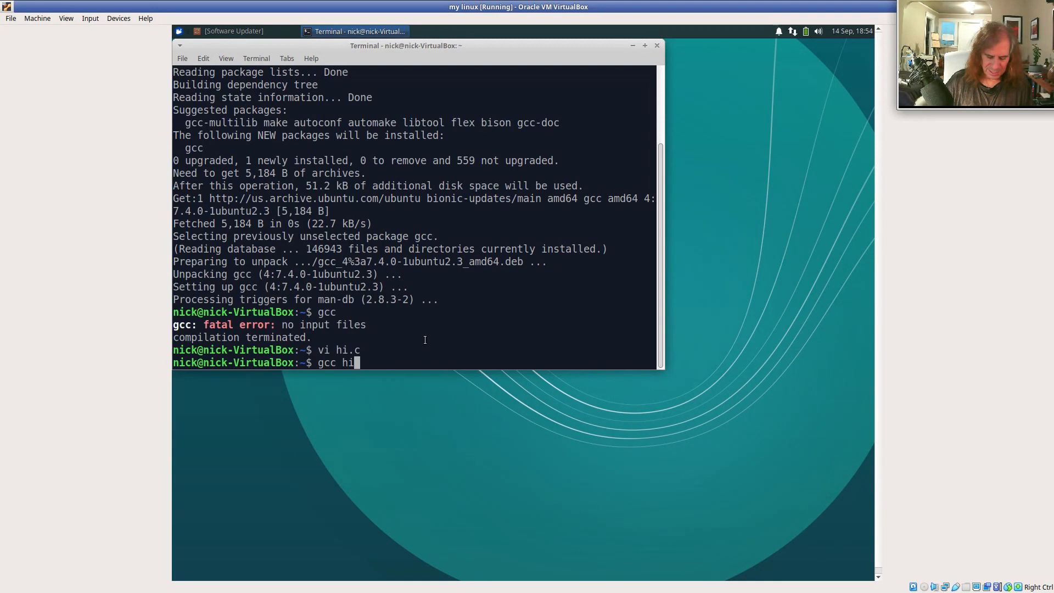
{"action": "type", "text": ".c -o hi"}
{"action": "type", "text": "./hi"}
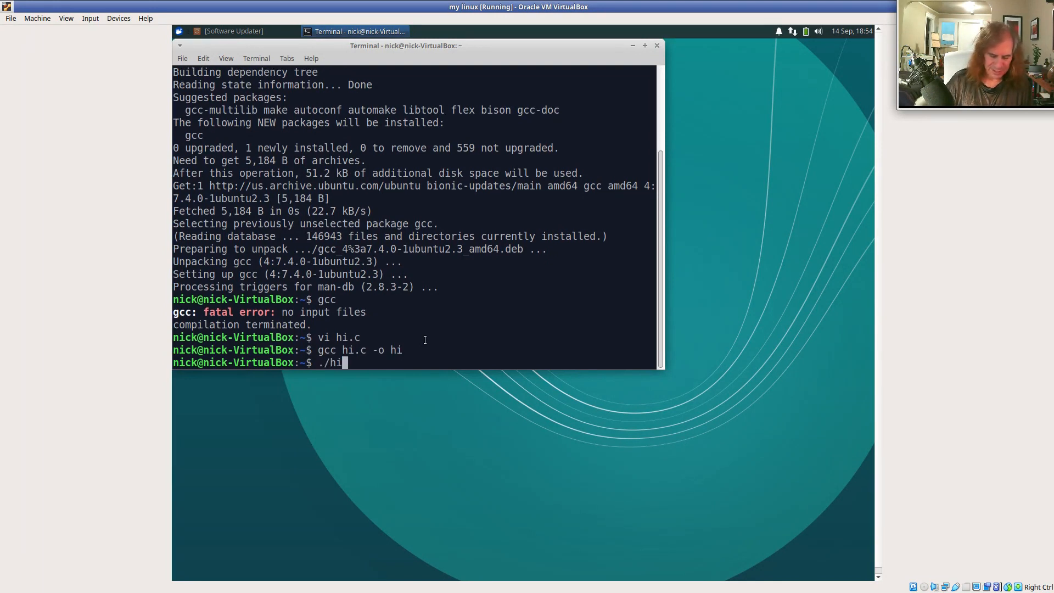
{"action": "key", "text": "Return"}
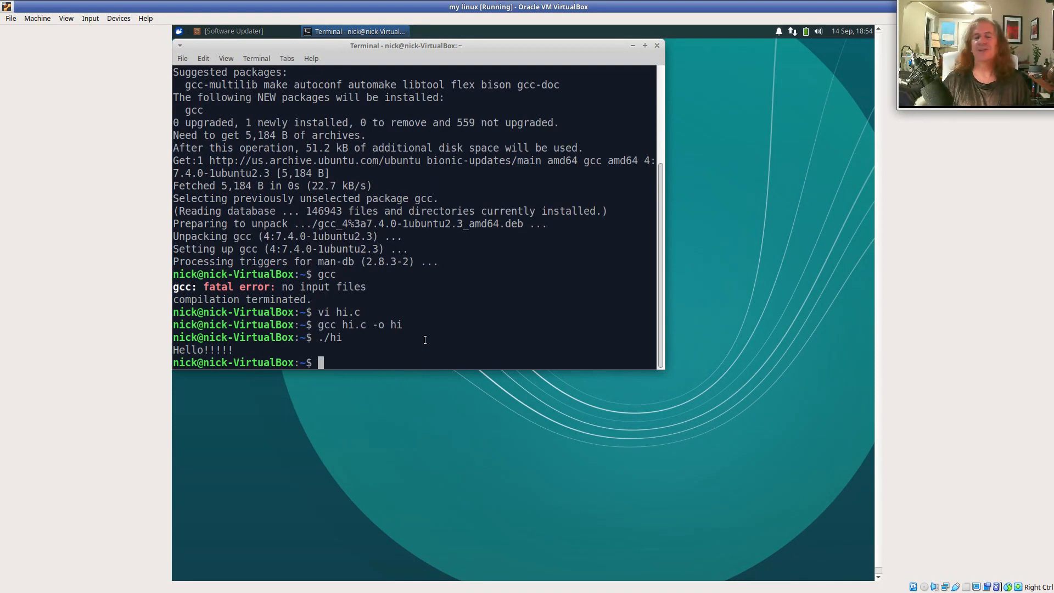
{"action": "type", "text": "vi hi.c"}
{"action": "type", "text": "ls"}
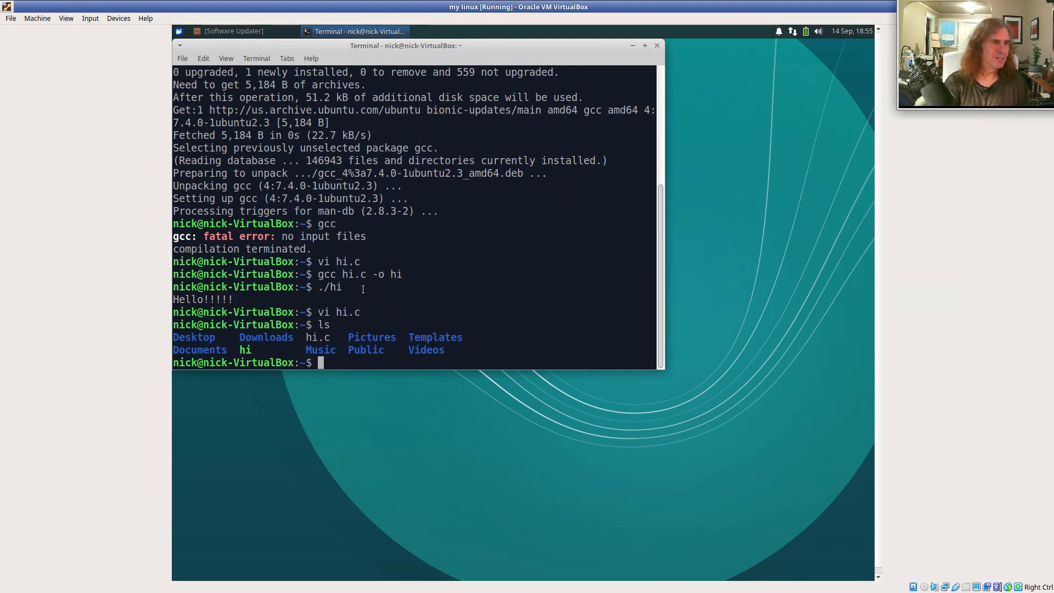
{"action": "mouse_move", "coordinate": [80, 6]}
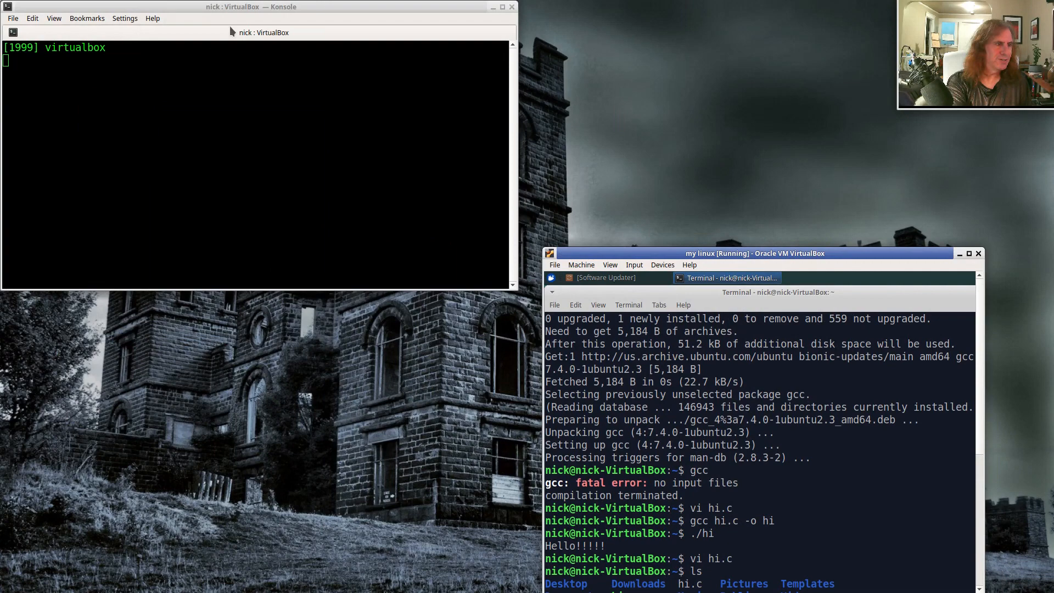
{"action": "left_click_drag", "start_coordinate": [250, 7], "coordinate": [269, 132]}
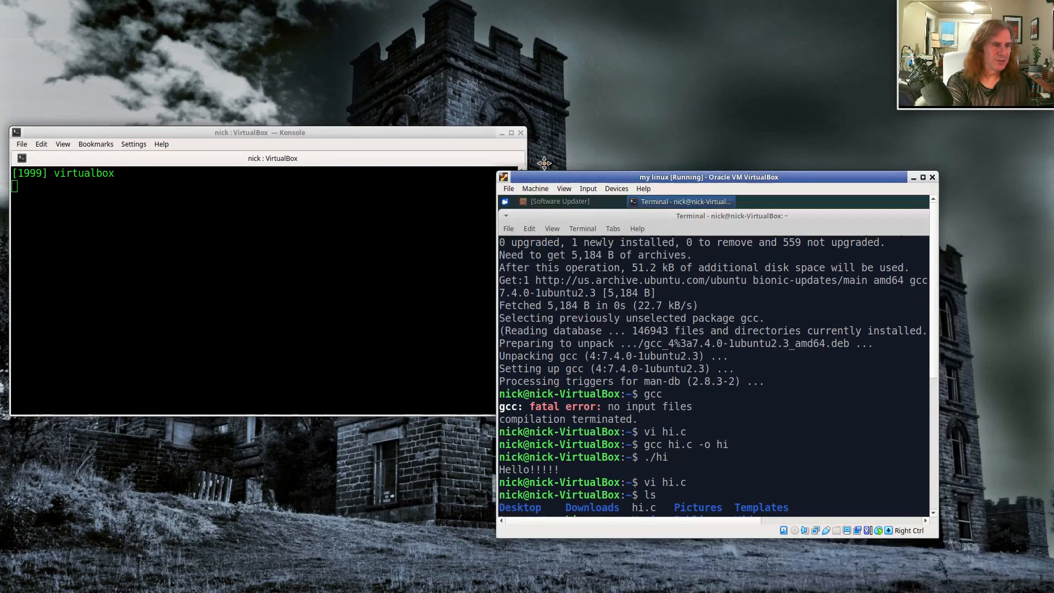
{"action": "left_click_drag", "start_coordinate": [707, 177], "coordinate": [630, 53]}
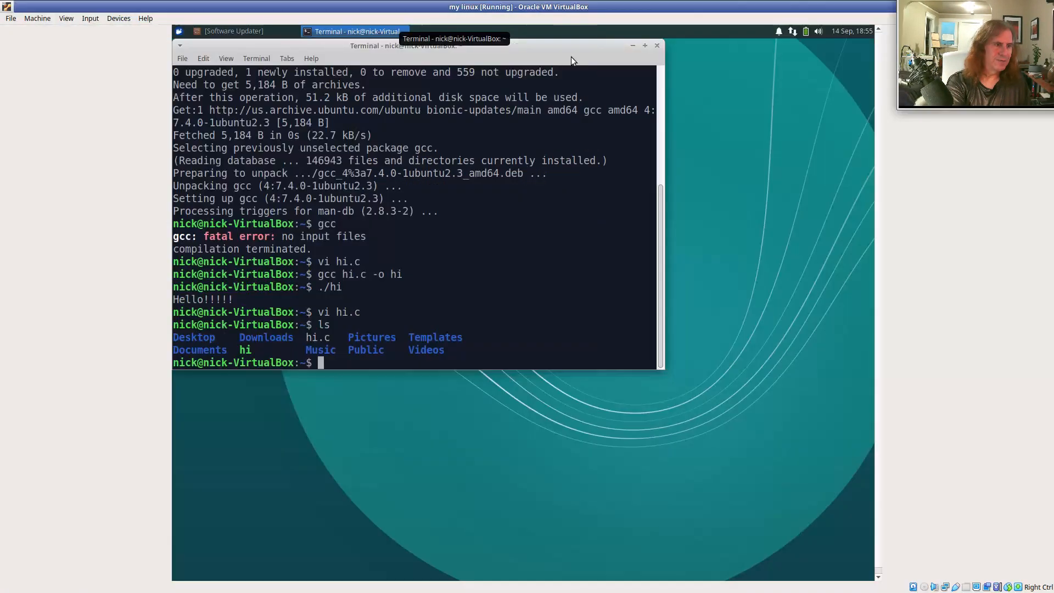
{"action": "mouse_move", "coordinate": [442, 245]}
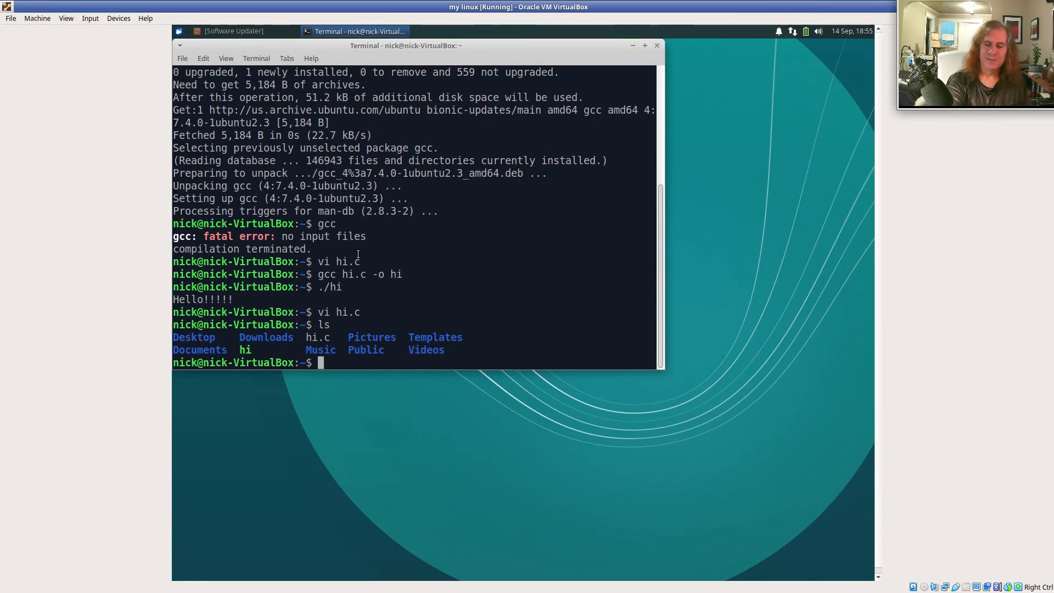
{"action": "mouse_move", "coordinate": [506, 59]}
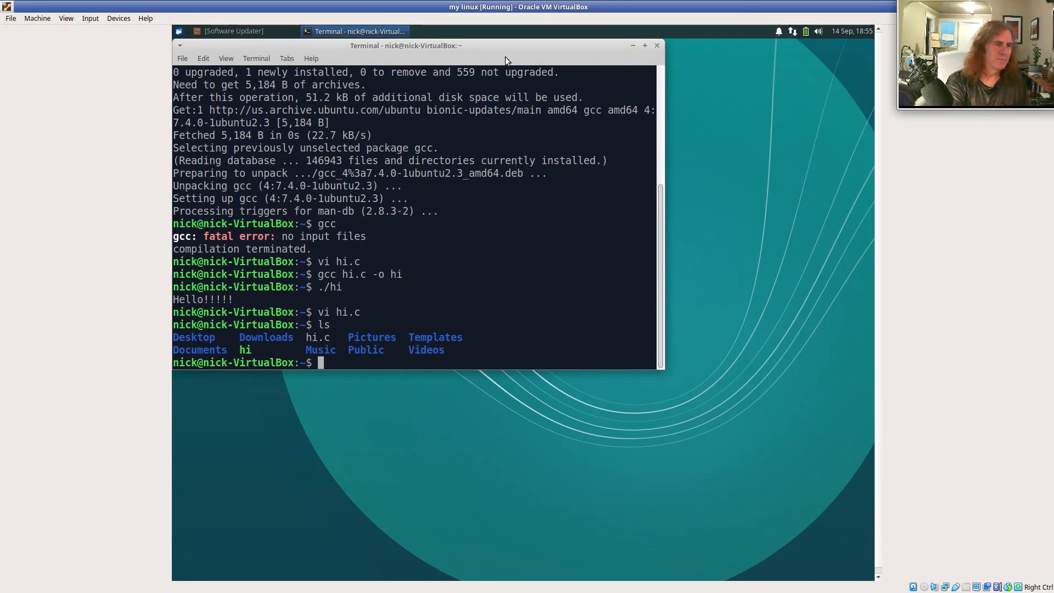